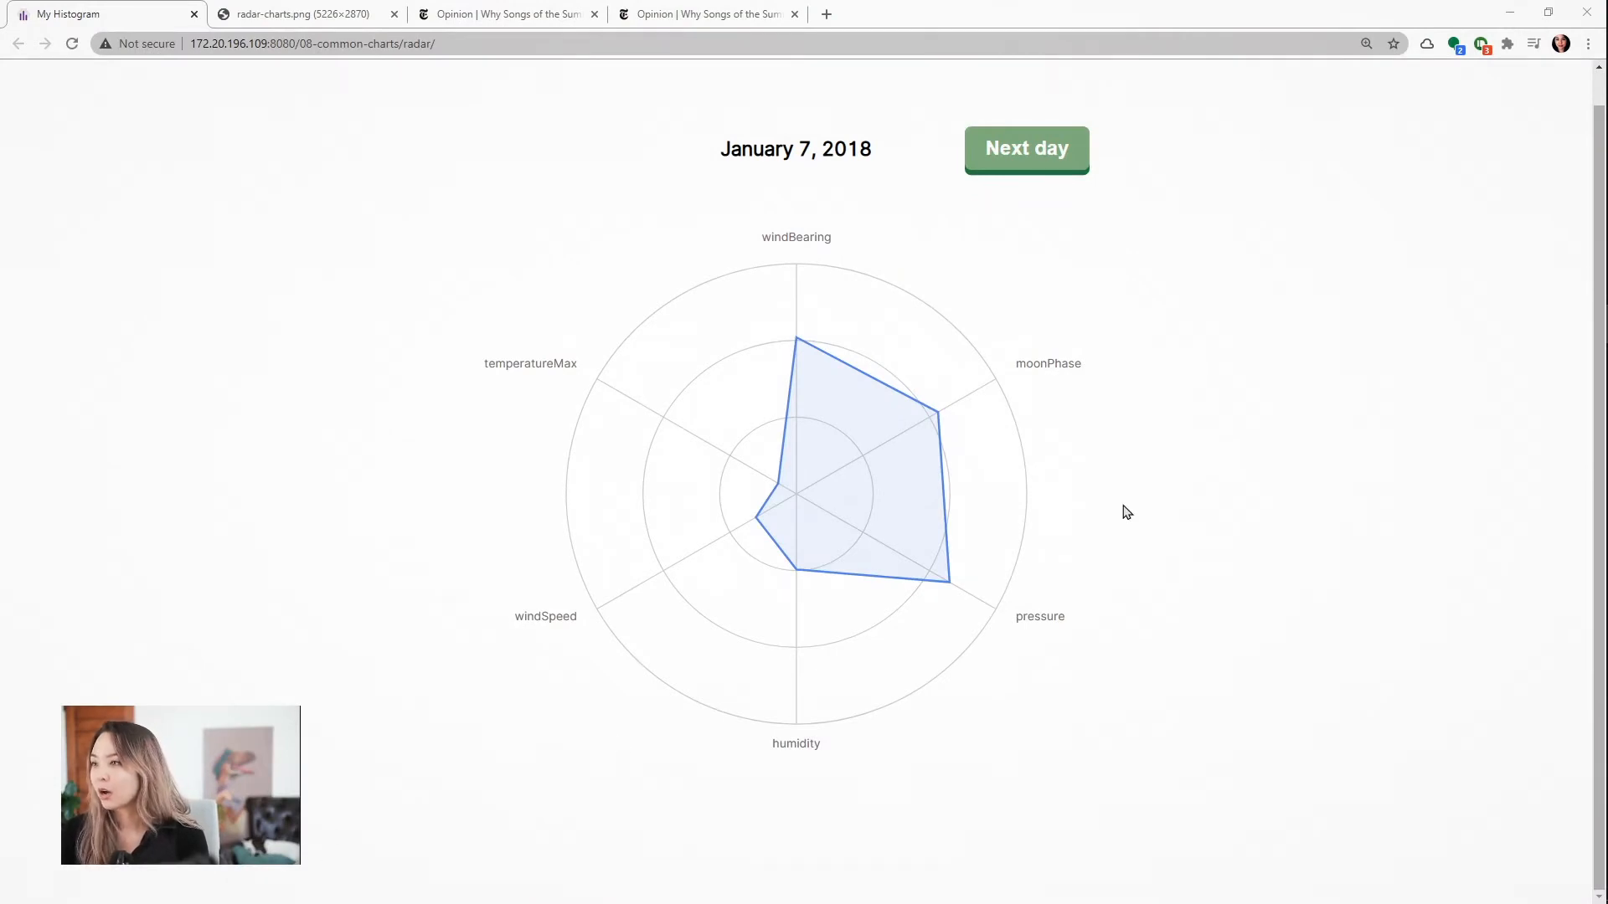
mouse_move(879, 193)
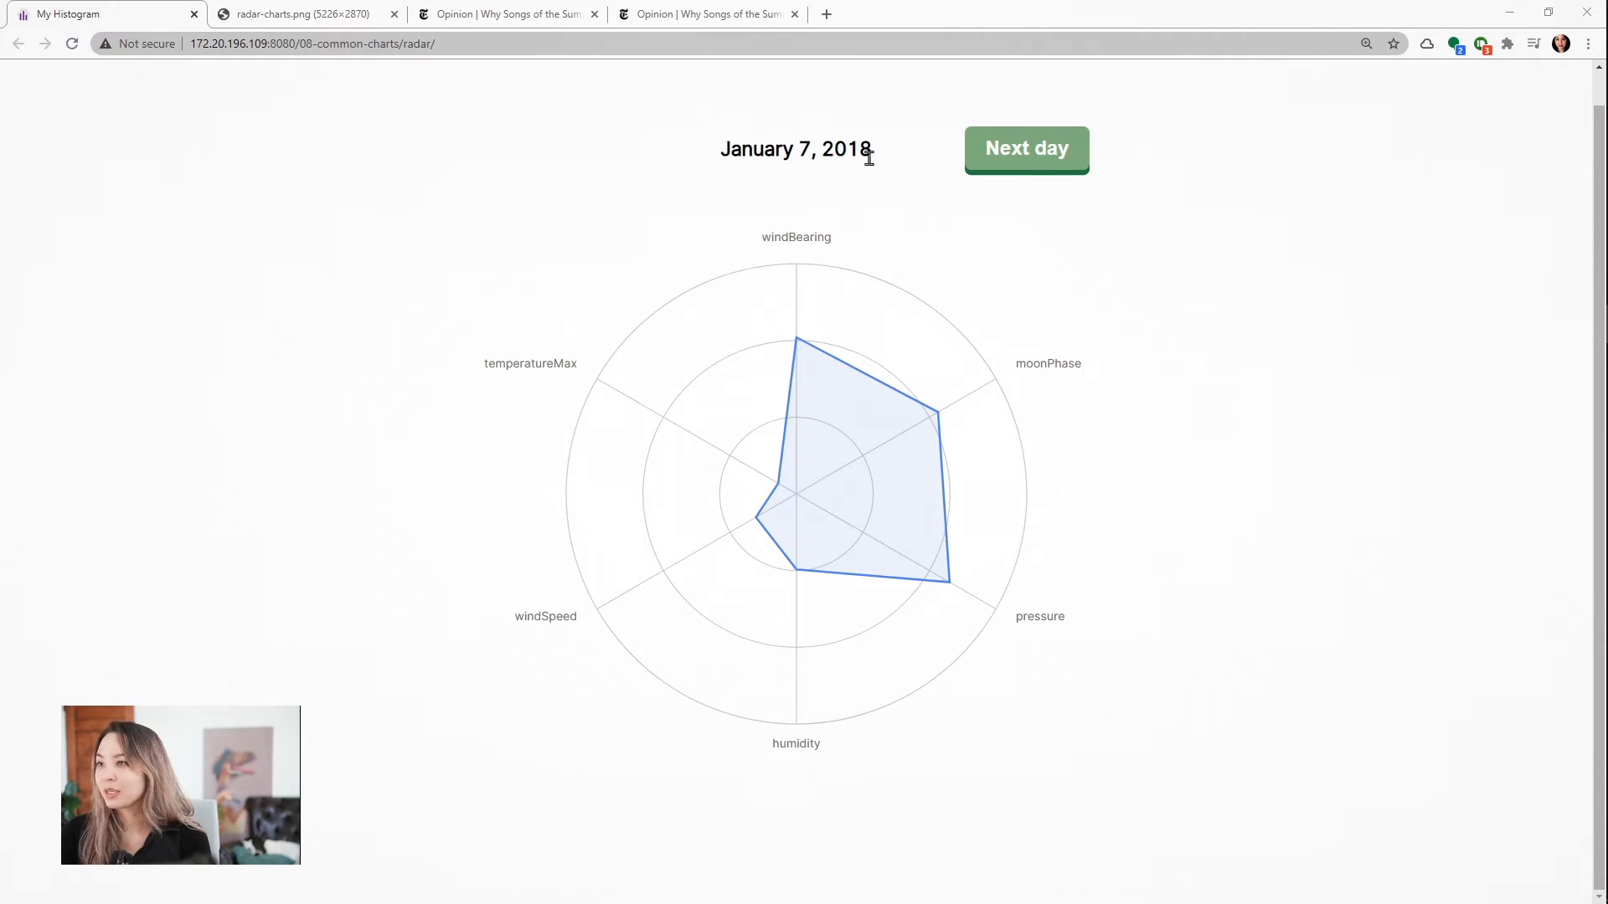
mouse_move(1228, 417)
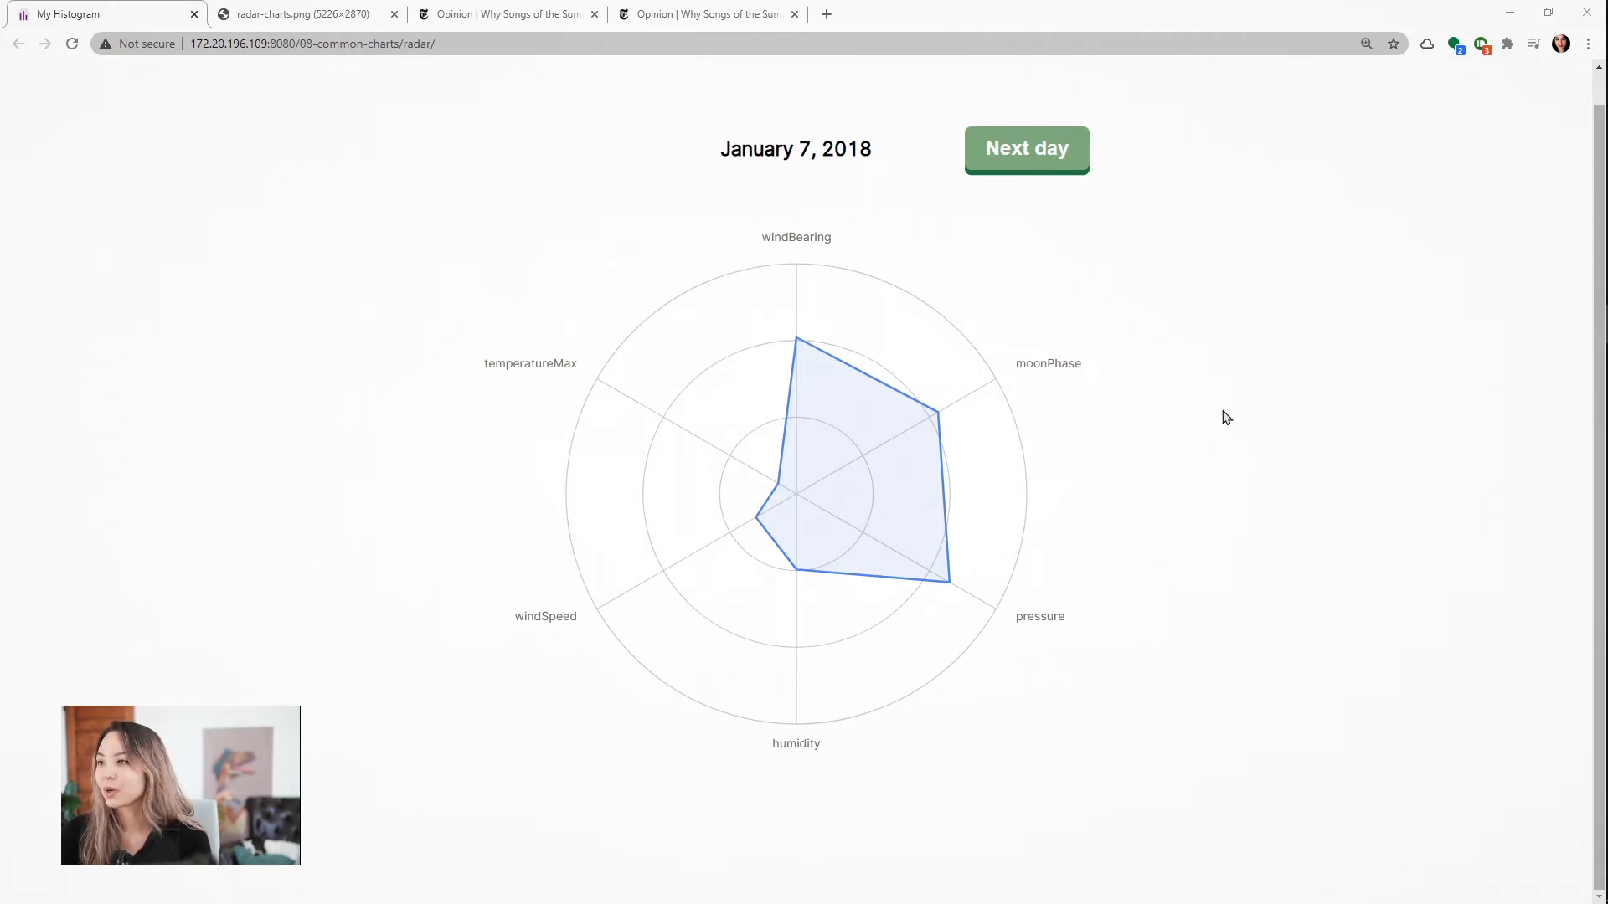
mouse_move(1221, 414)
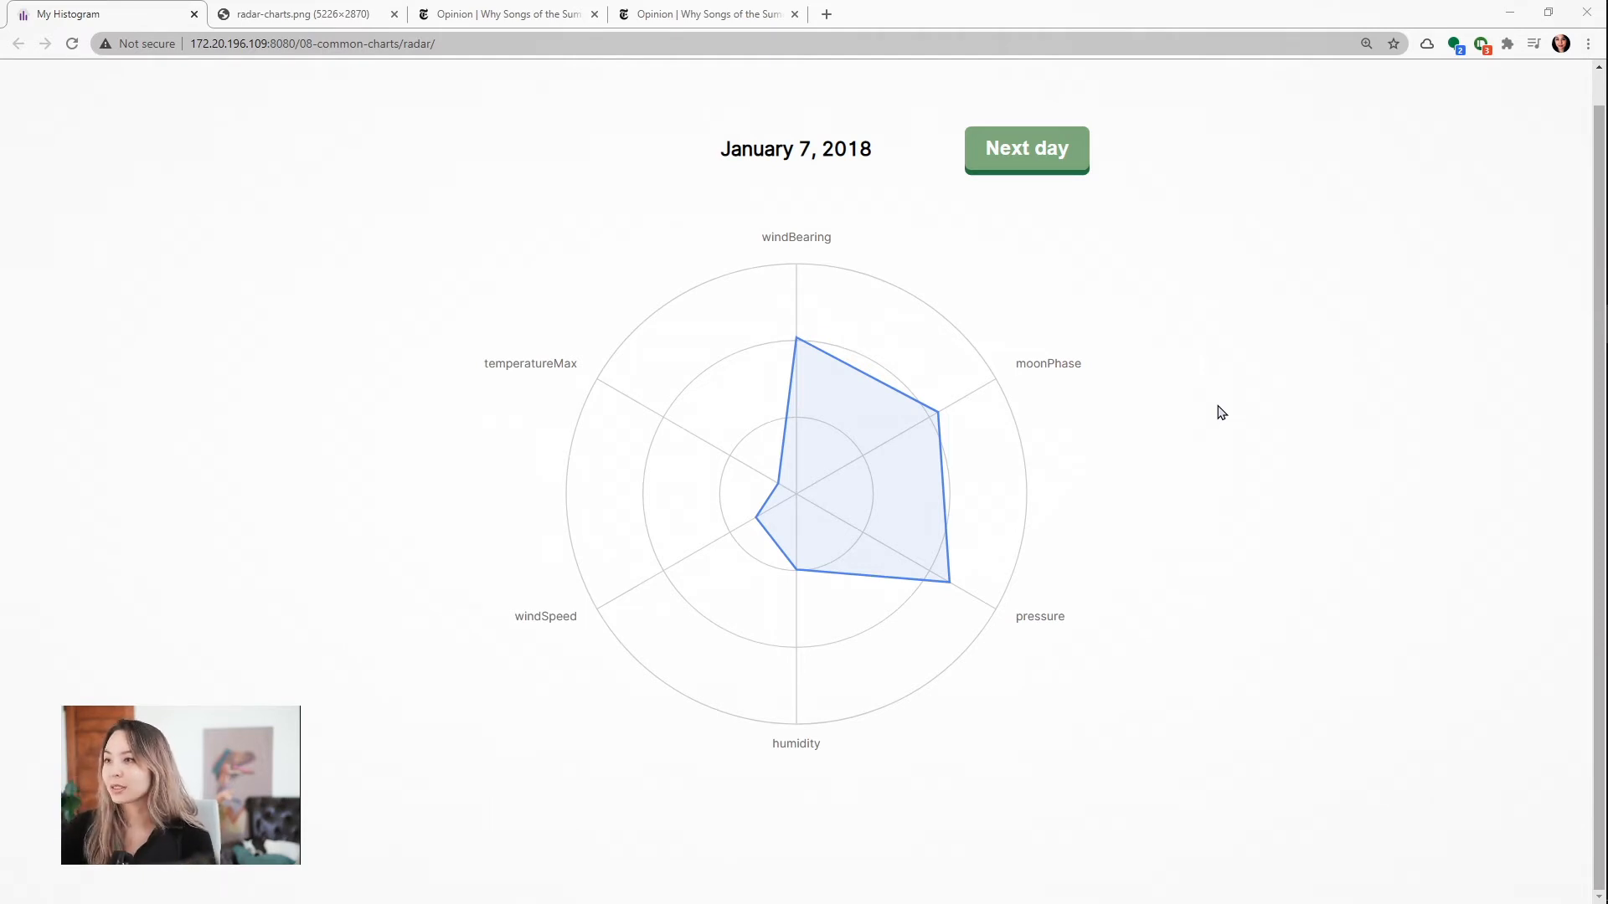
mouse_move(852, 415)
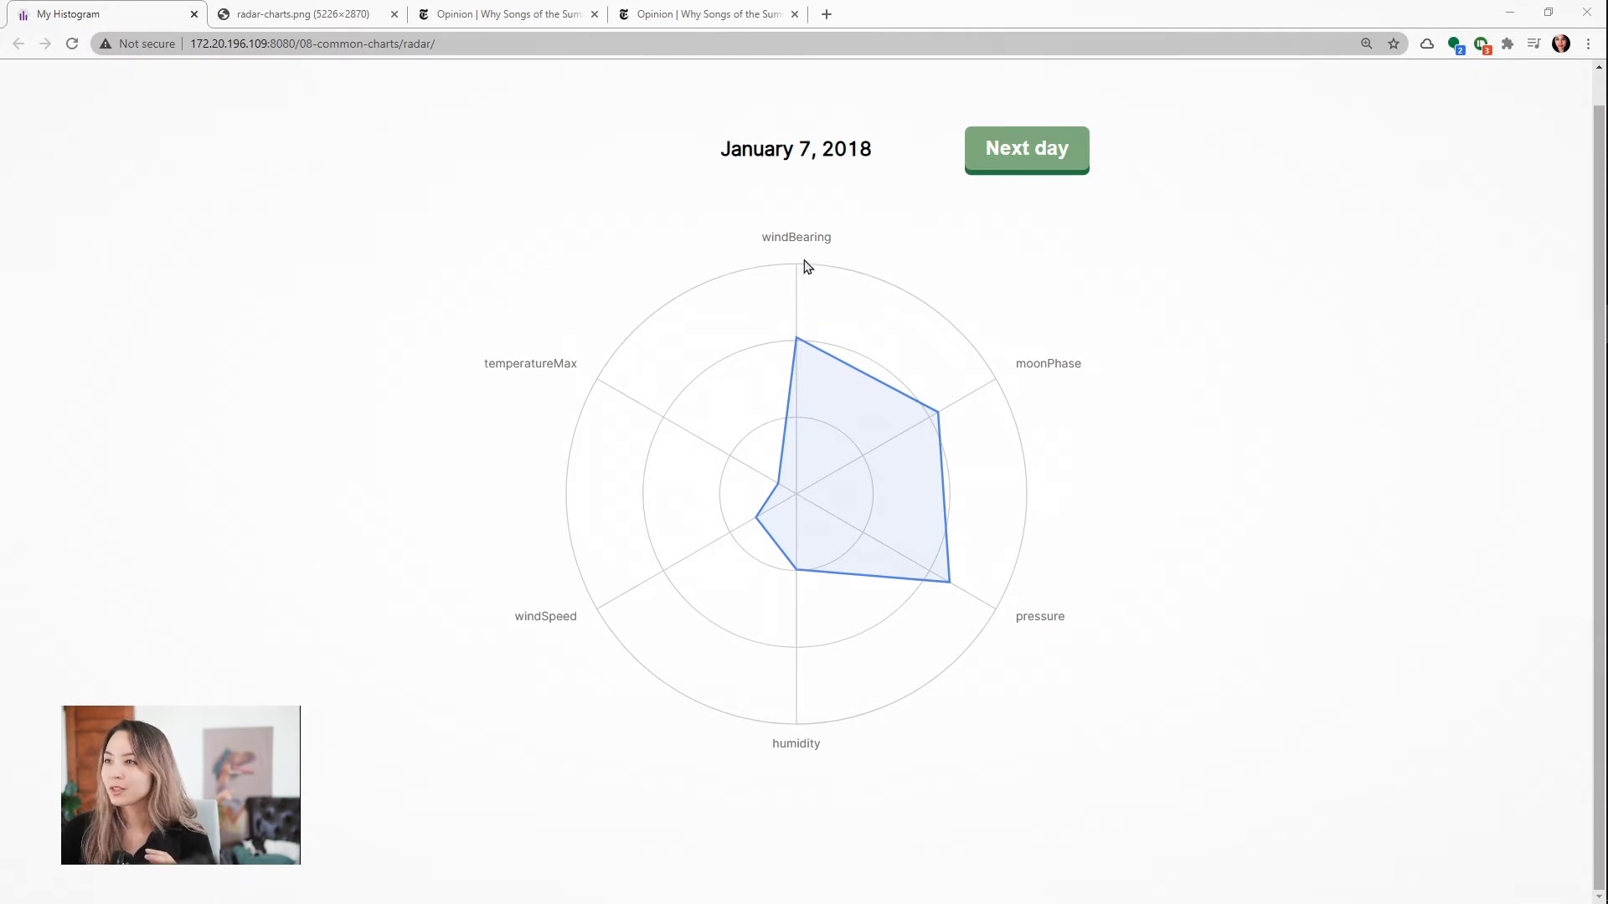
mouse_move(876, 226)
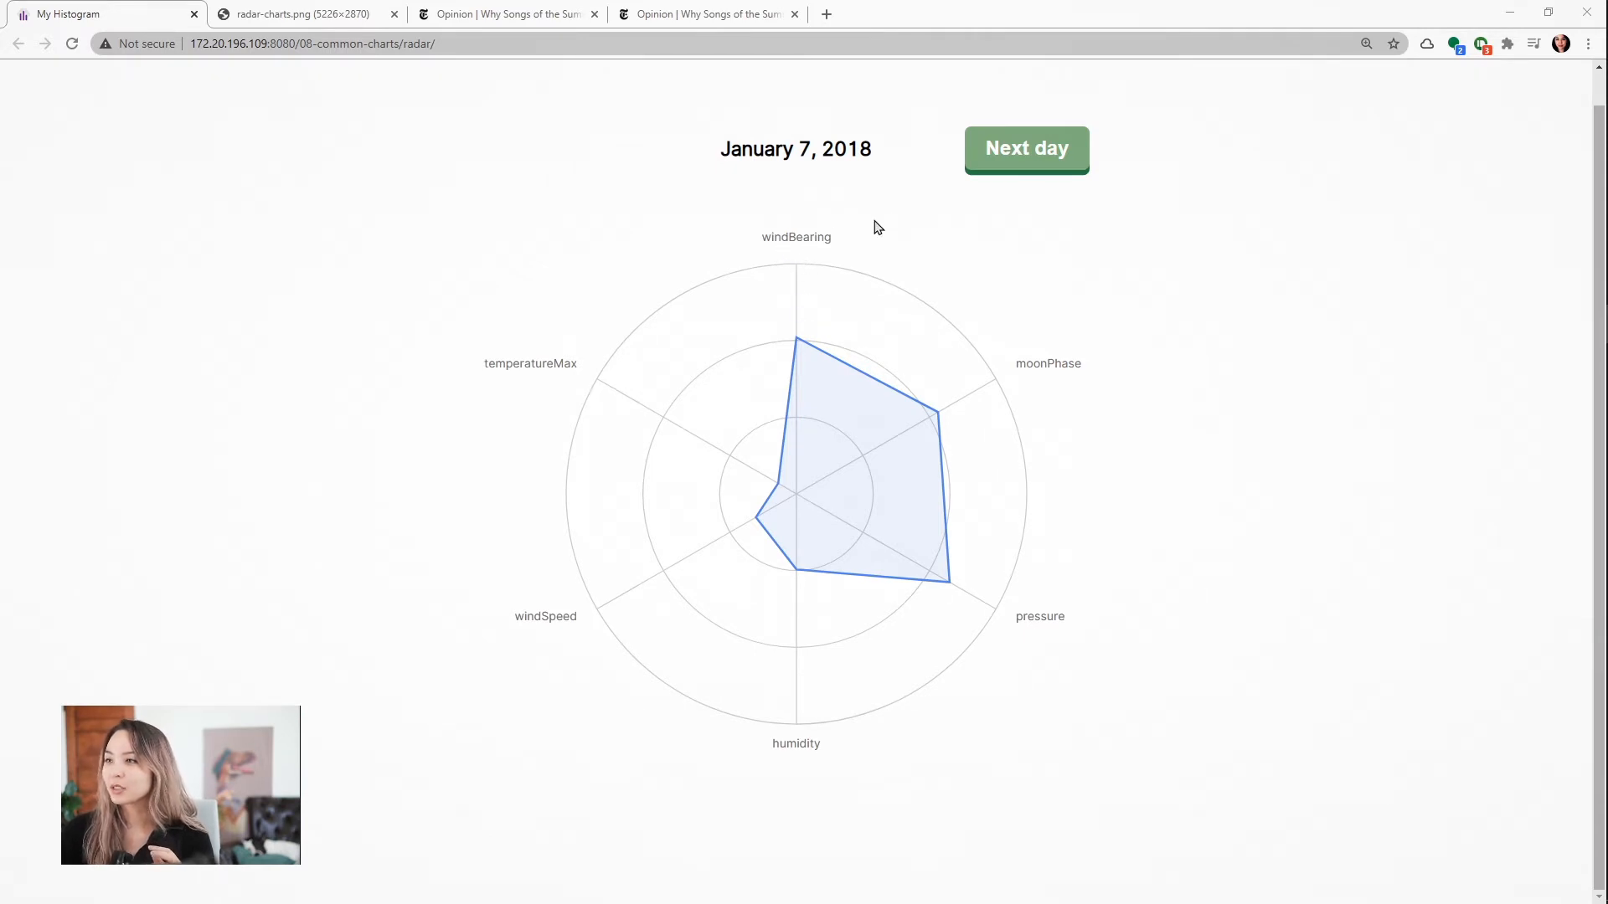
mouse_move(894, 223)
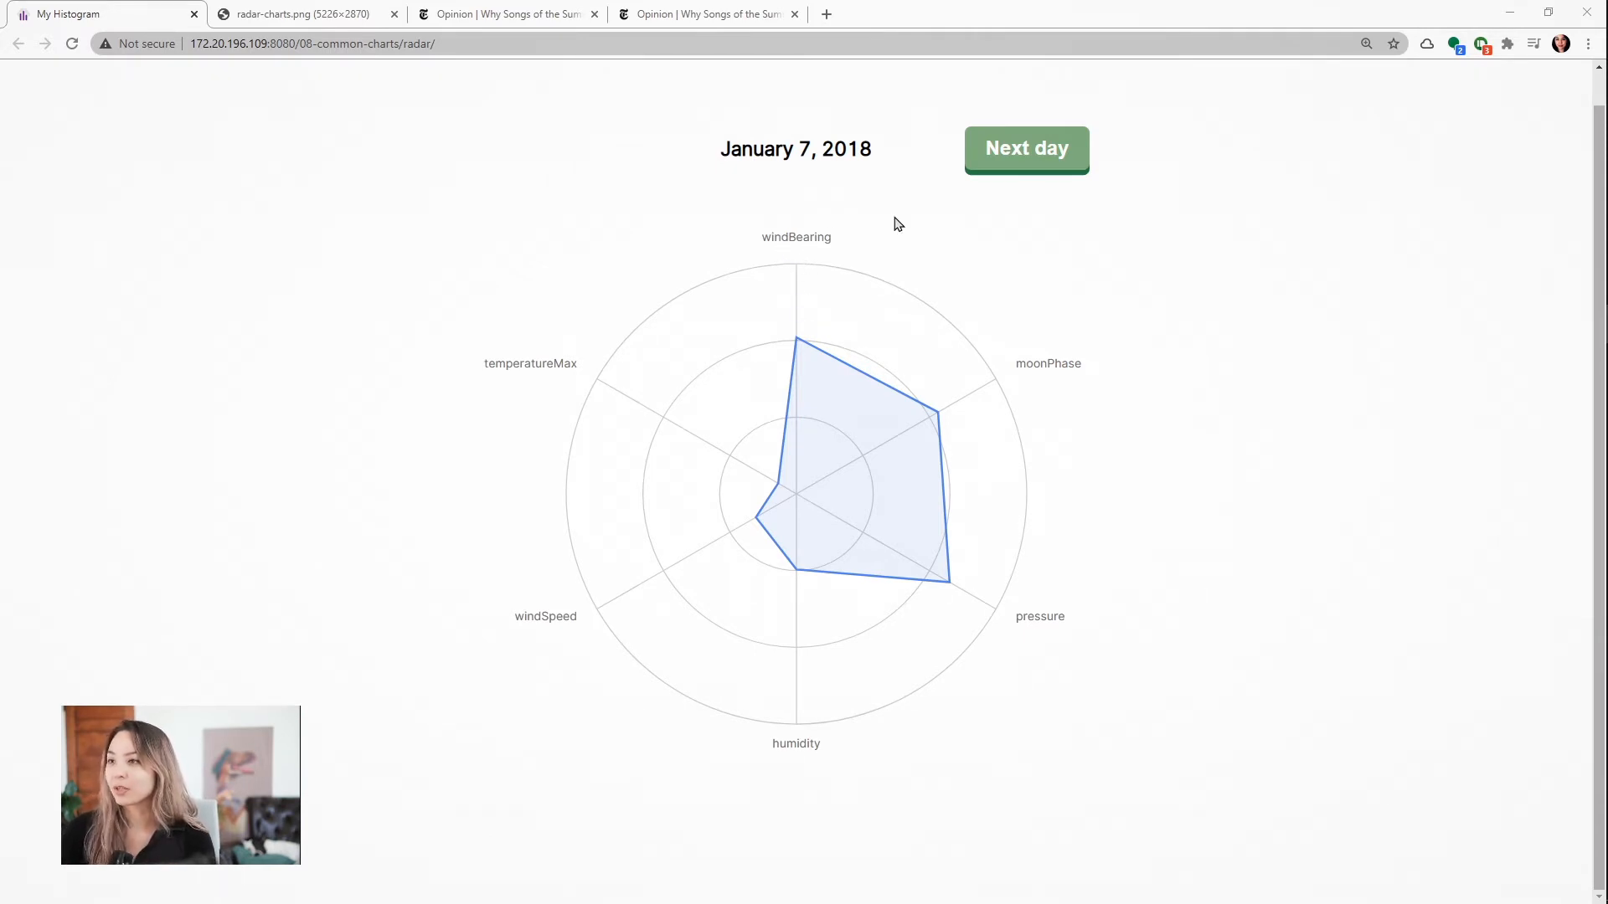
mouse_move(1029, 400)
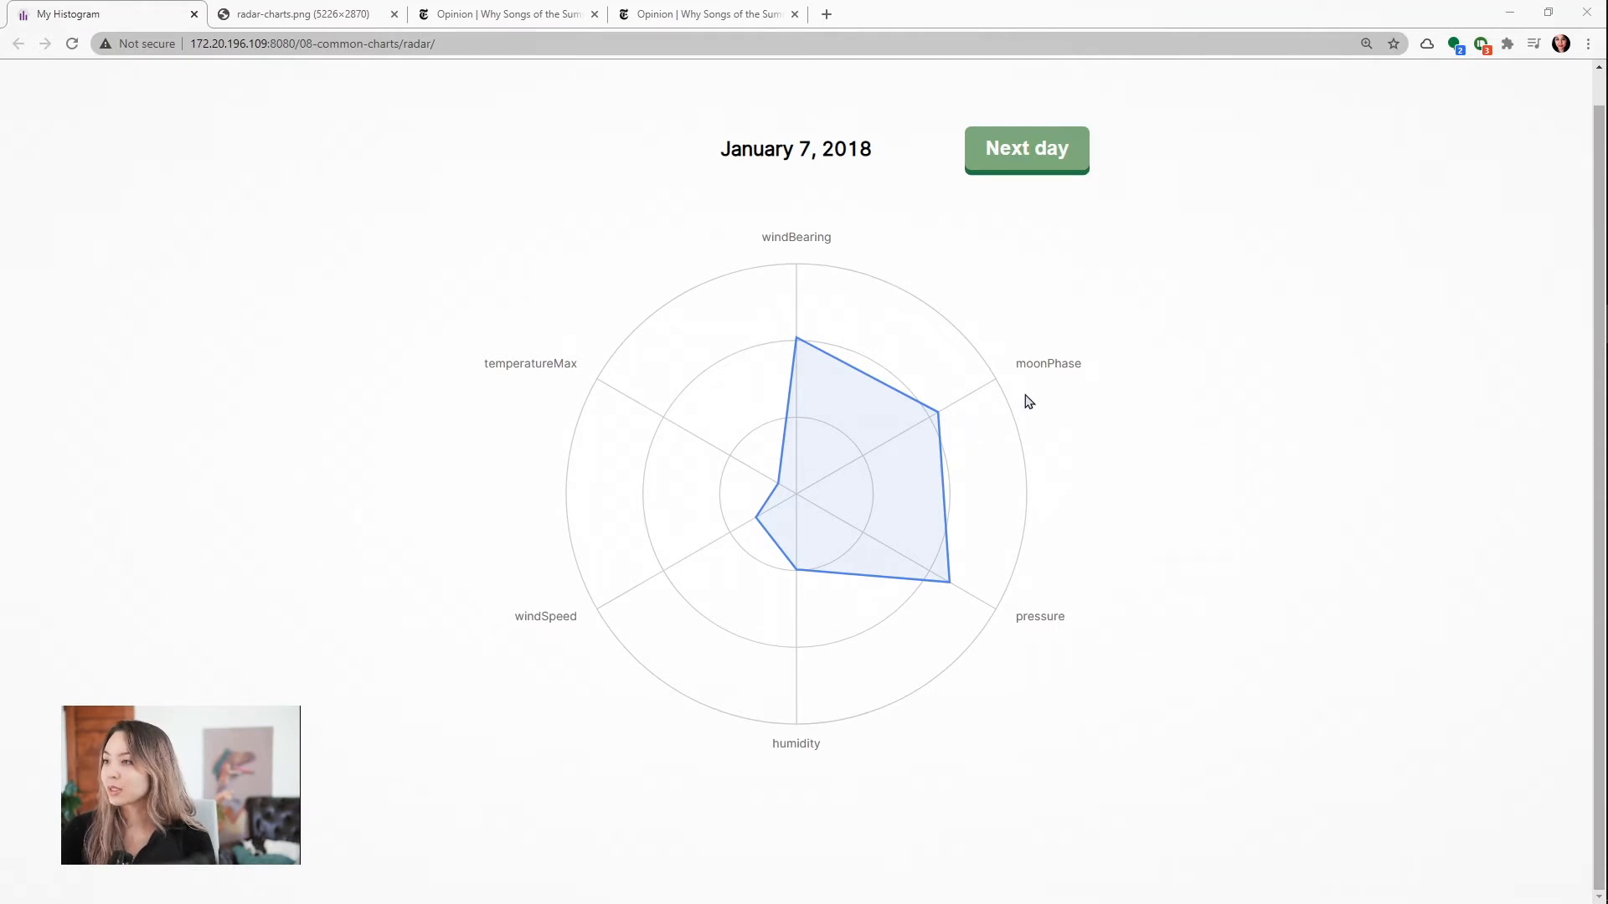
mouse_move(943, 572)
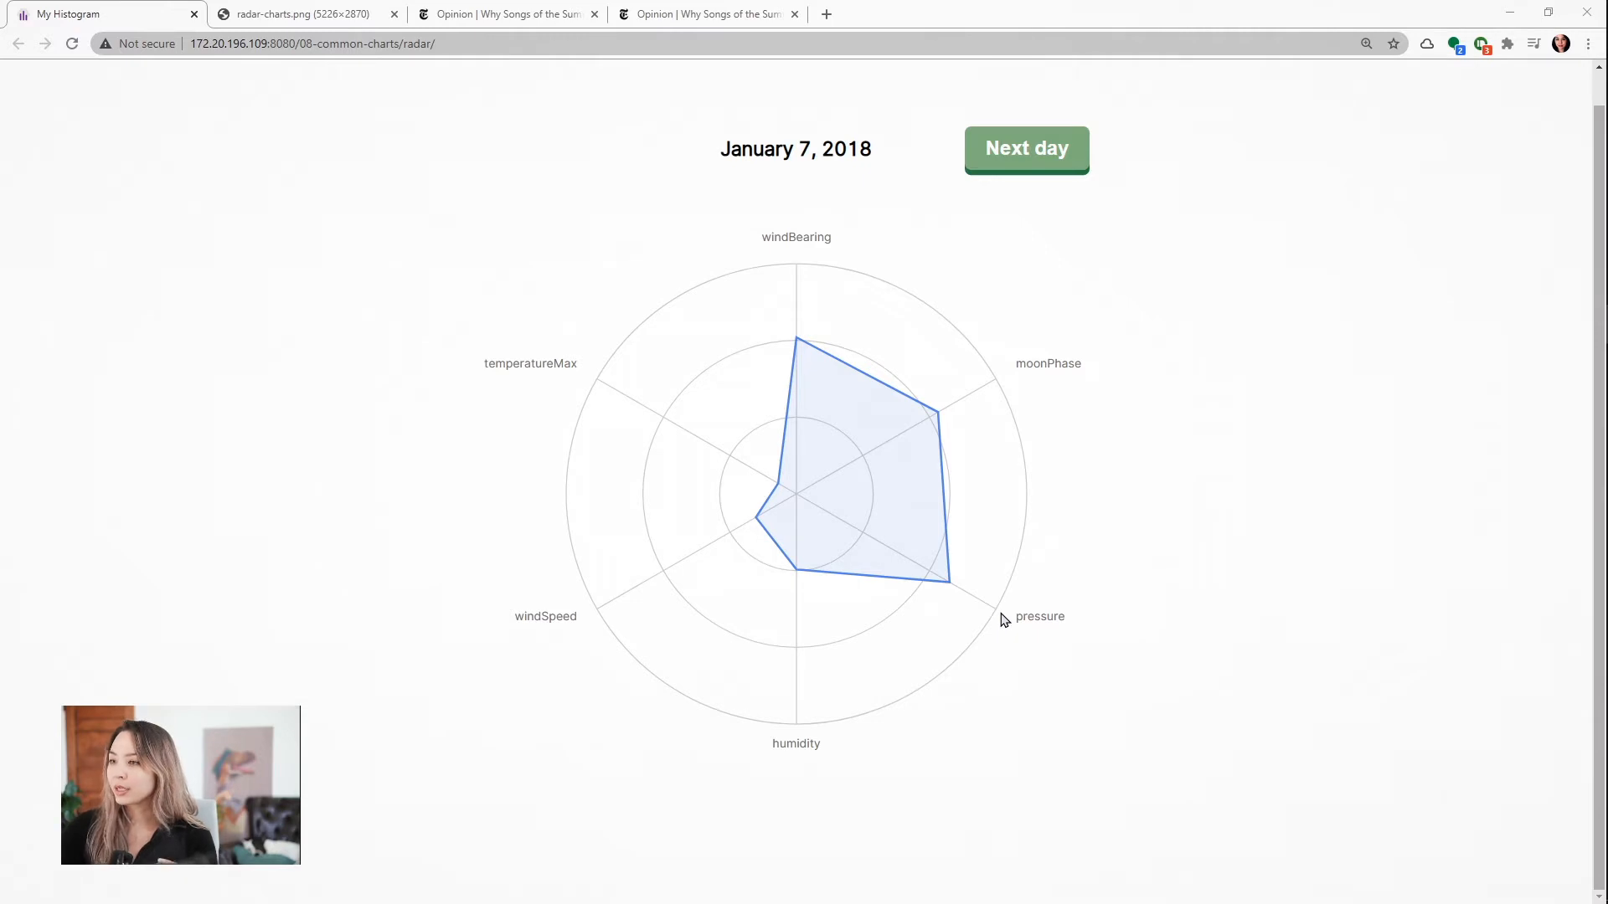
mouse_move(811, 500)
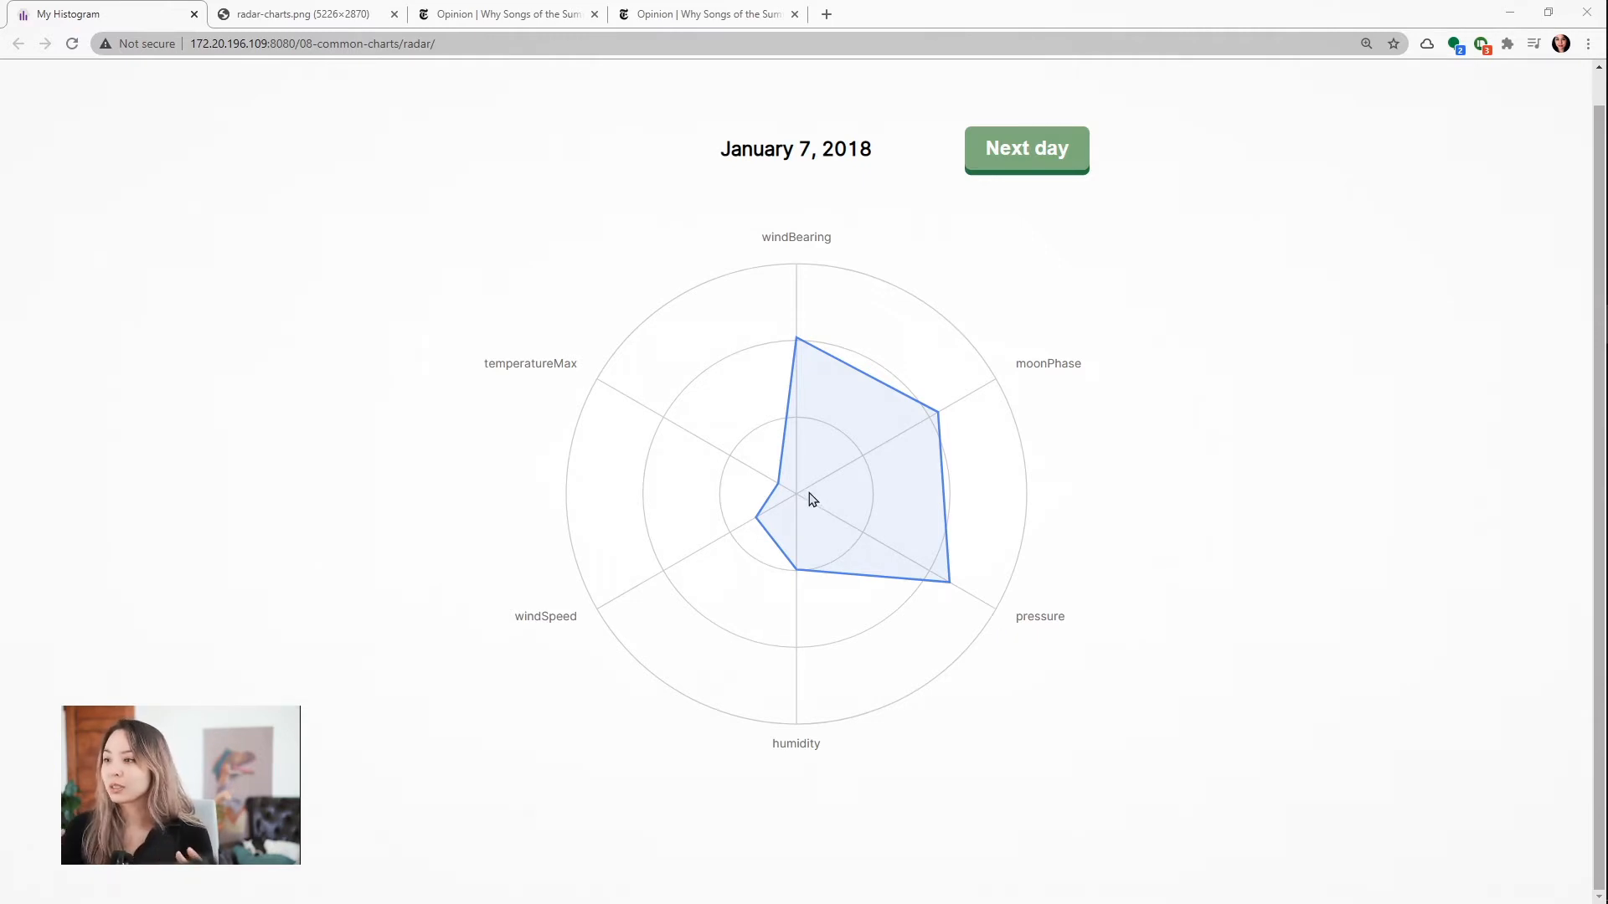
mouse_move(794, 734)
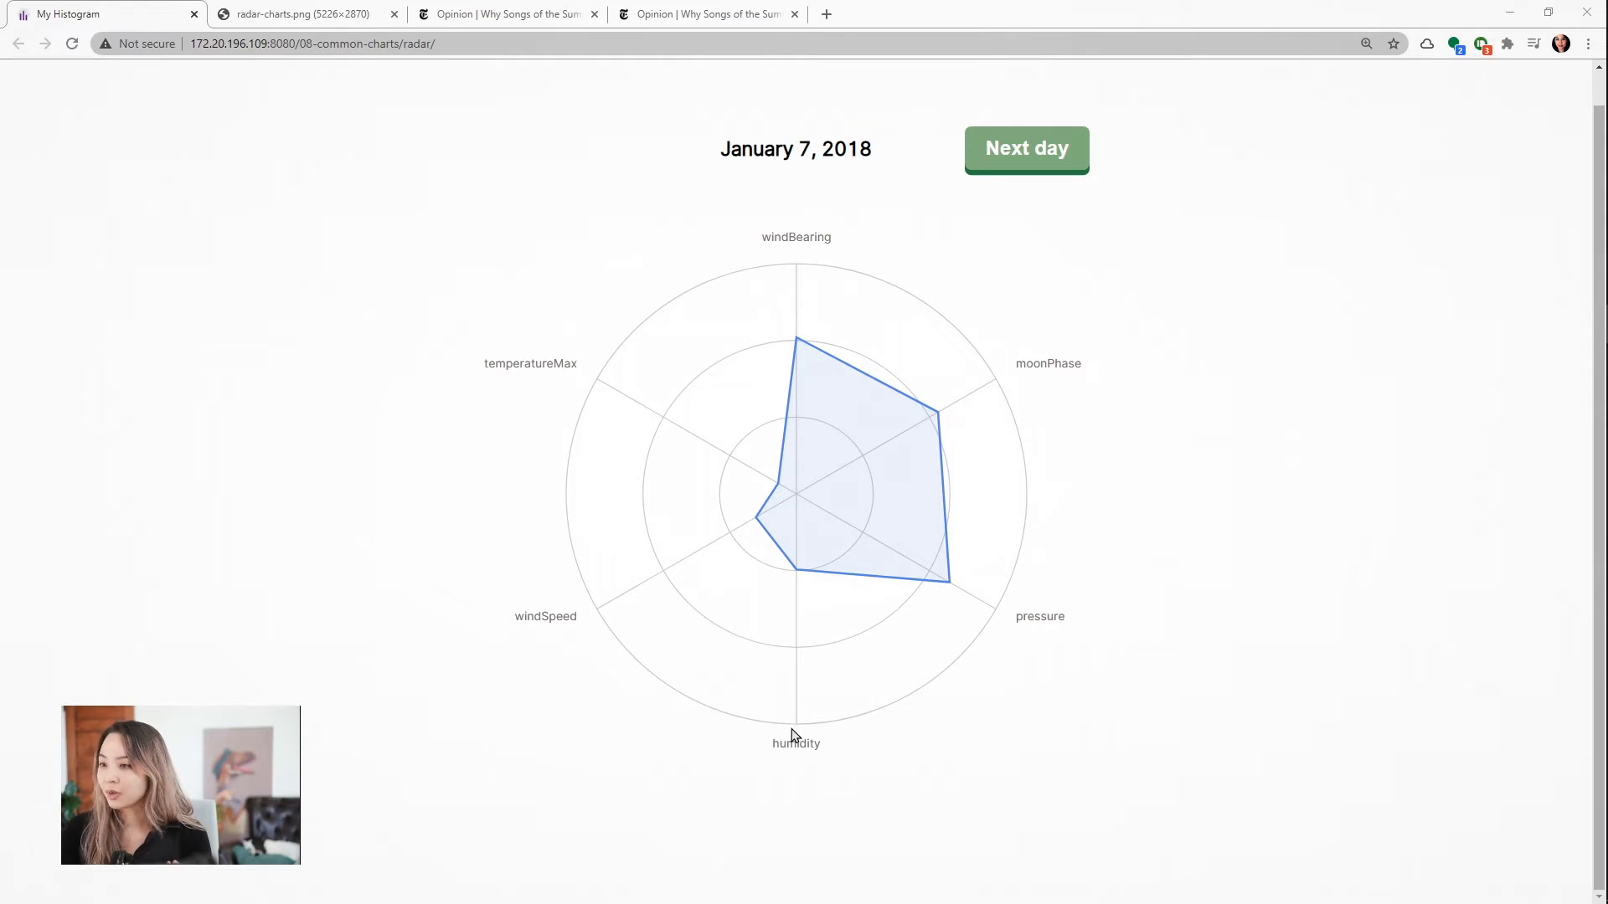
mouse_move(802, 397)
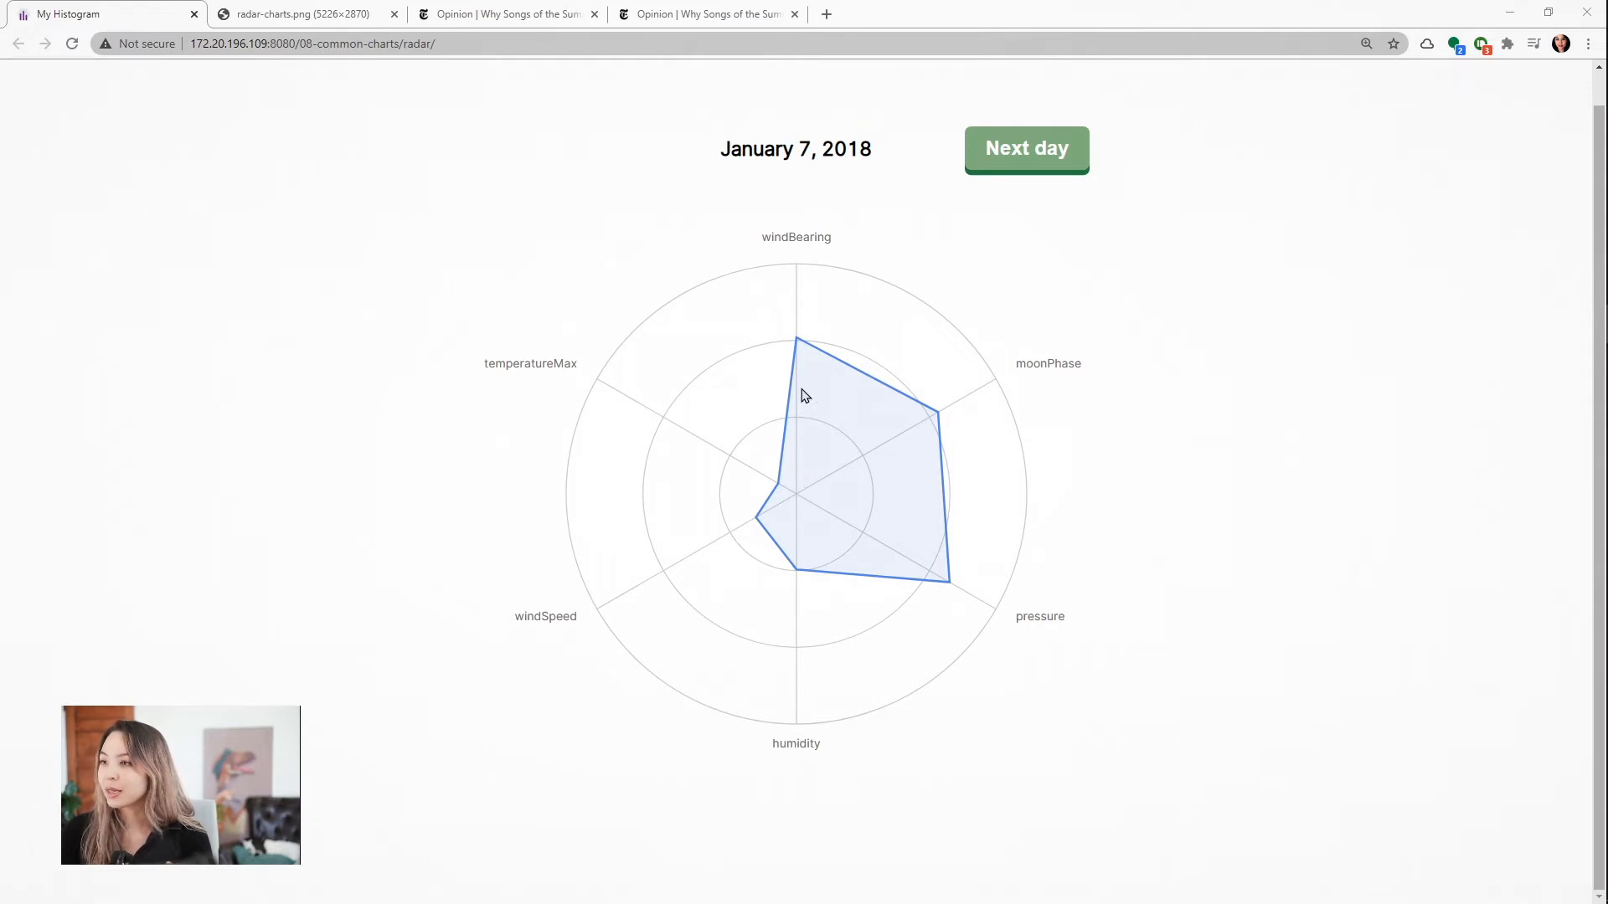
mouse_move(808, 358)
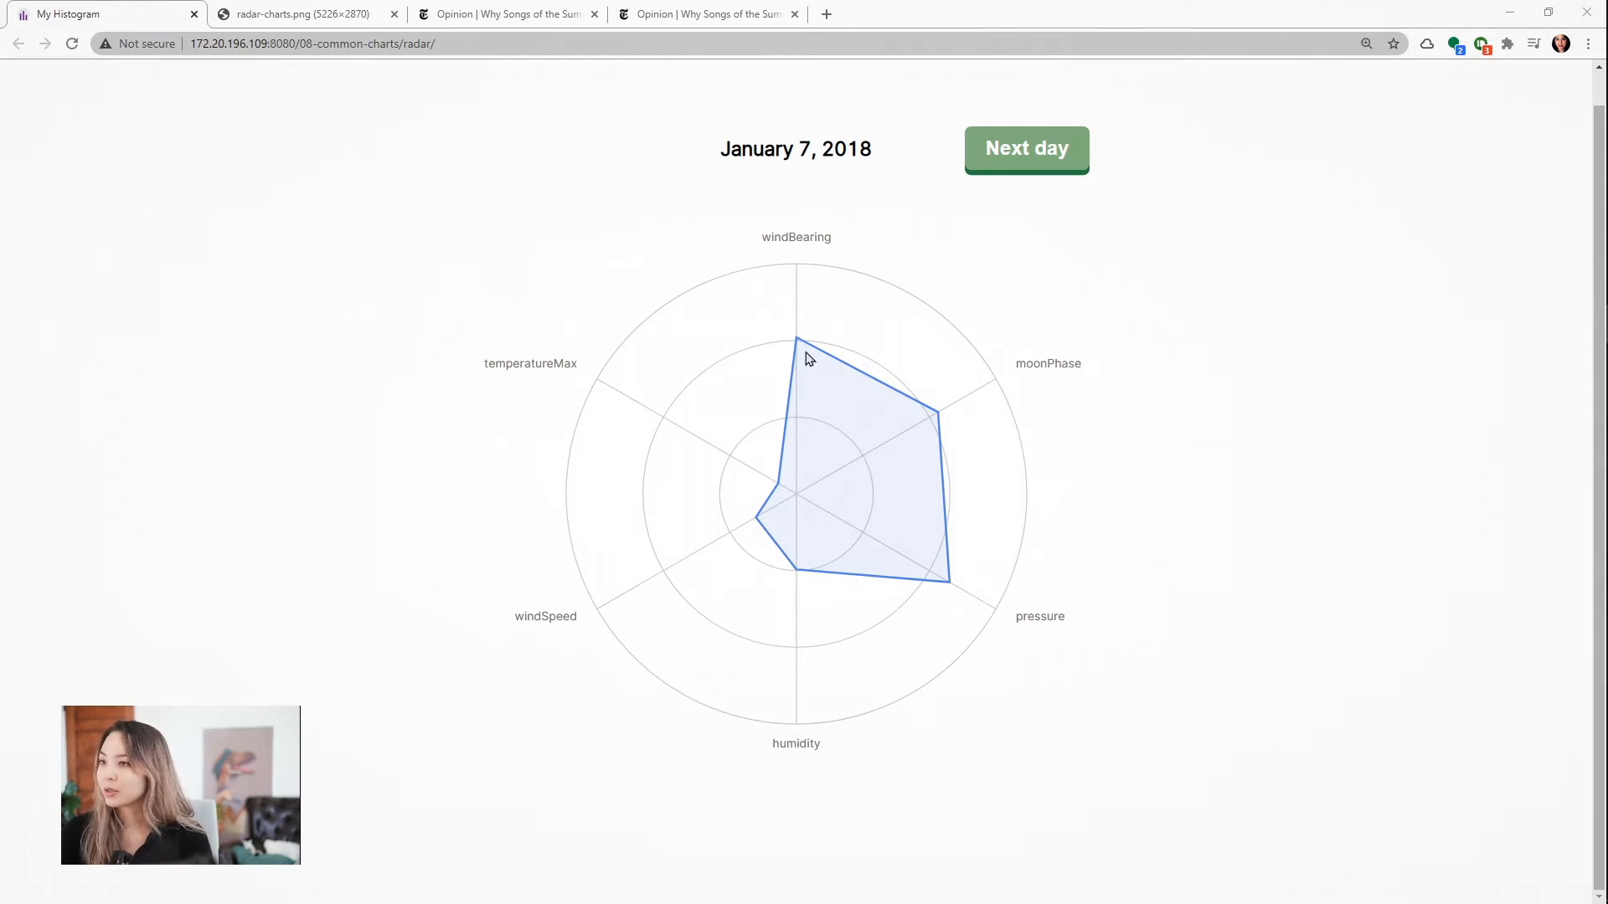
mouse_move(876, 375)
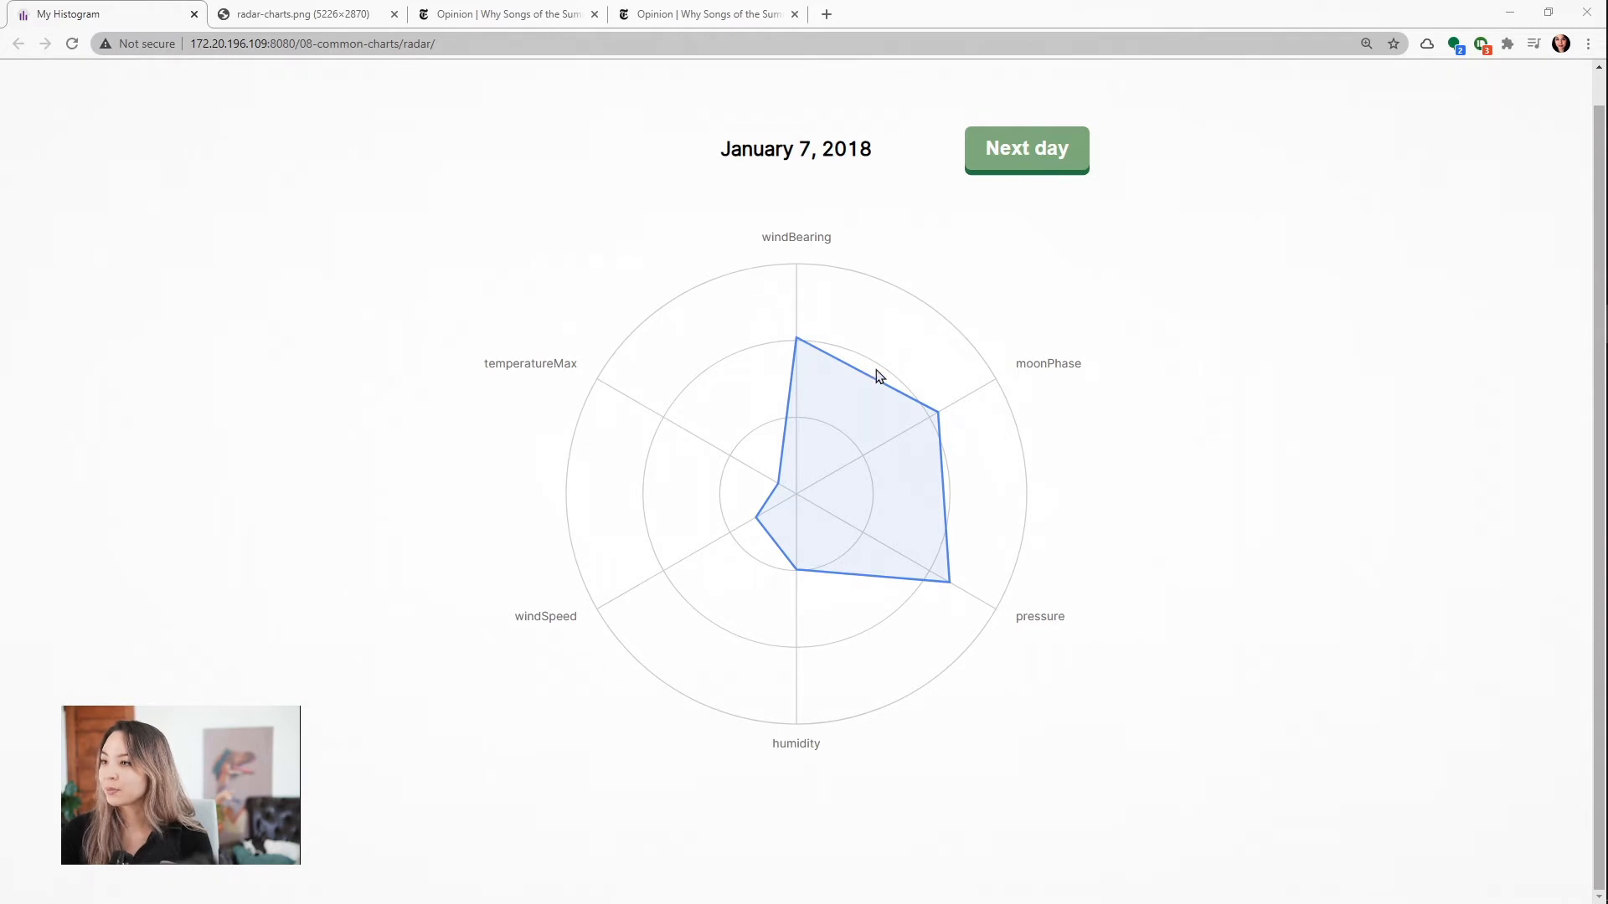
mouse_move(890, 412)
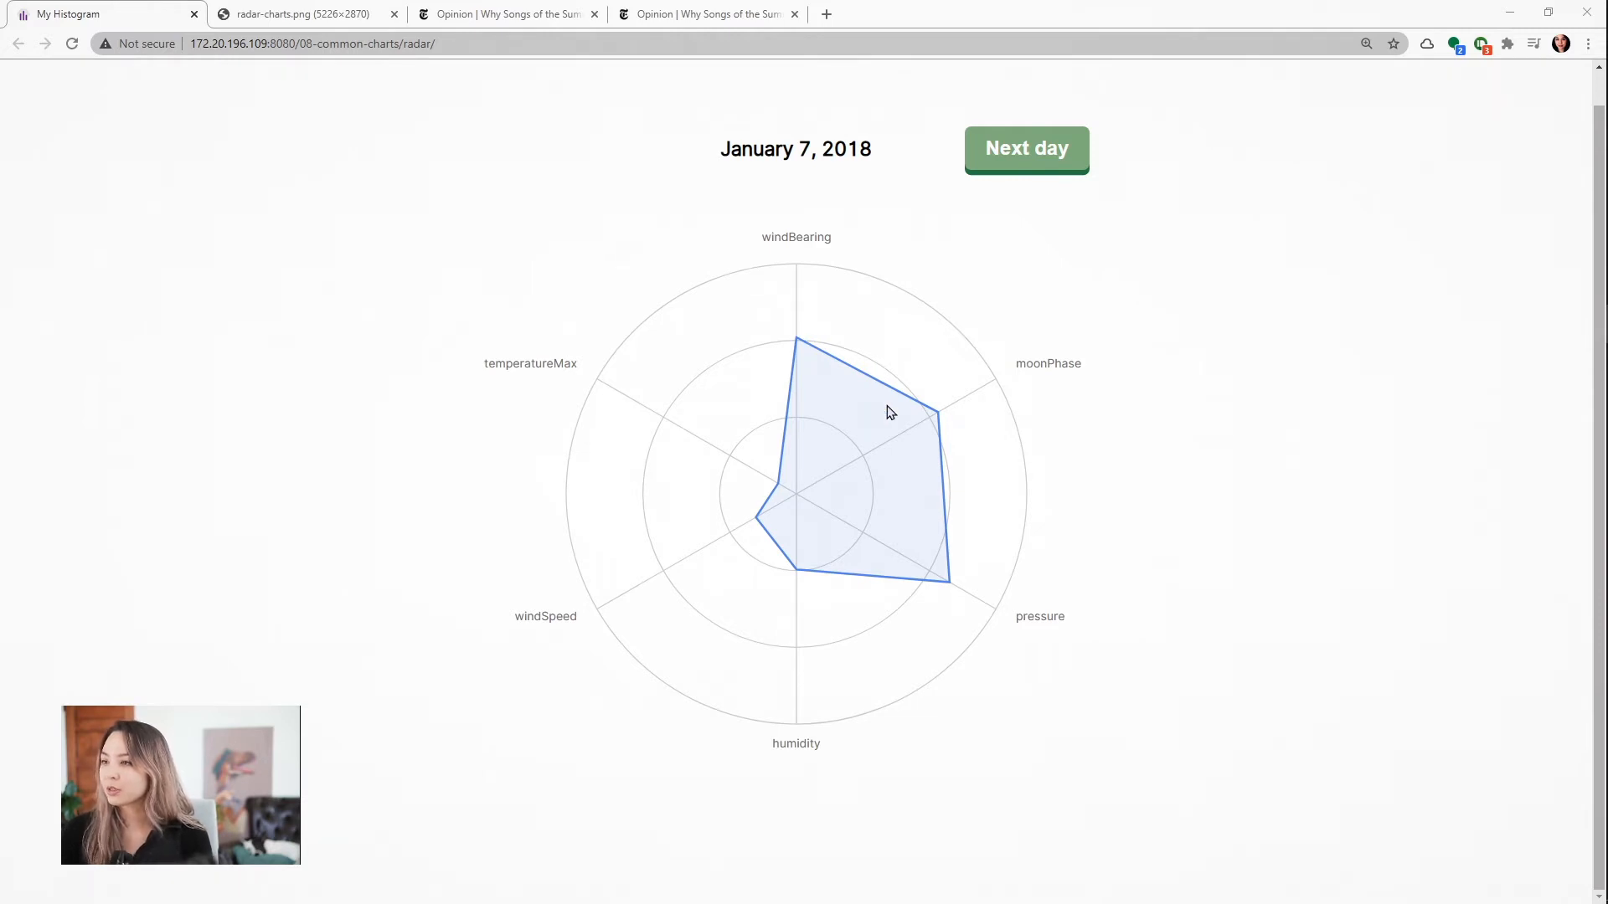
mouse_move(877, 410)
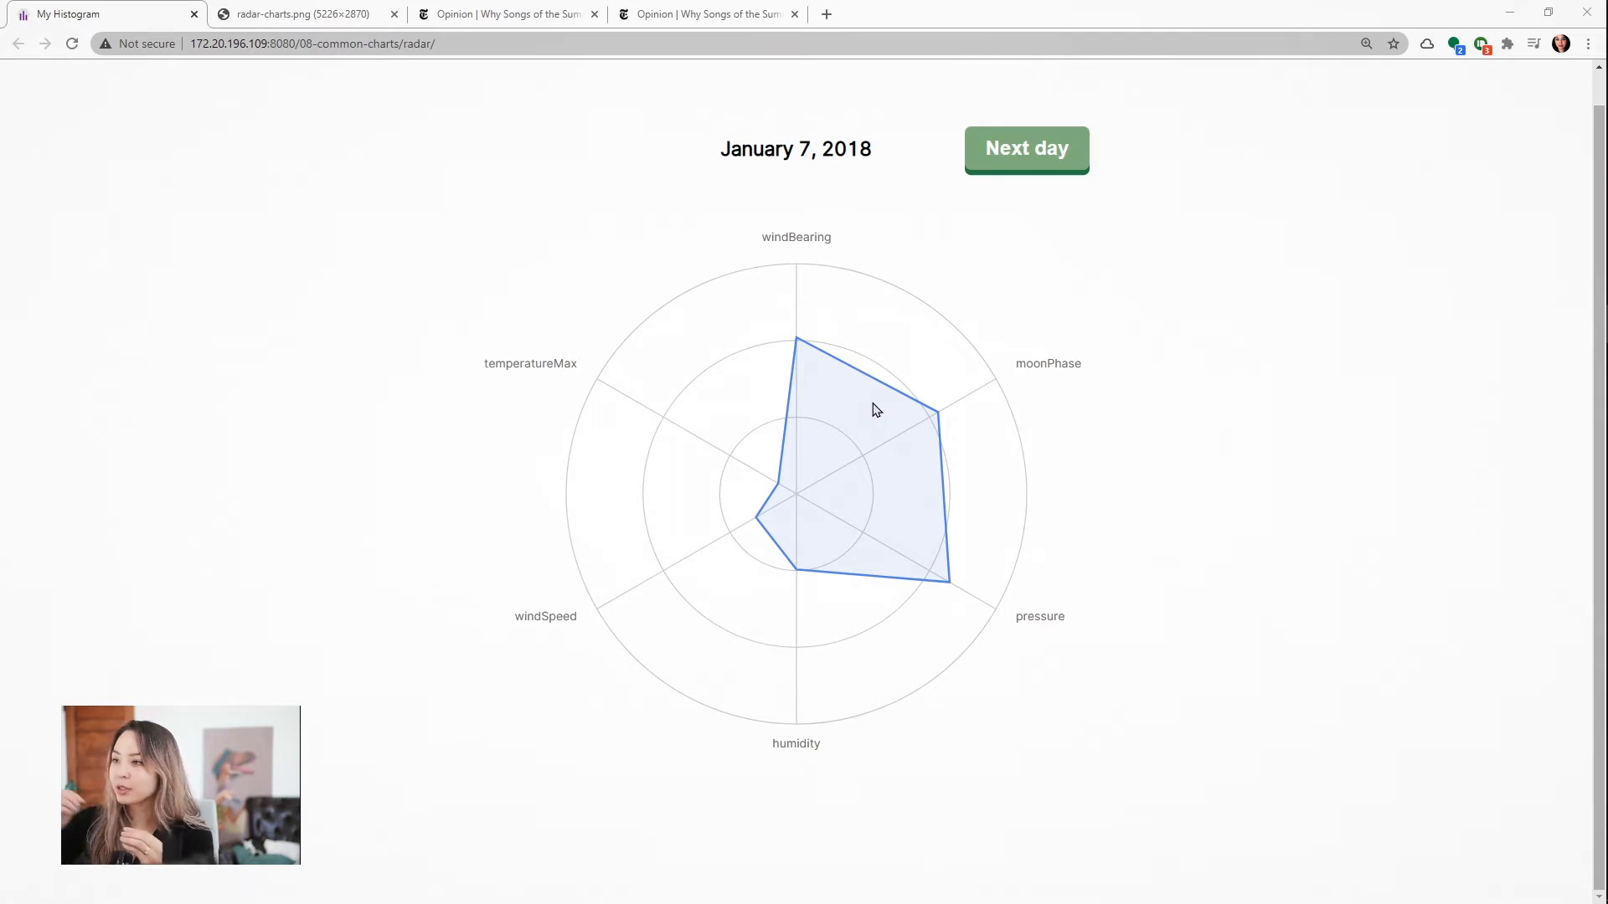
mouse_move(819, 528)
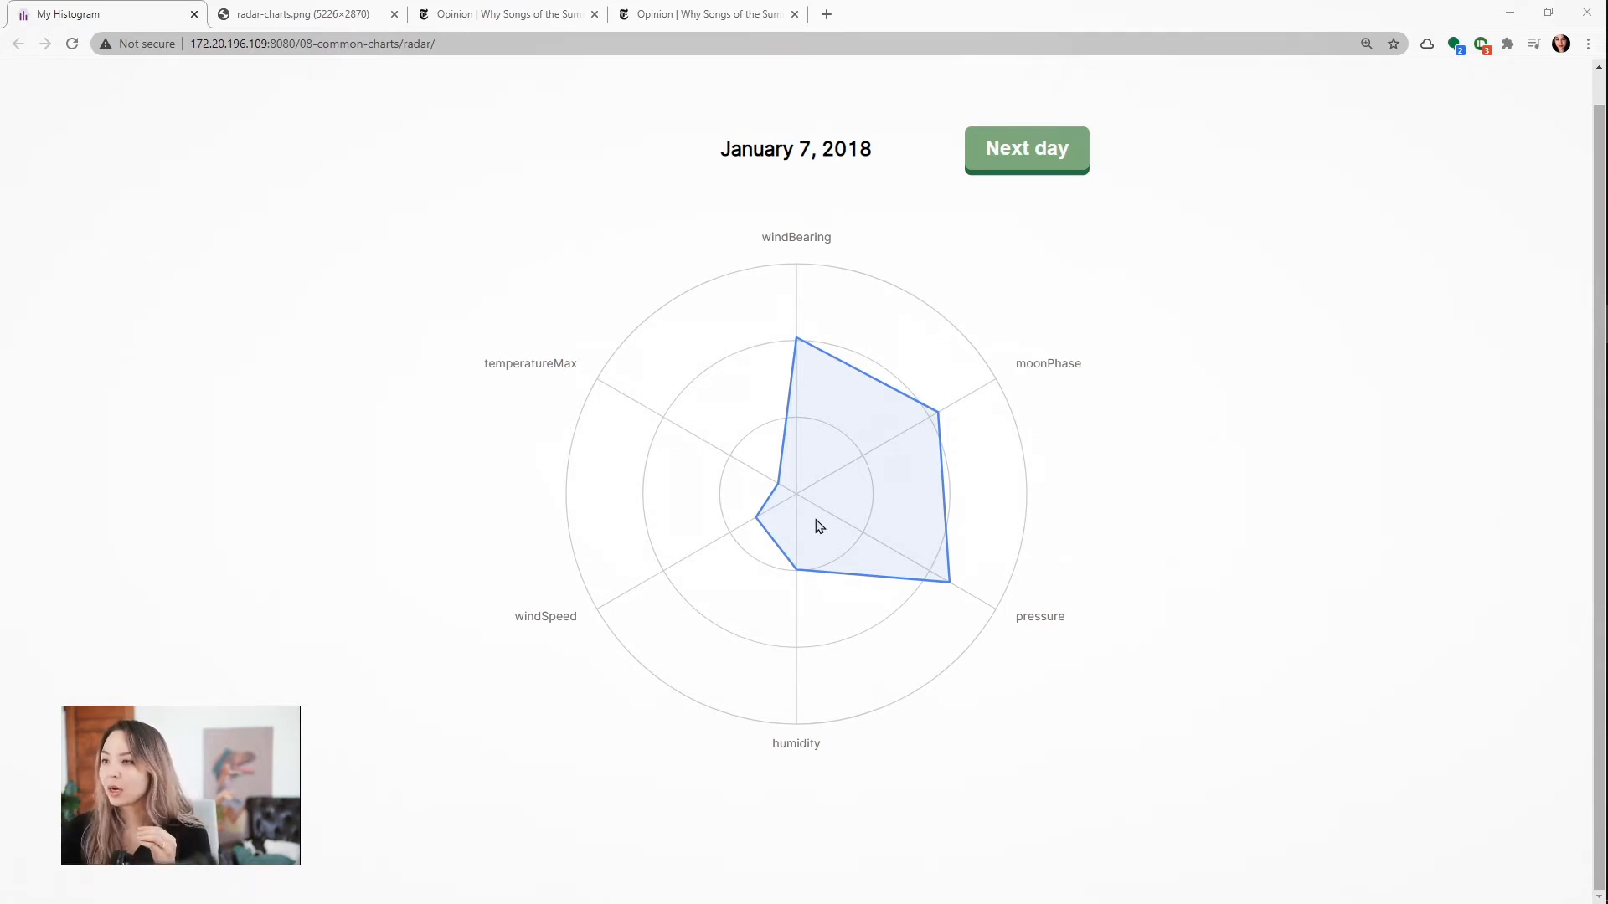
mouse_move(947, 350)
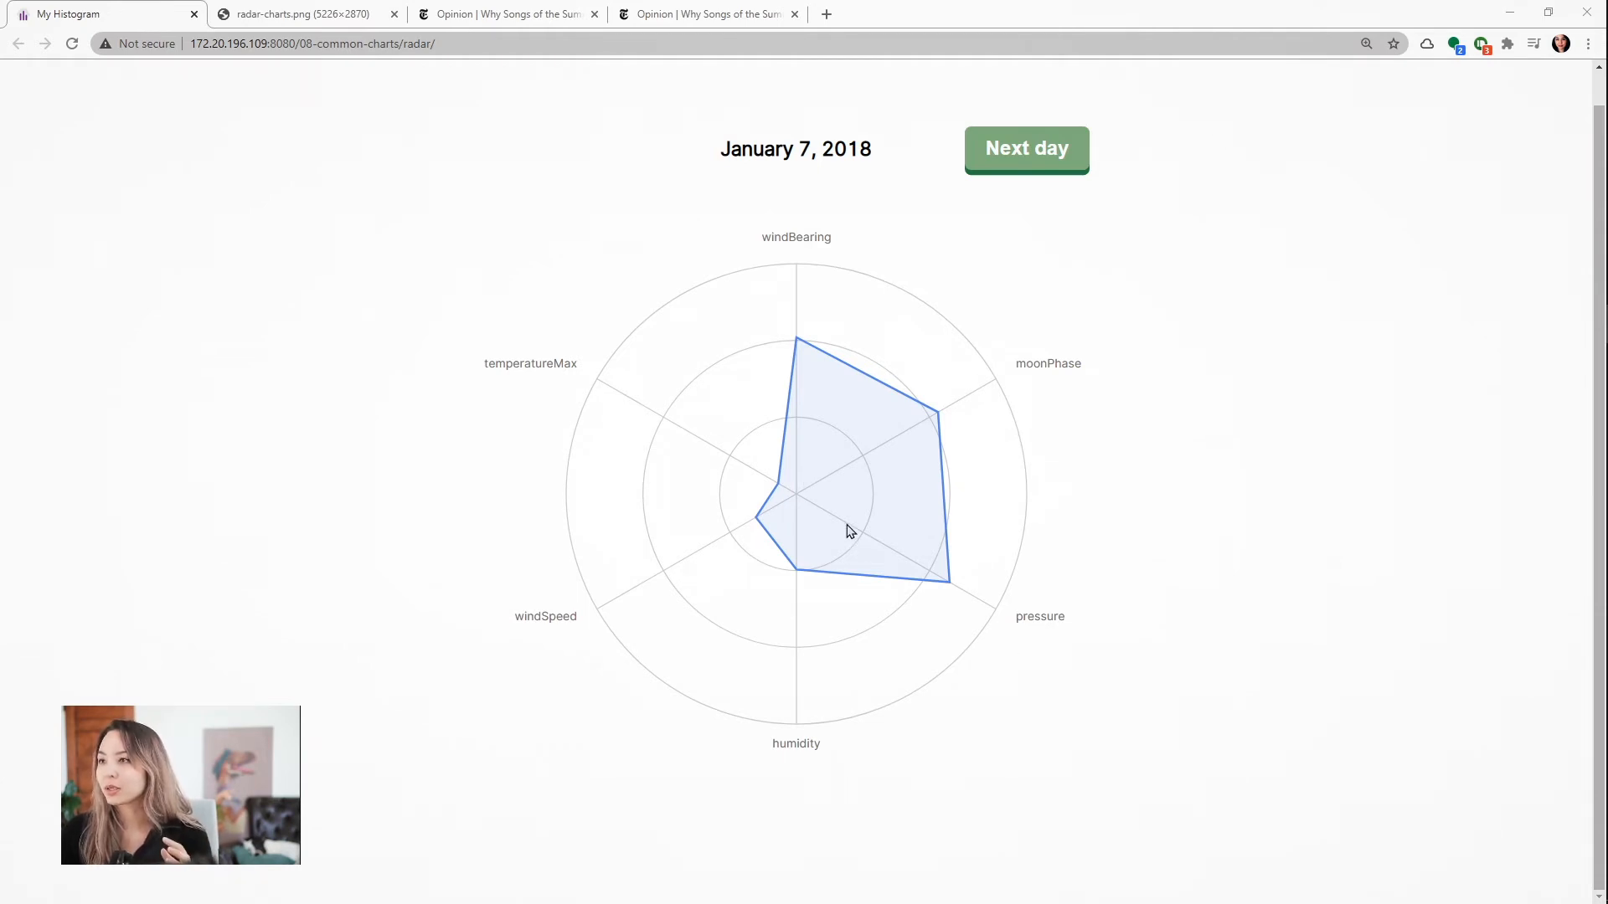
mouse_move(816, 501)
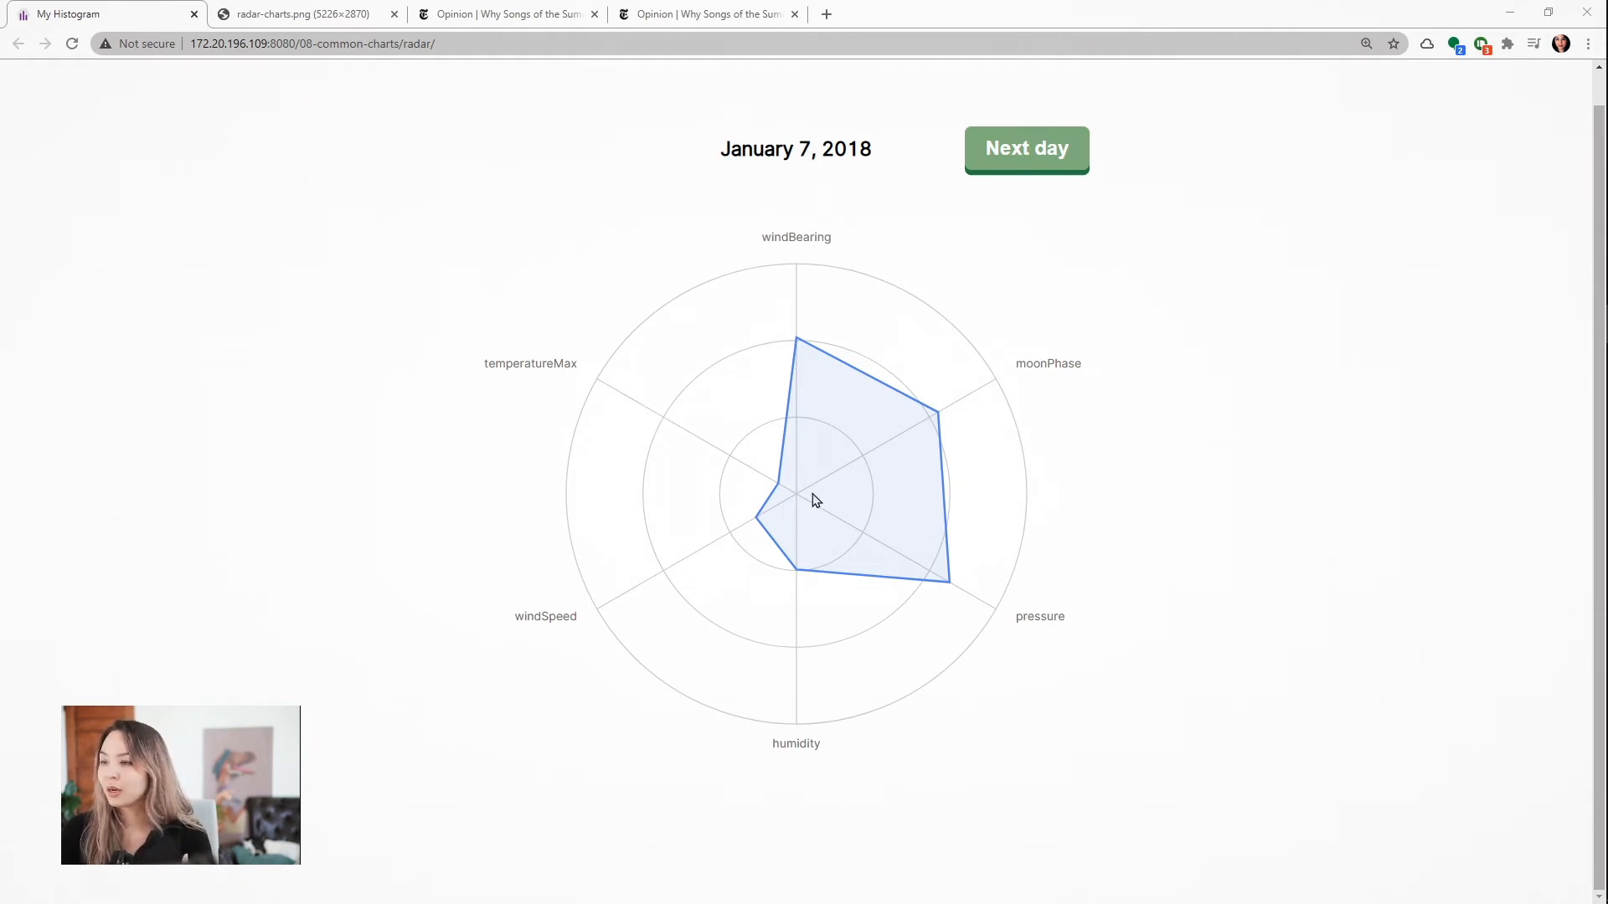
mouse_move(928, 419)
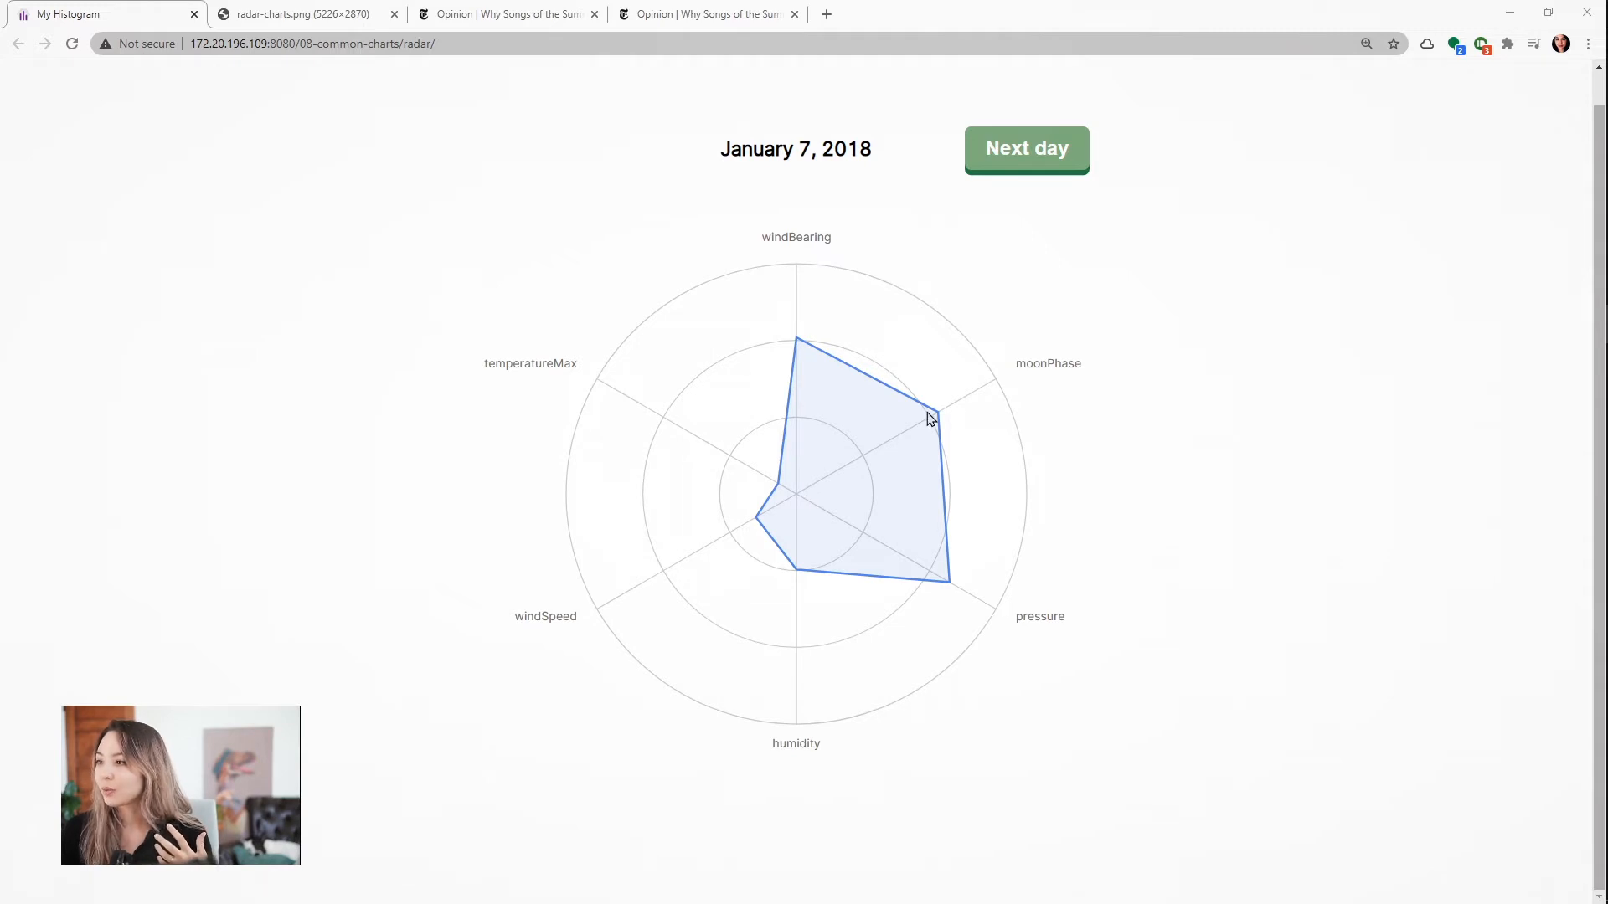
mouse_move(948, 417)
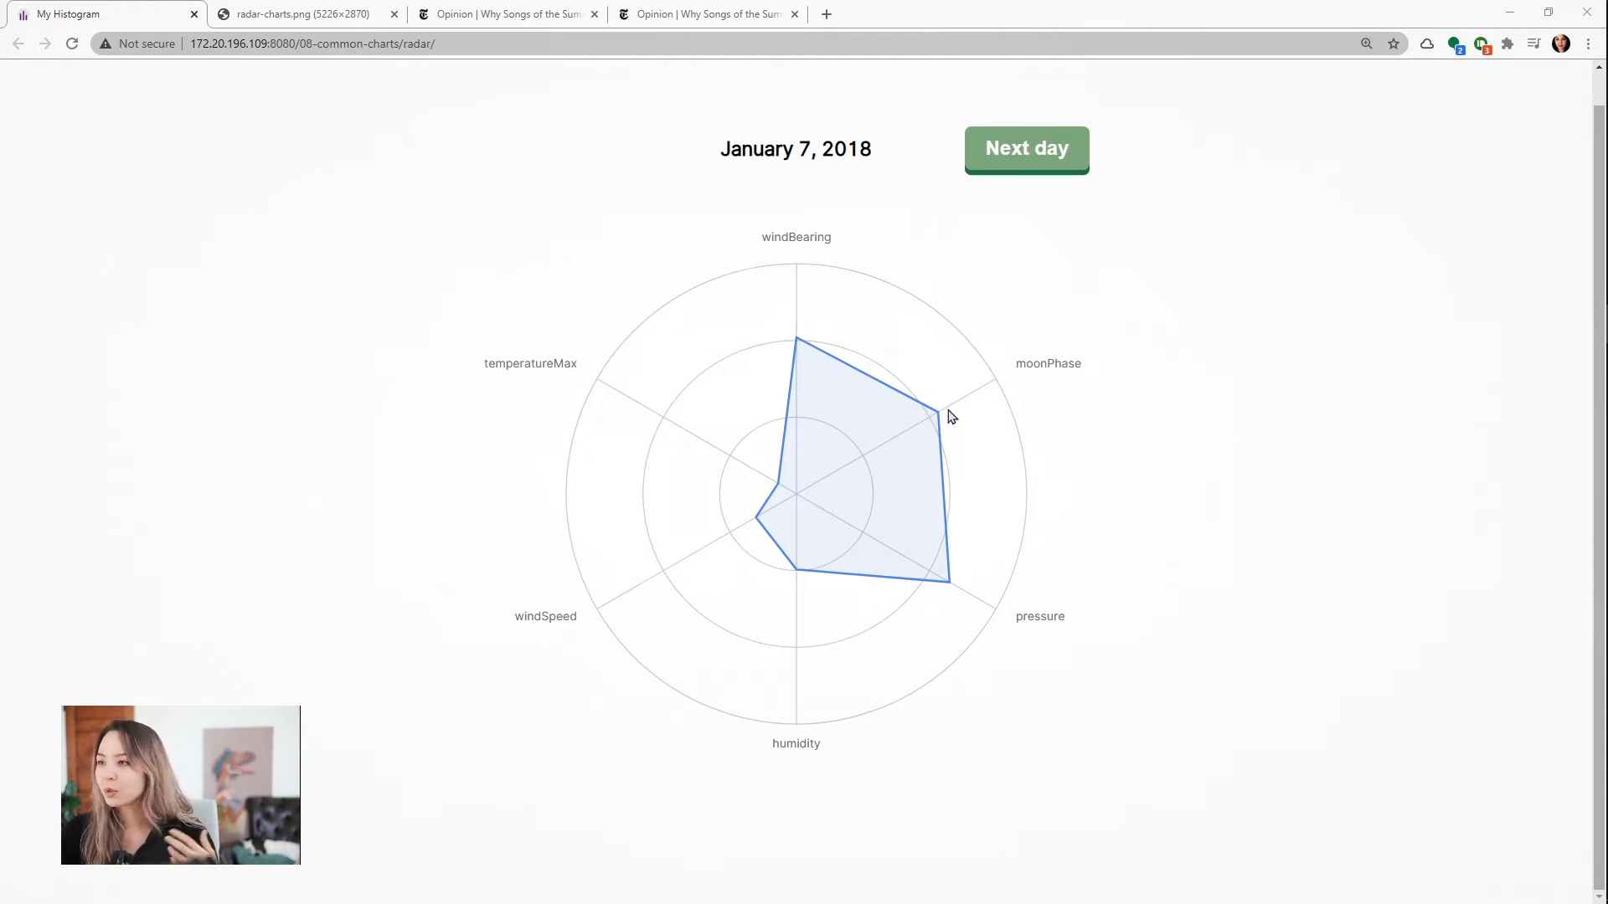
mouse_move(832, 519)
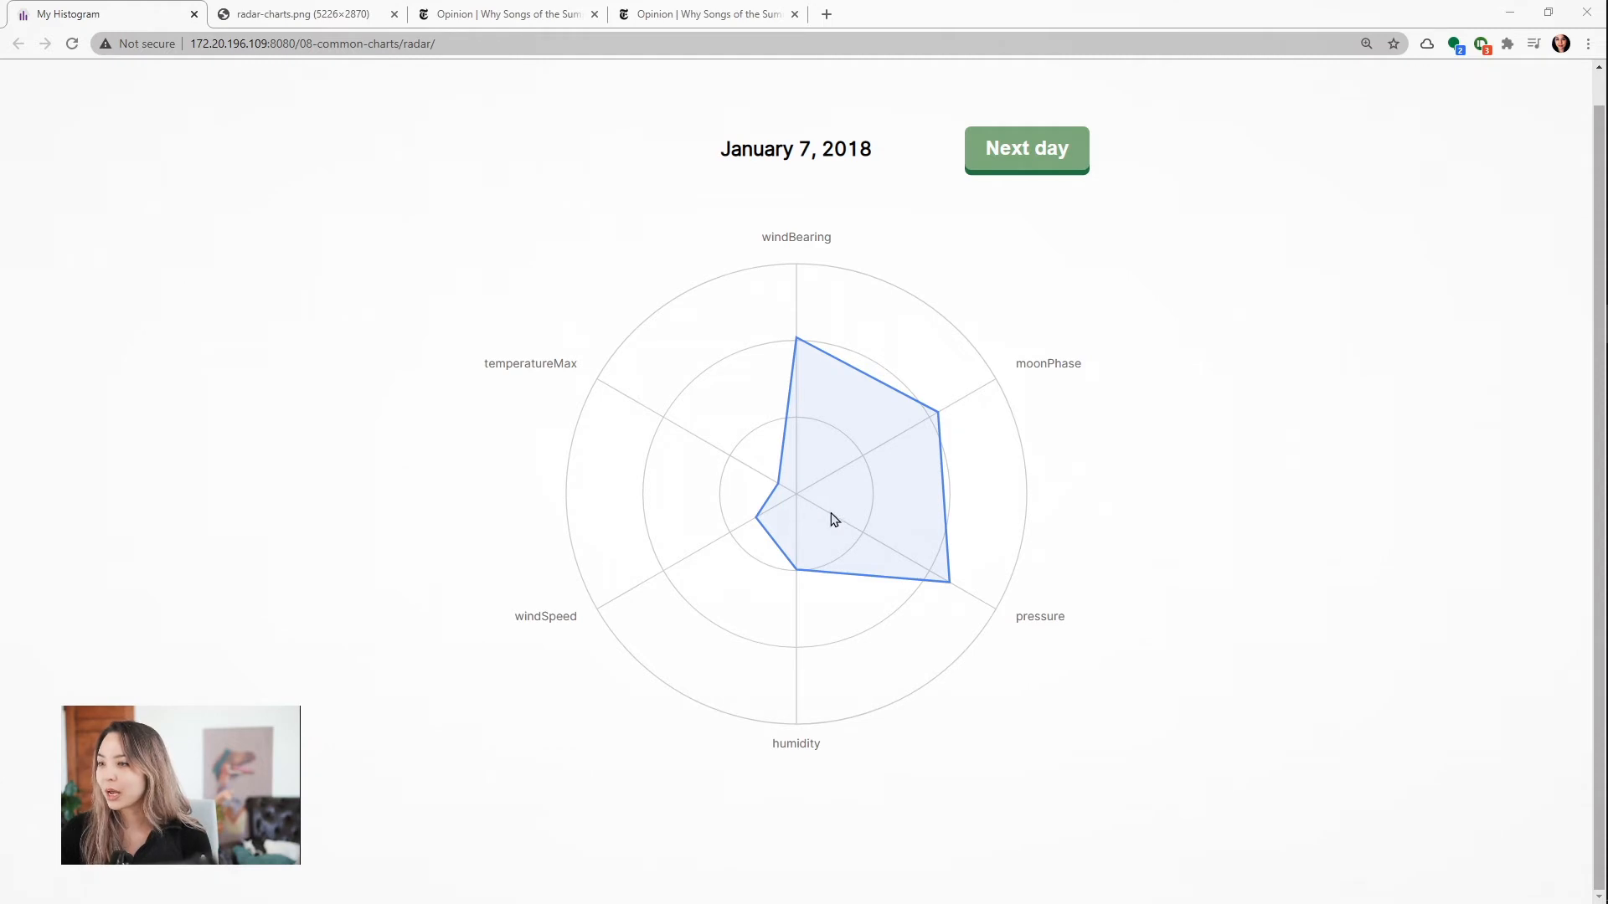
mouse_move(806, 501)
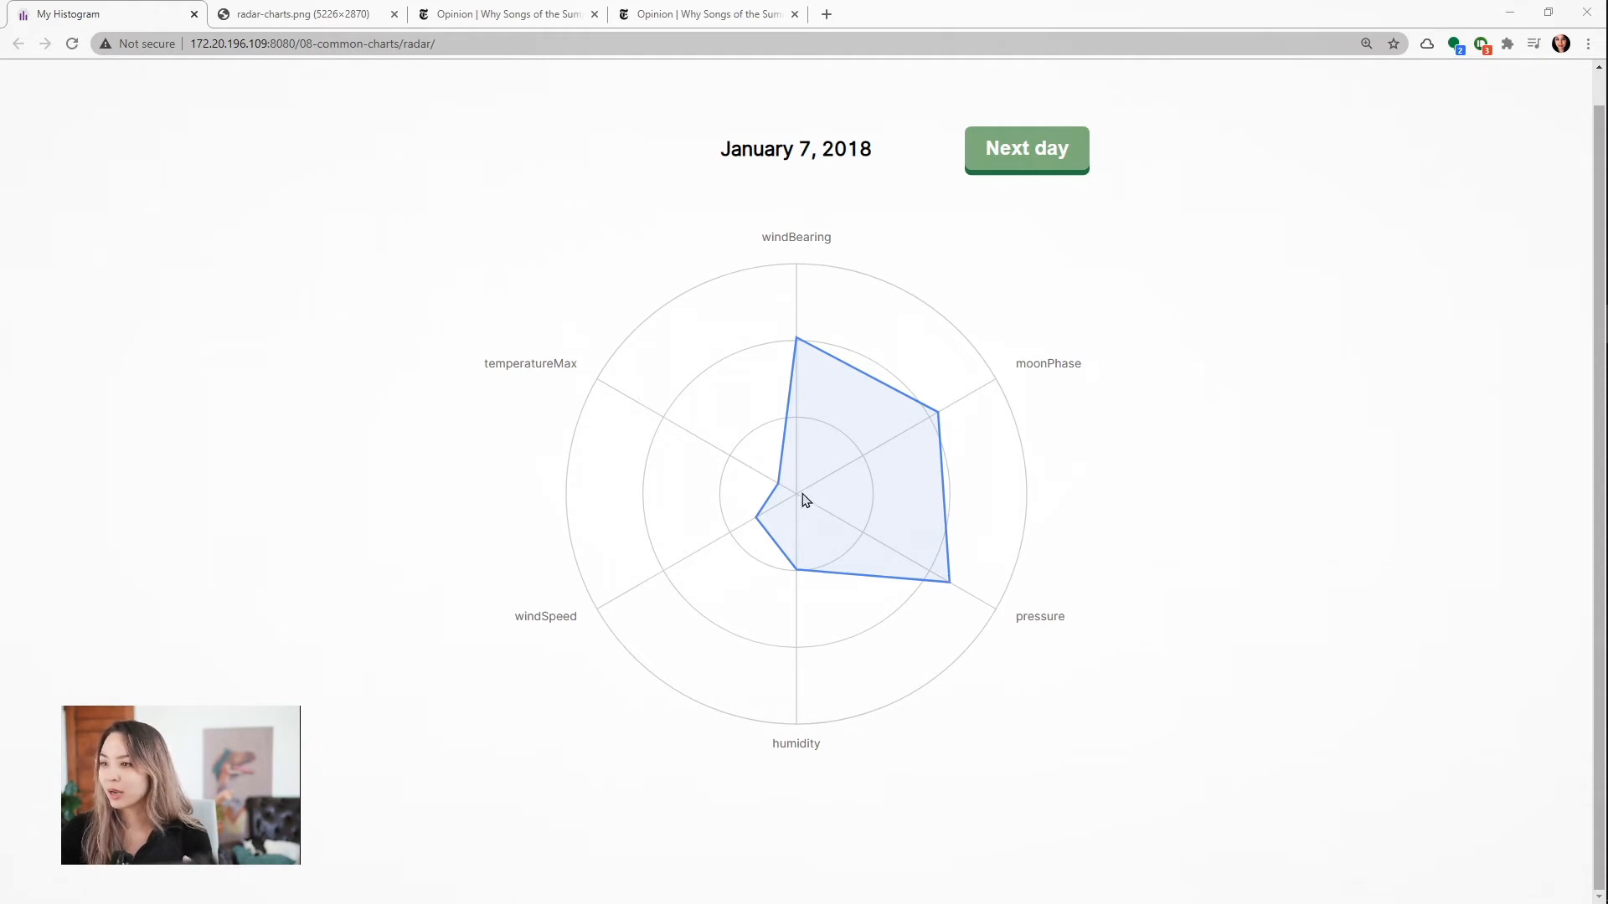
mouse_move(794, 618)
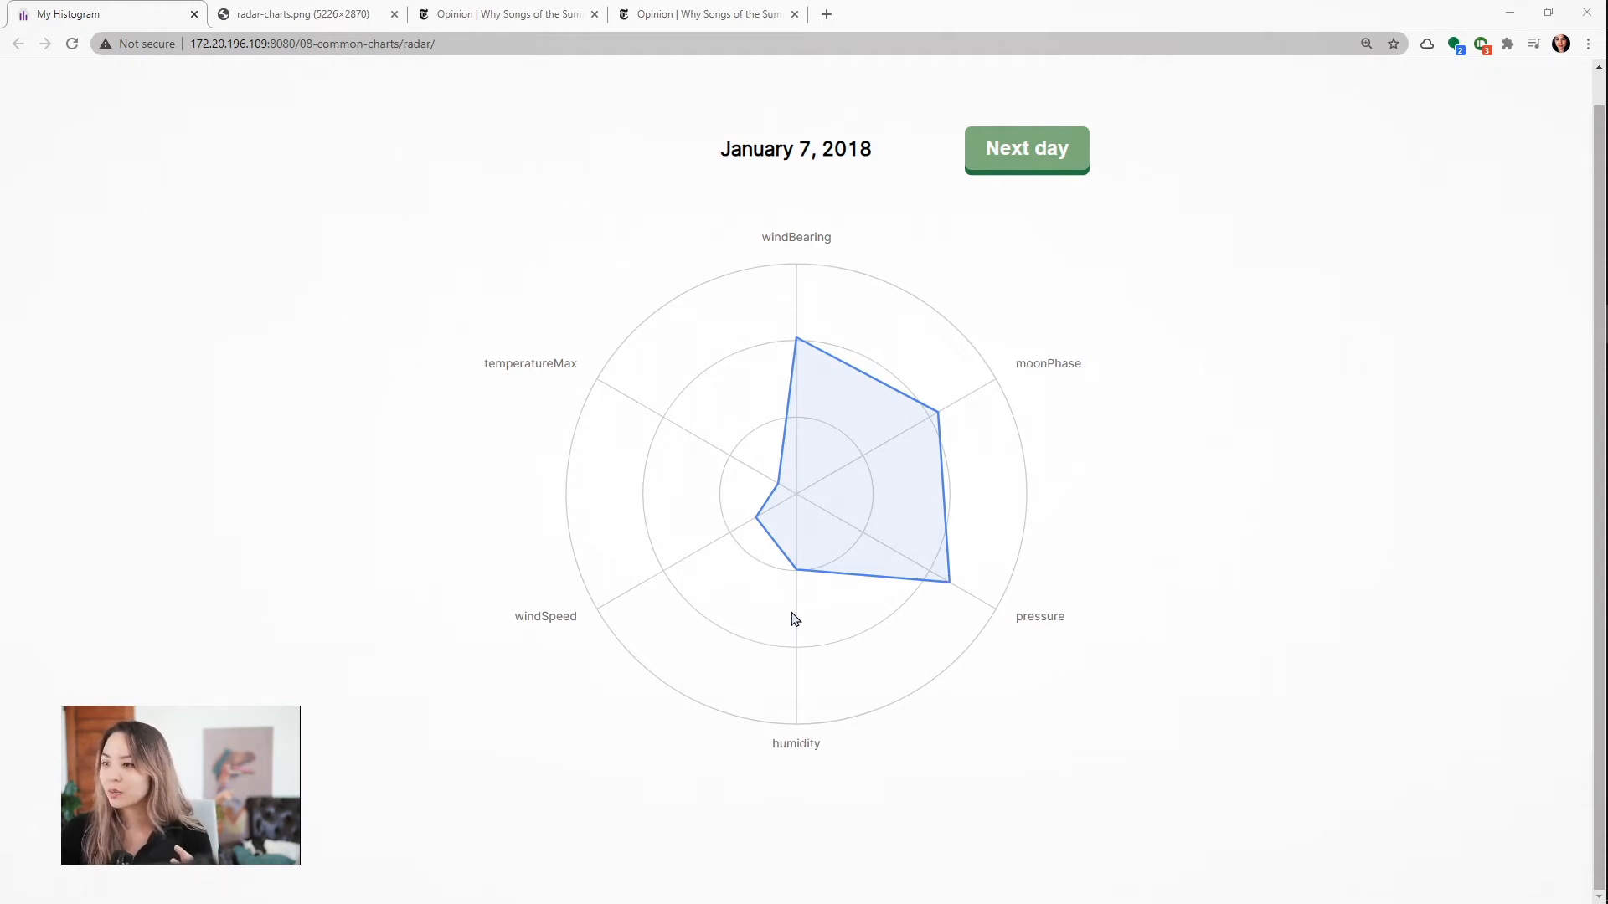
mouse_move(742, 538)
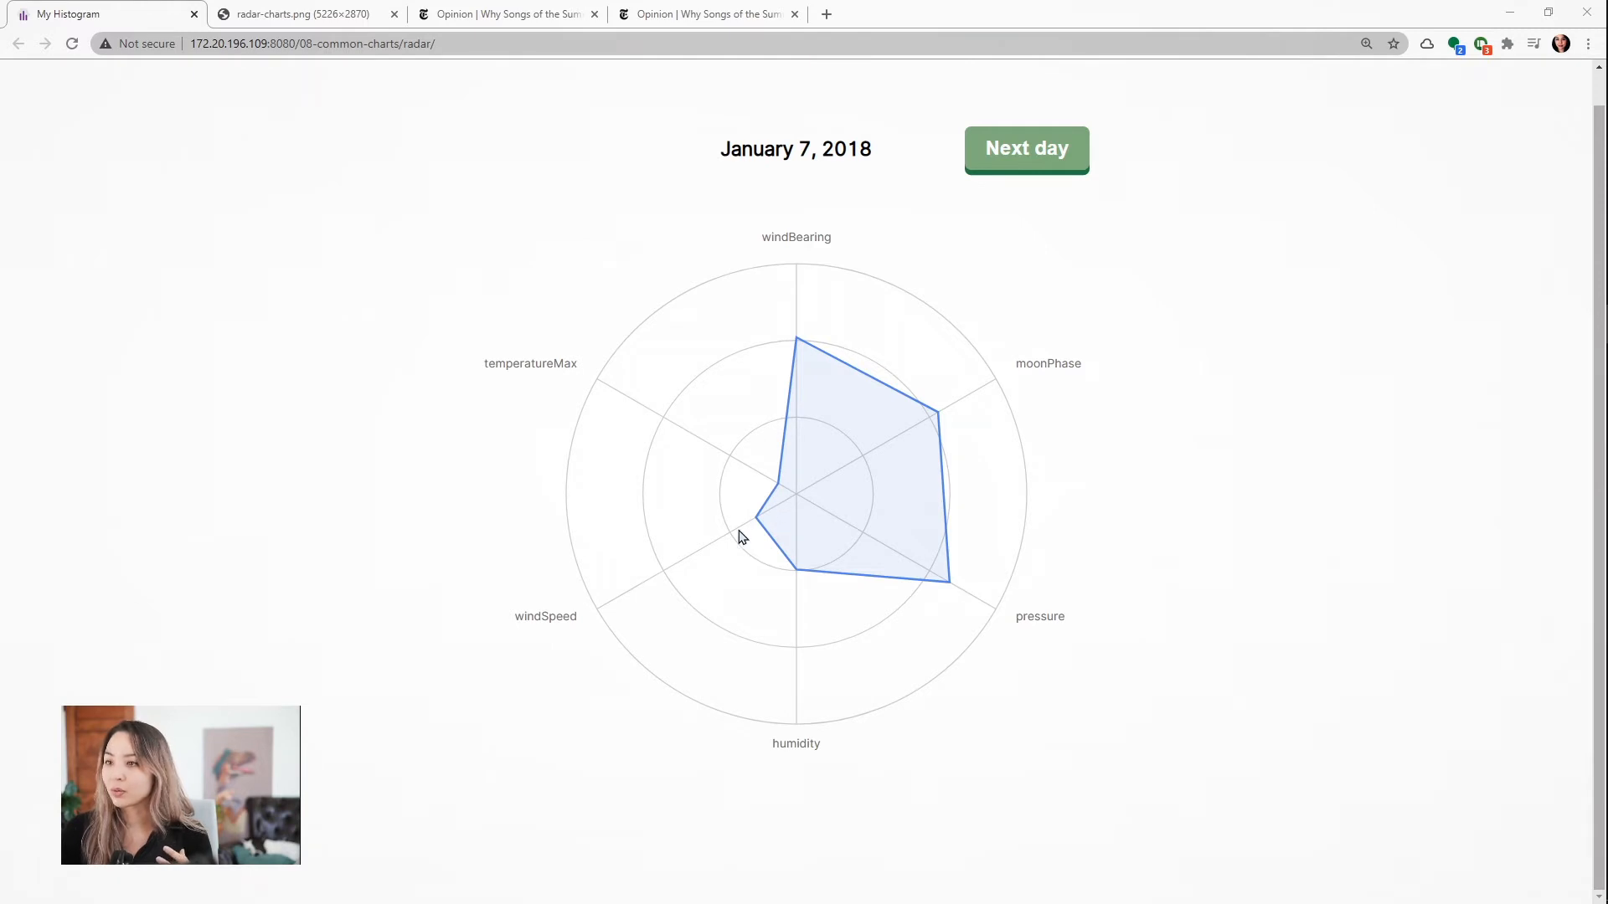
mouse_move(777, 490)
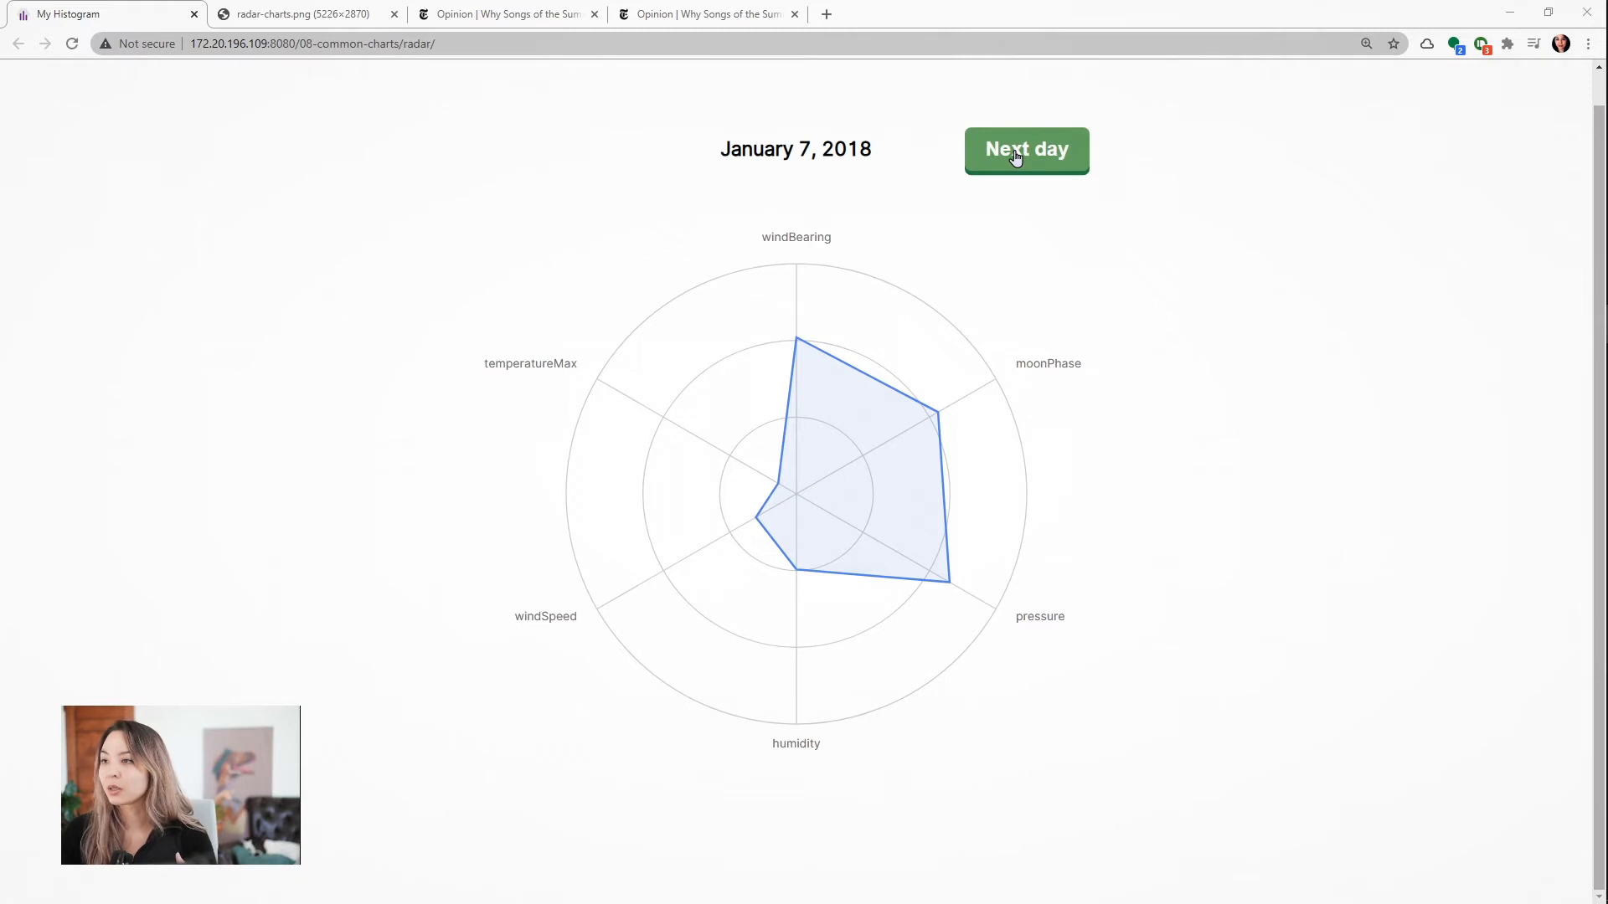
- Advance the NYC weather radar chart ten days forward with the Next day button, reaching January 21, 2018
click(1025, 149)
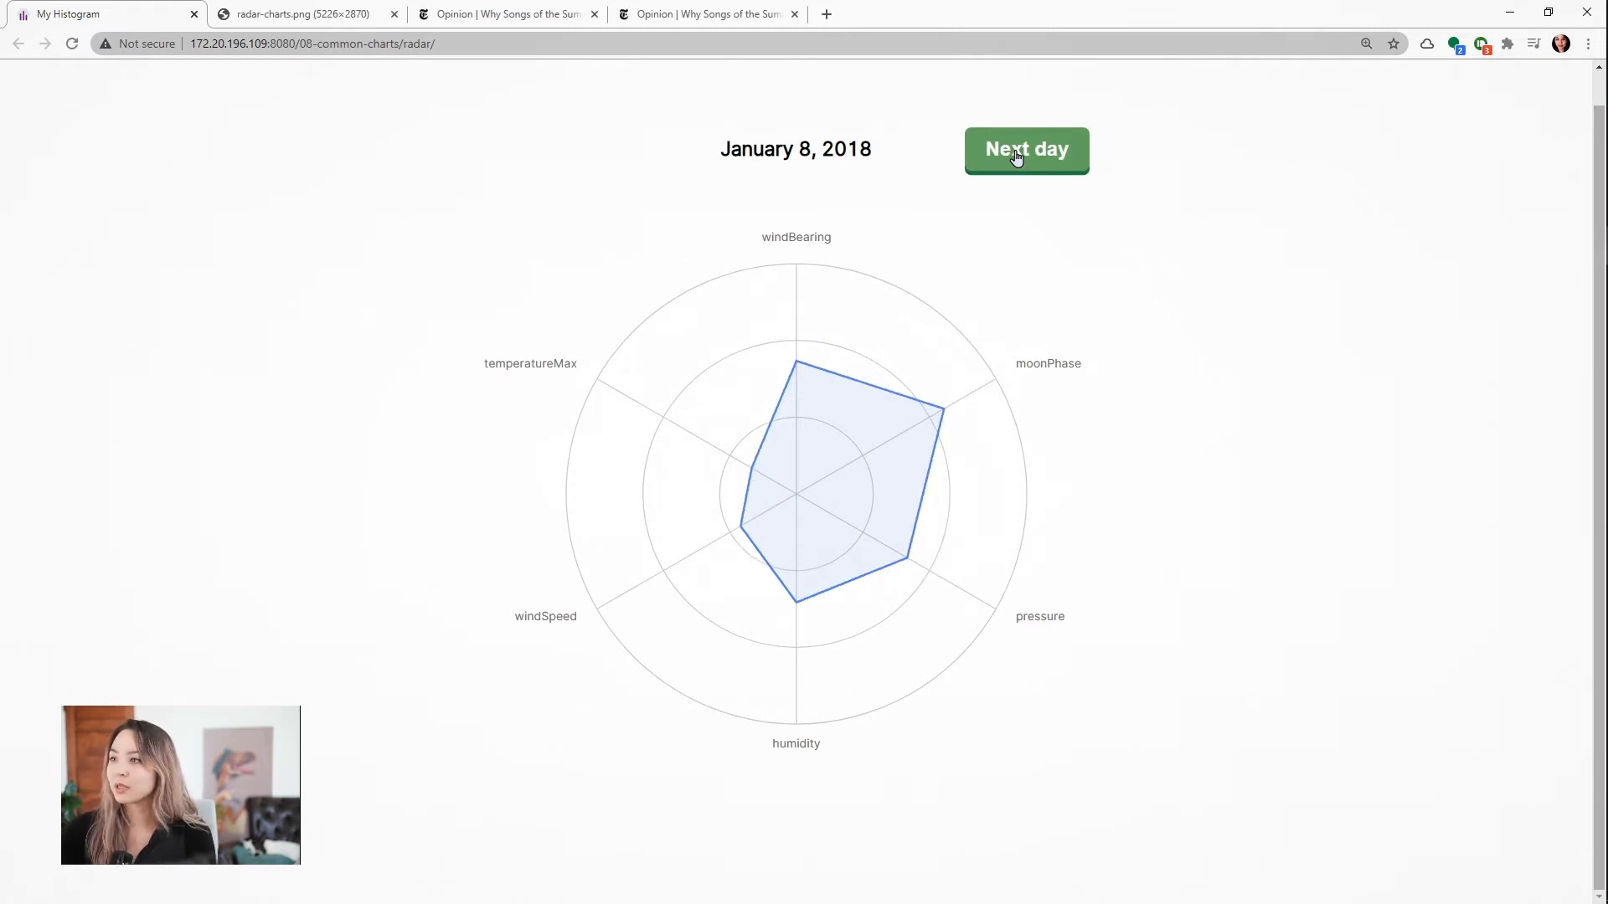
click(1025, 150)
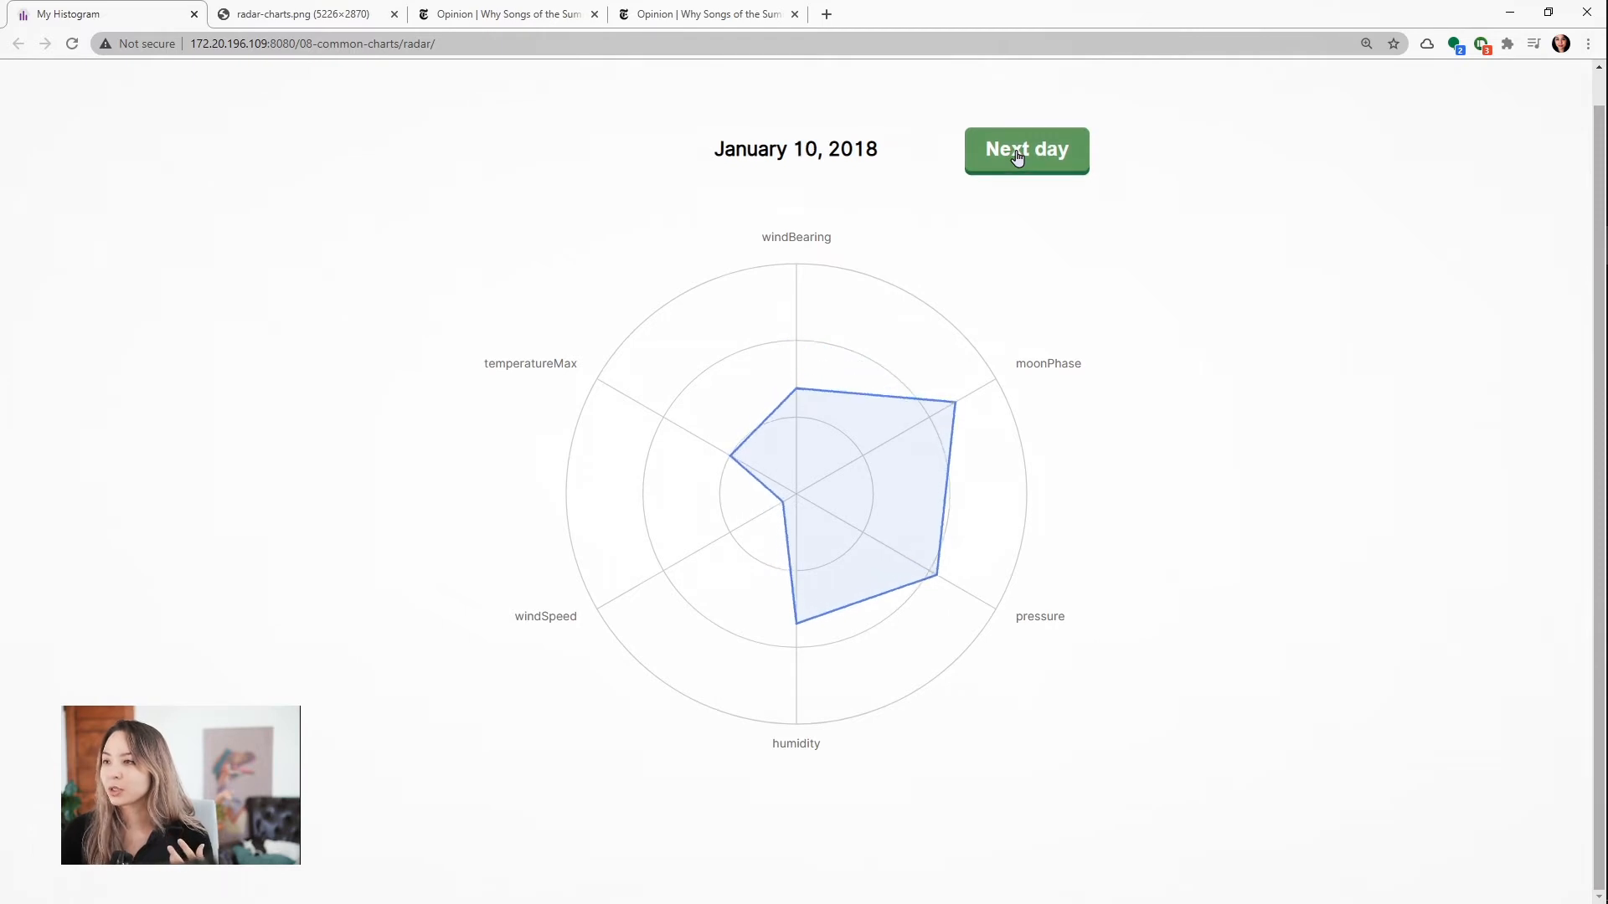
click(1025, 149)
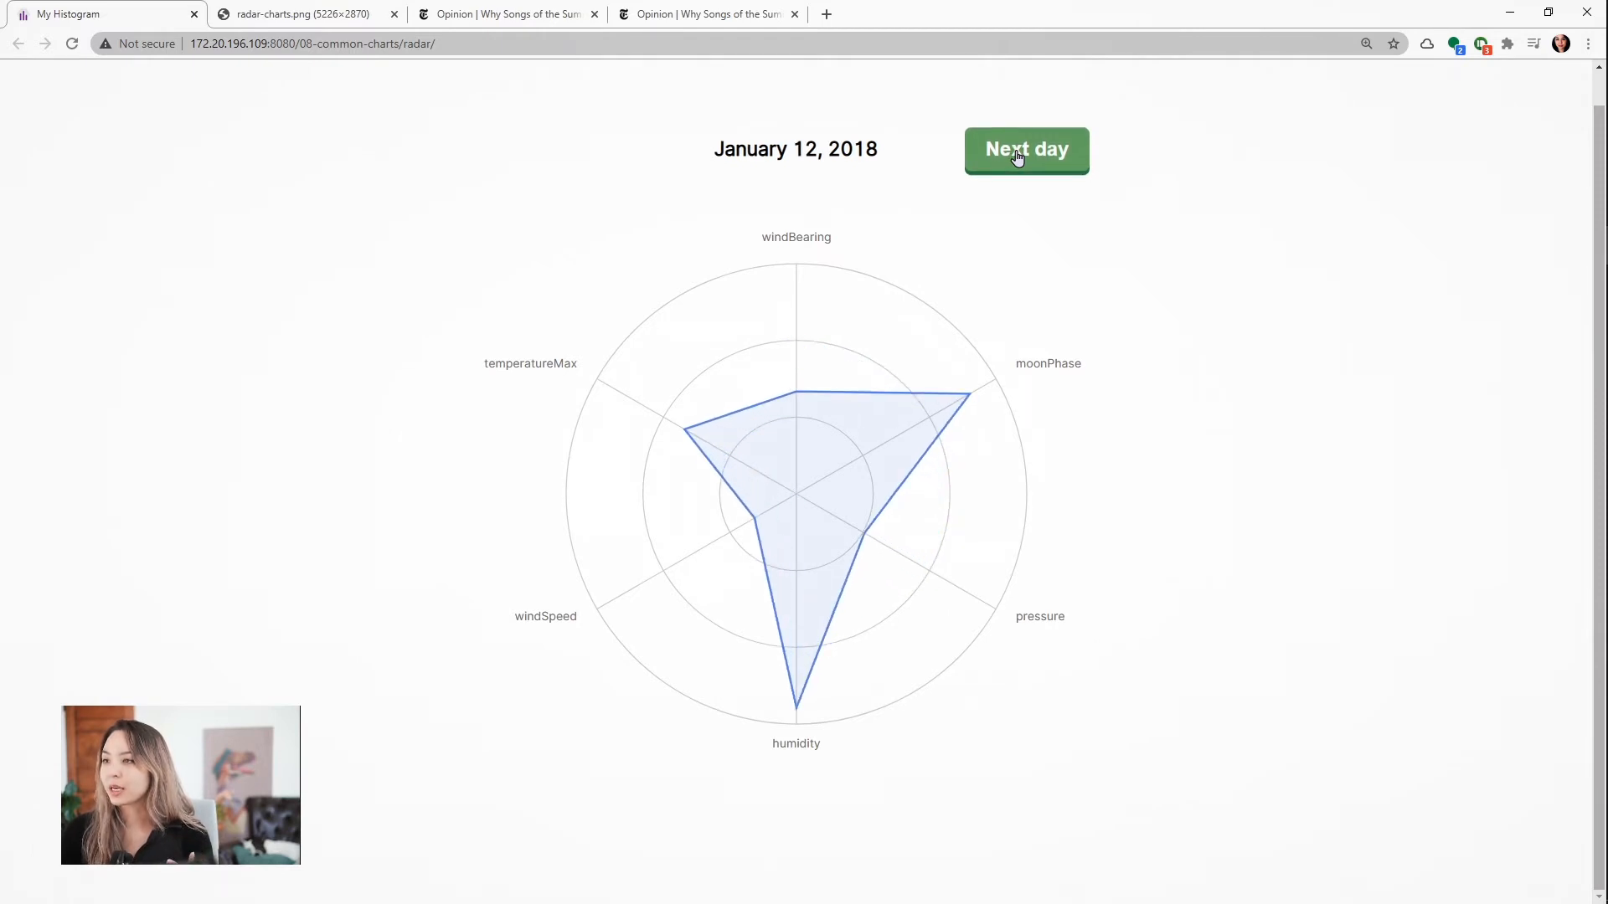
click(1026, 150)
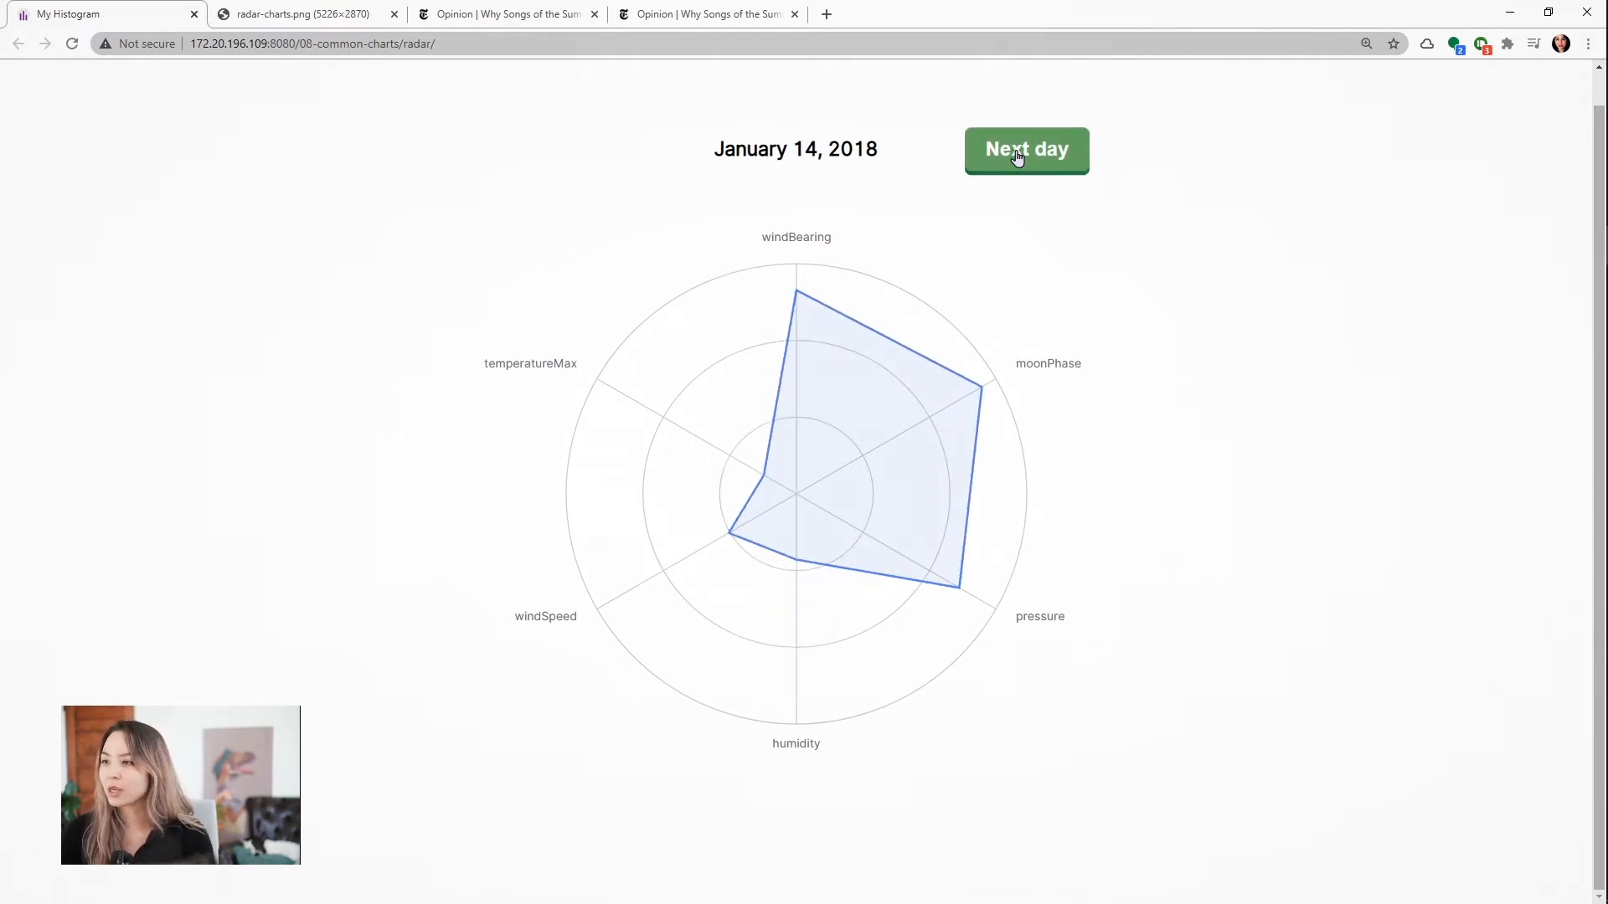
click(1025, 149)
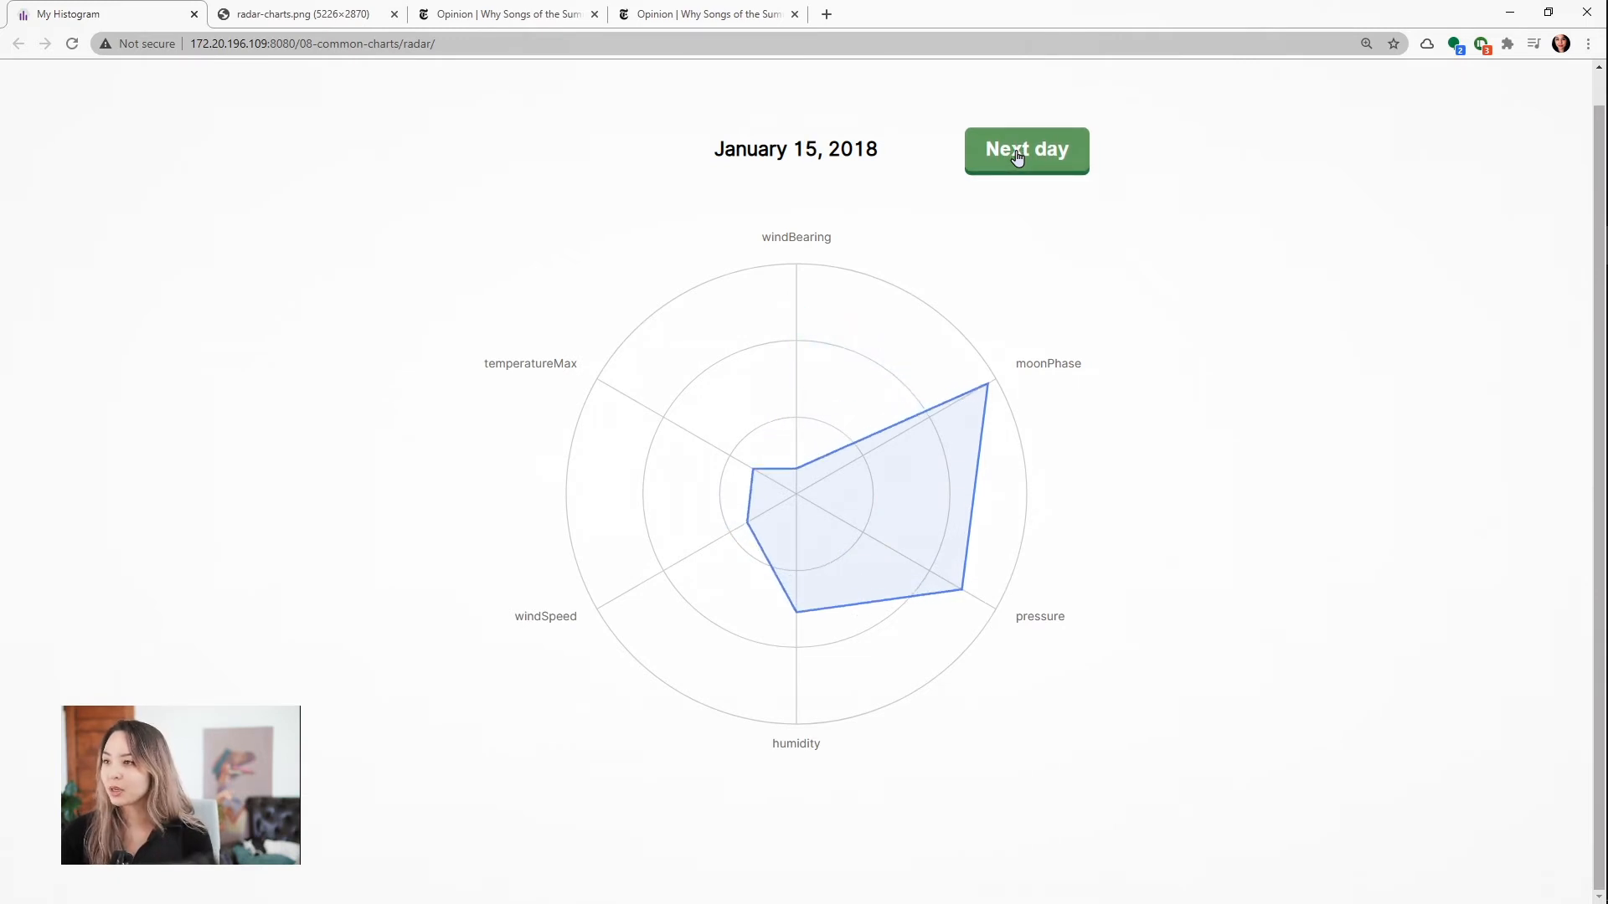
click(1025, 149)
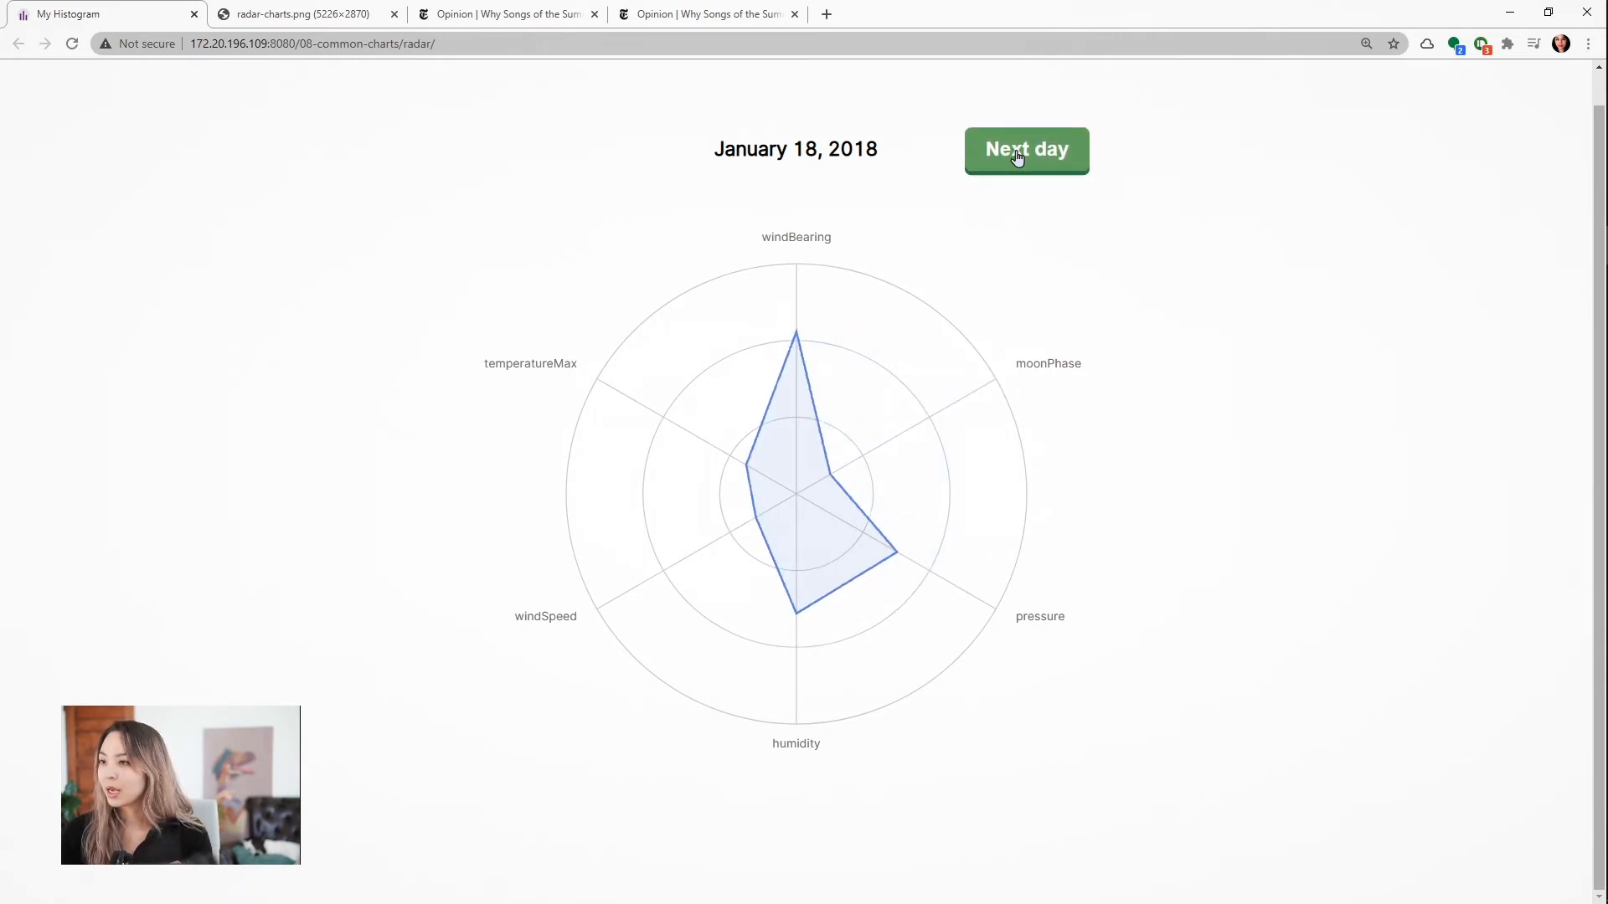
click(1025, 149)
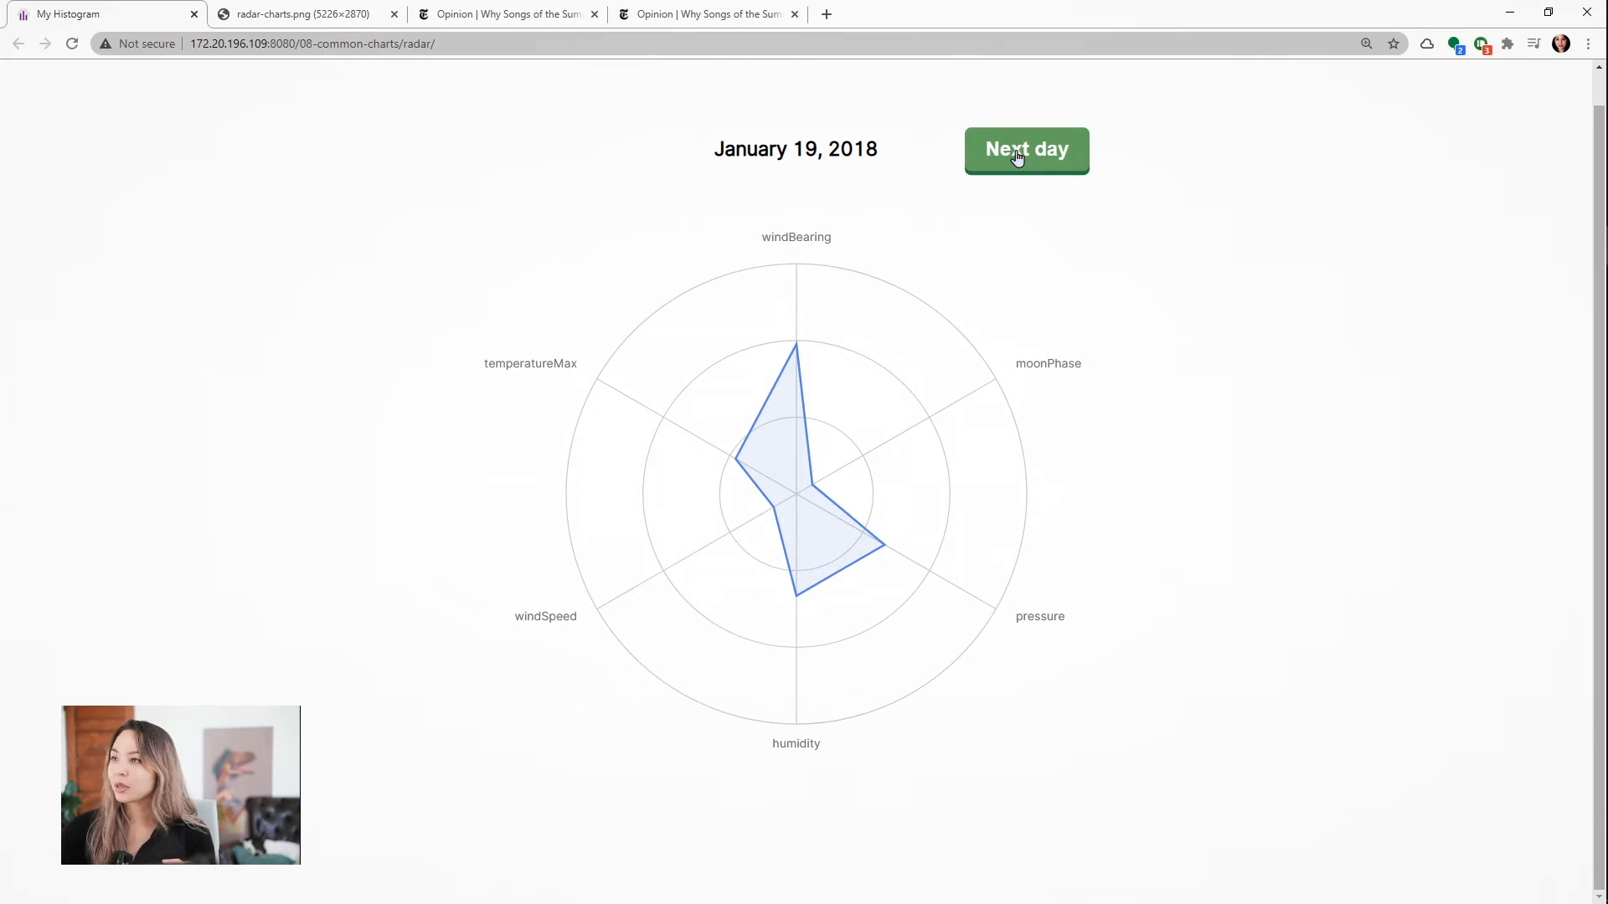
click(1025, 149)
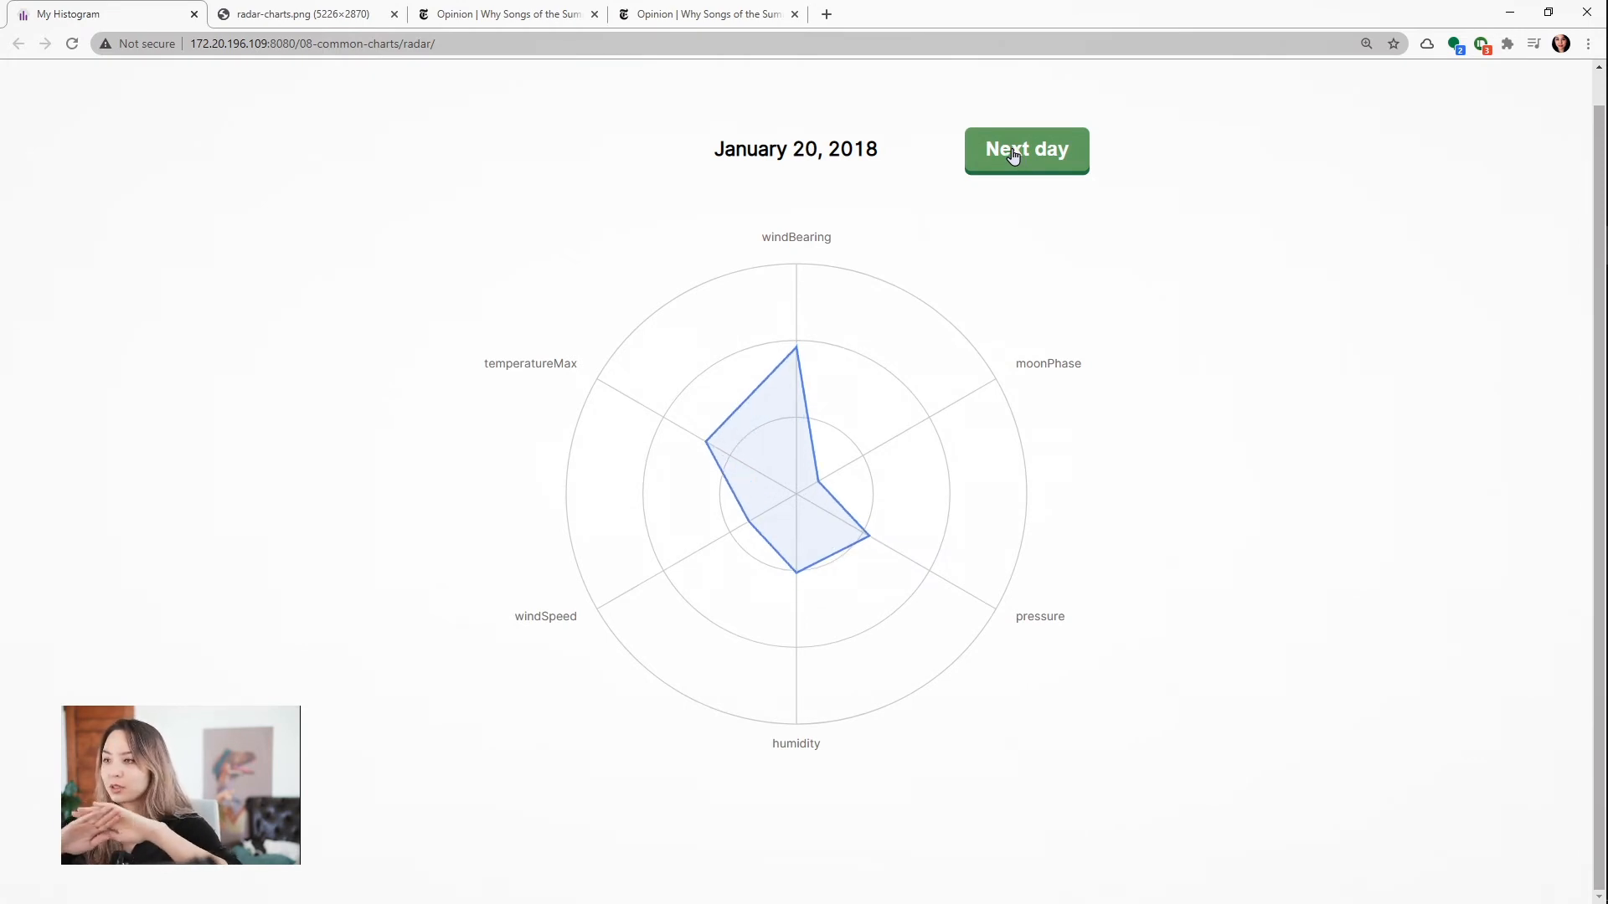
click(1025, 150)
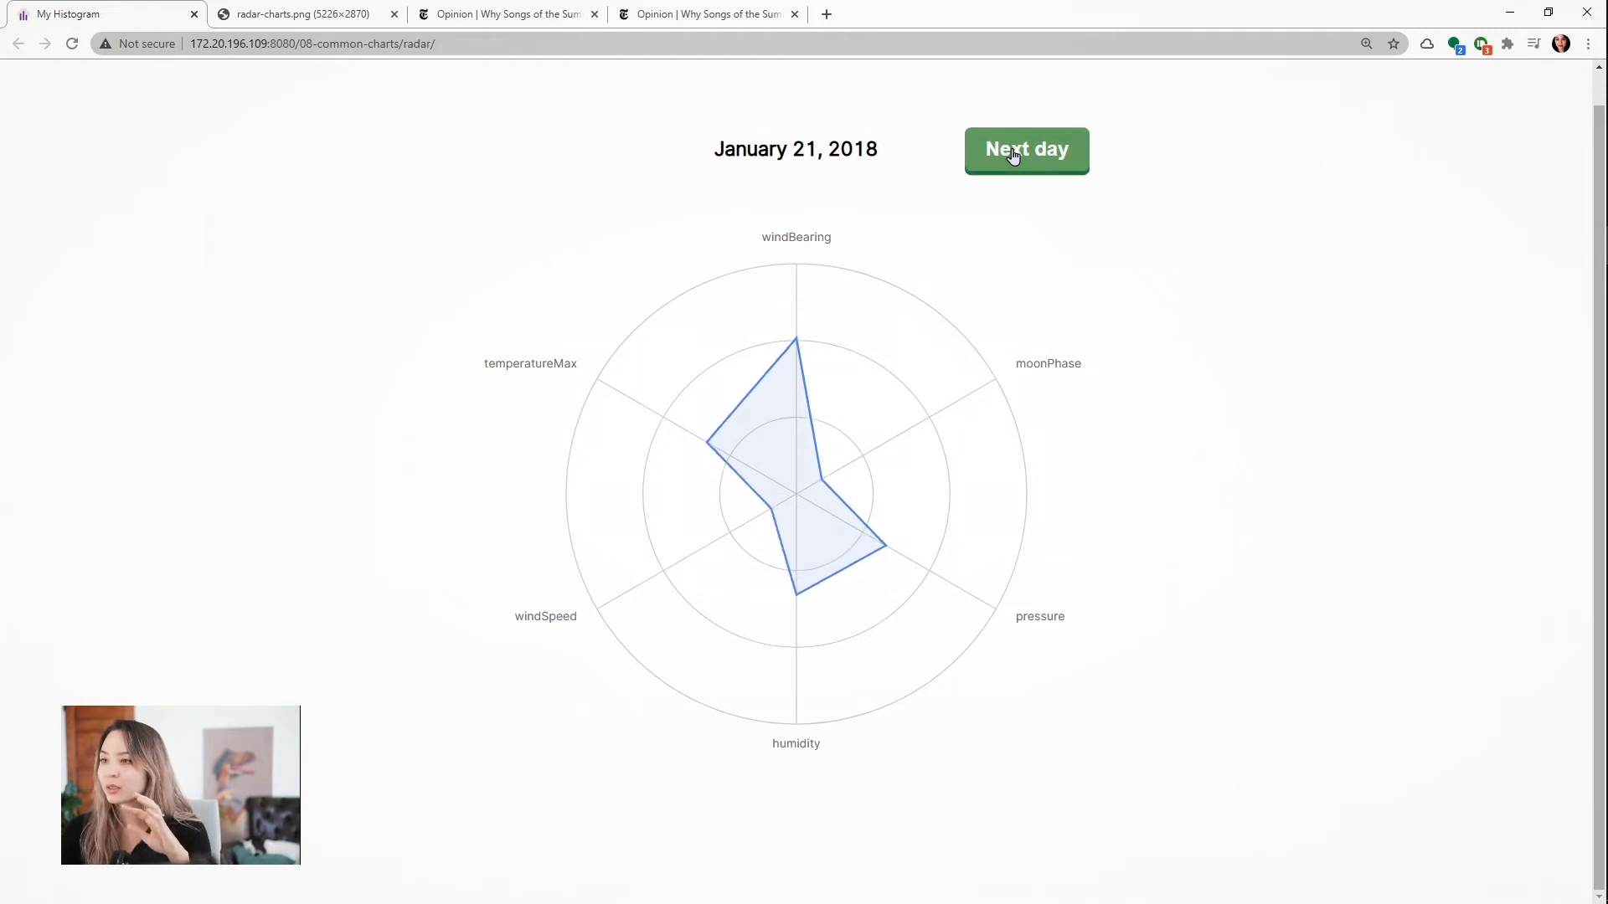
click(1025, 149)
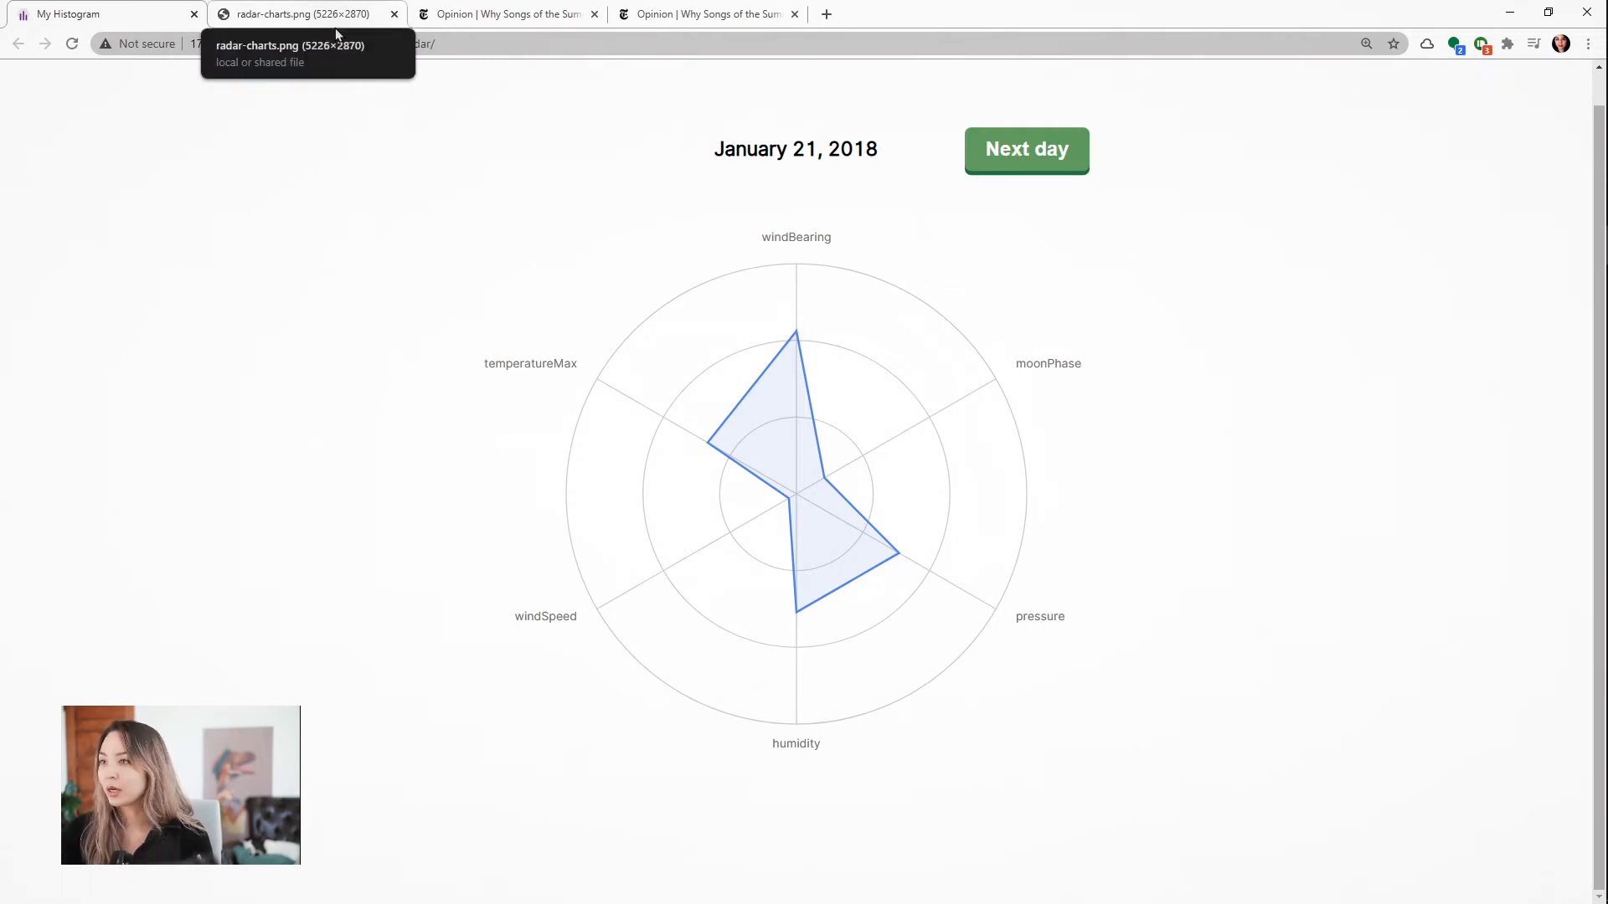
- Switch to the radar-charts.png tab showing the grid of June and November 2018 weather radar charts
click(299, 14)
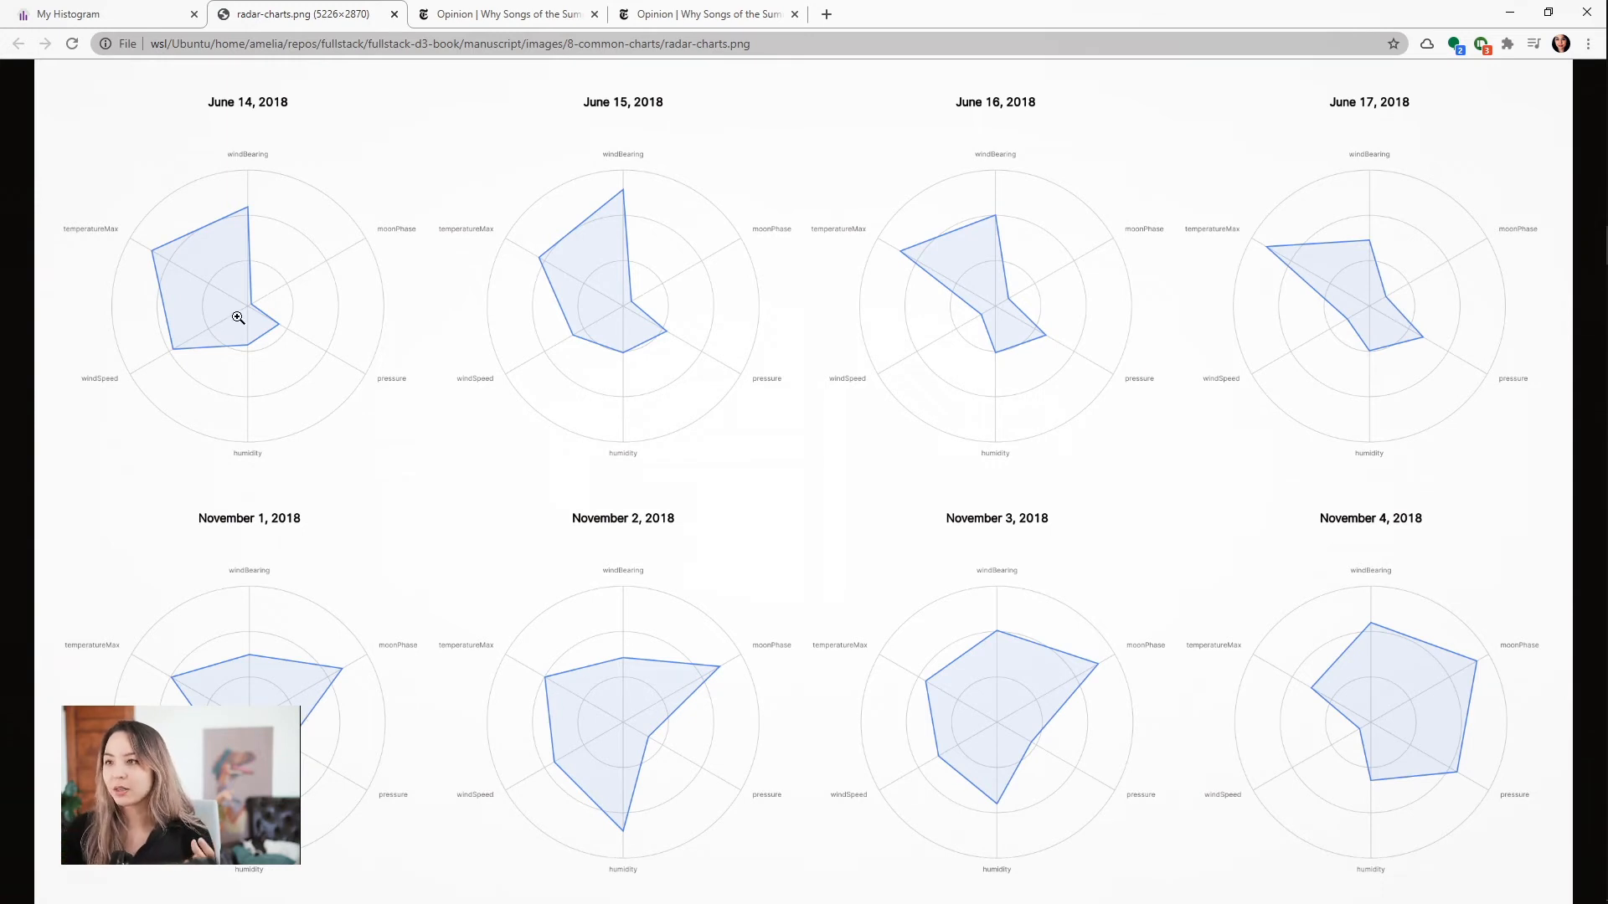
mouse_move(1327, 340)
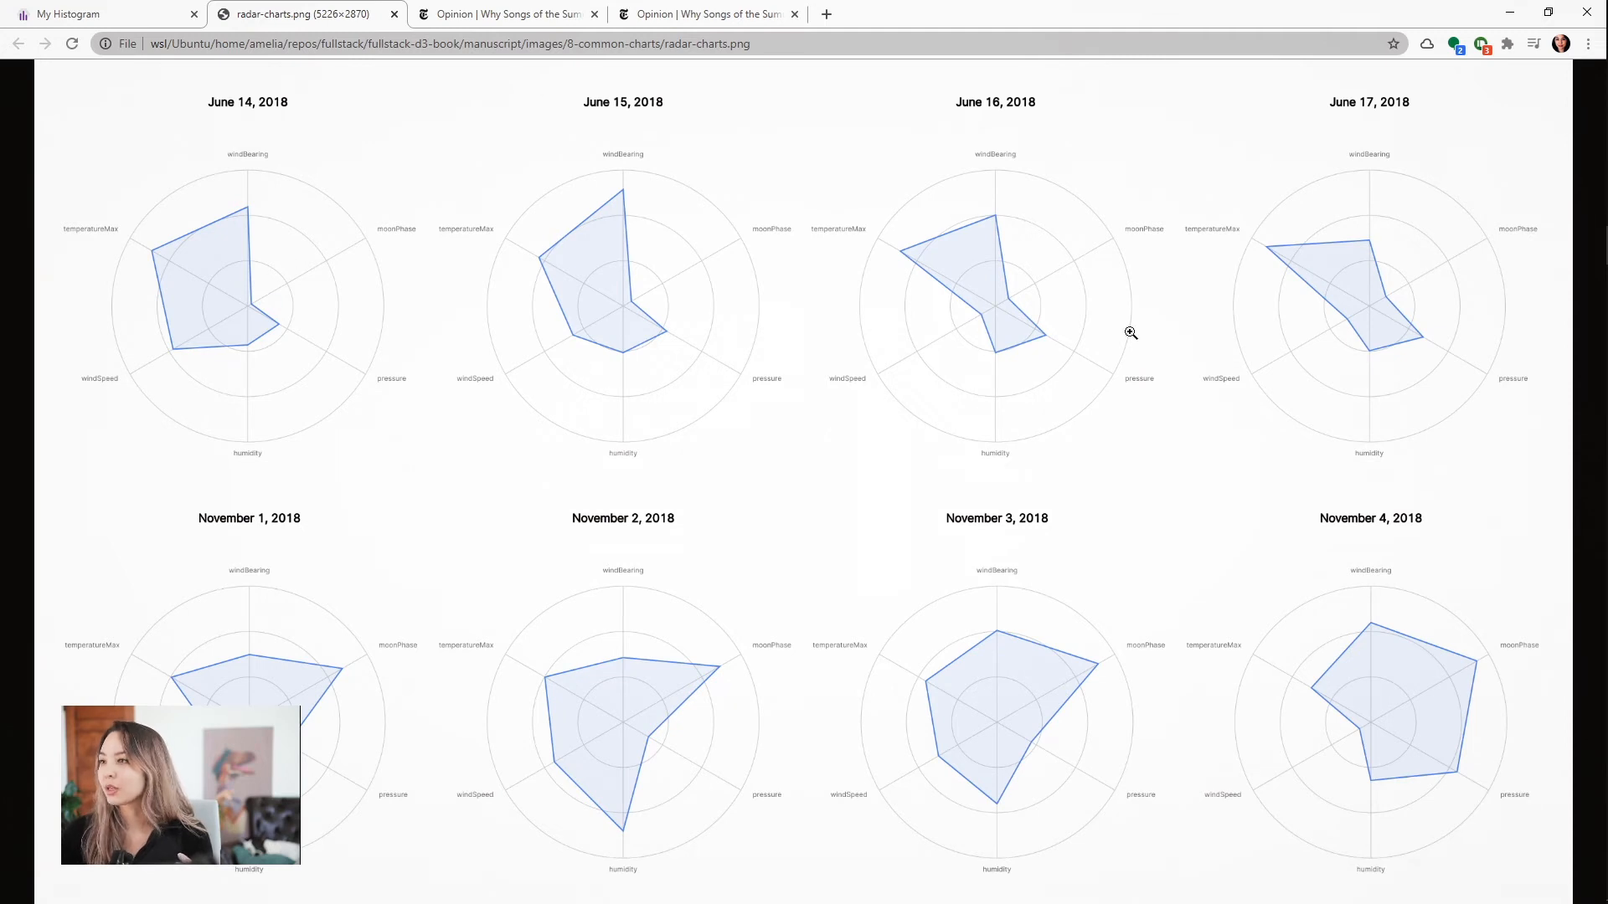
mouse_move(839, 307)
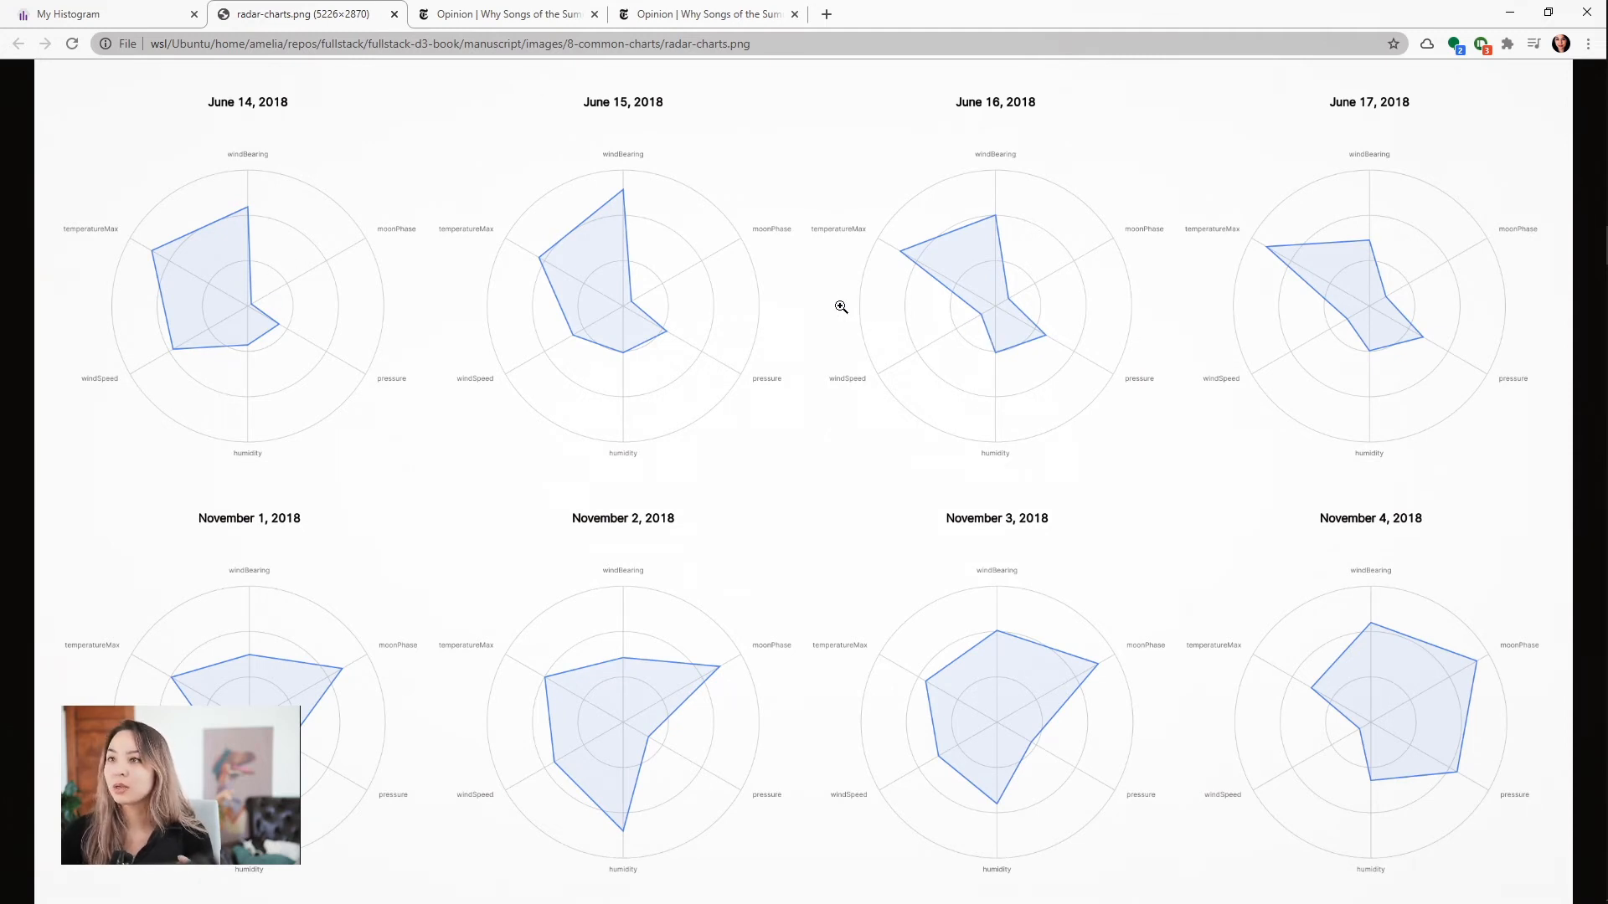
mouse_move(794, 302)
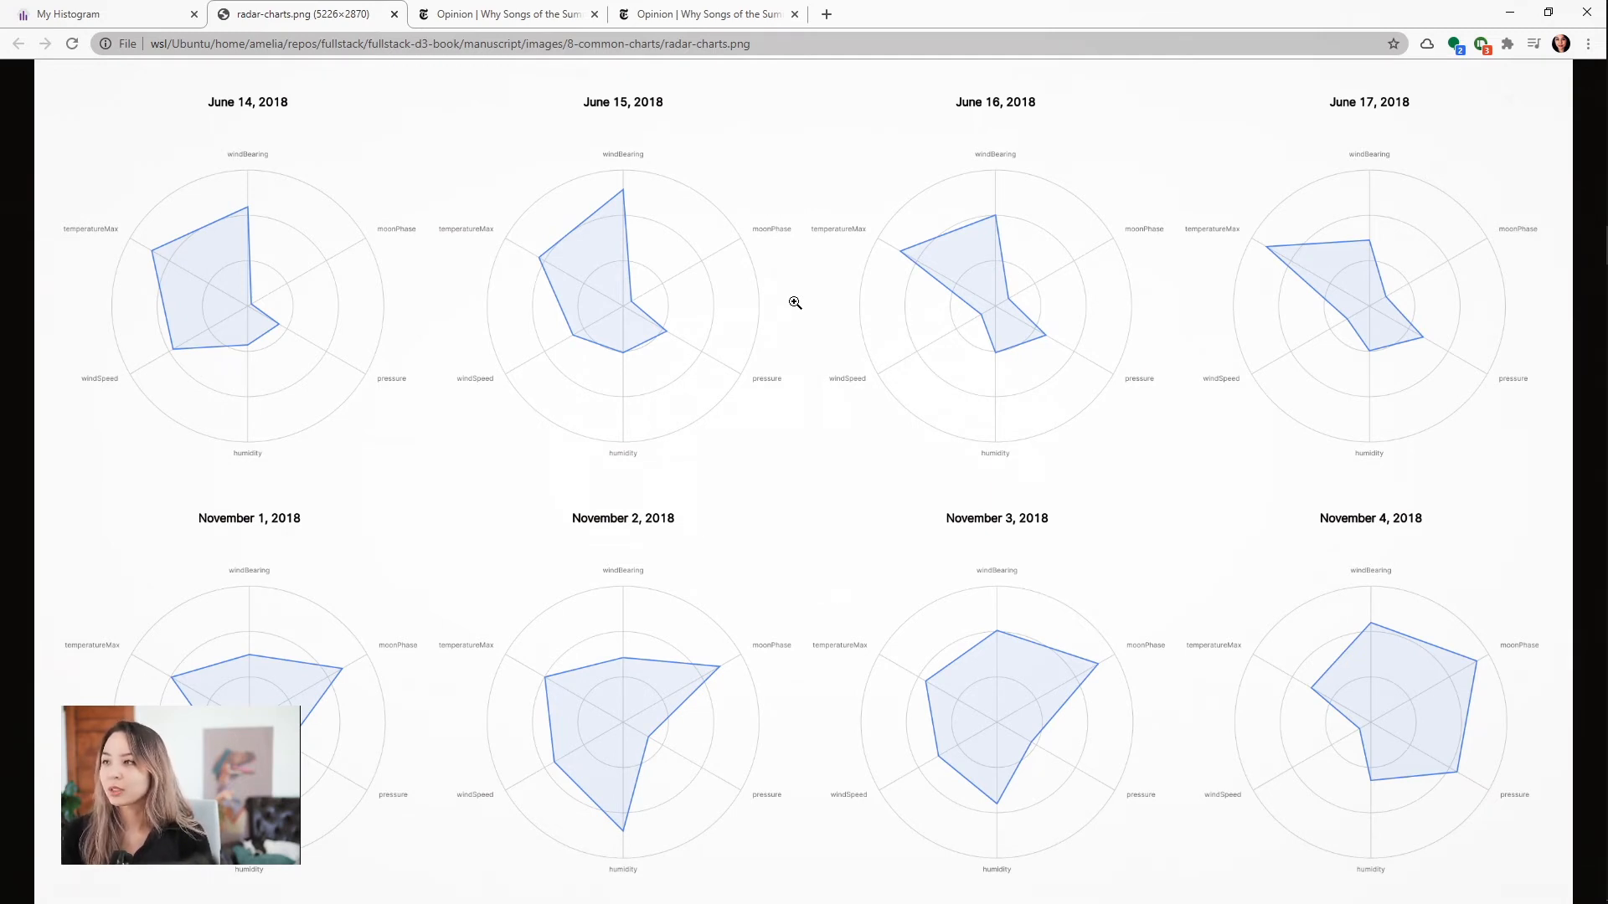
mouse_move(481, 265)
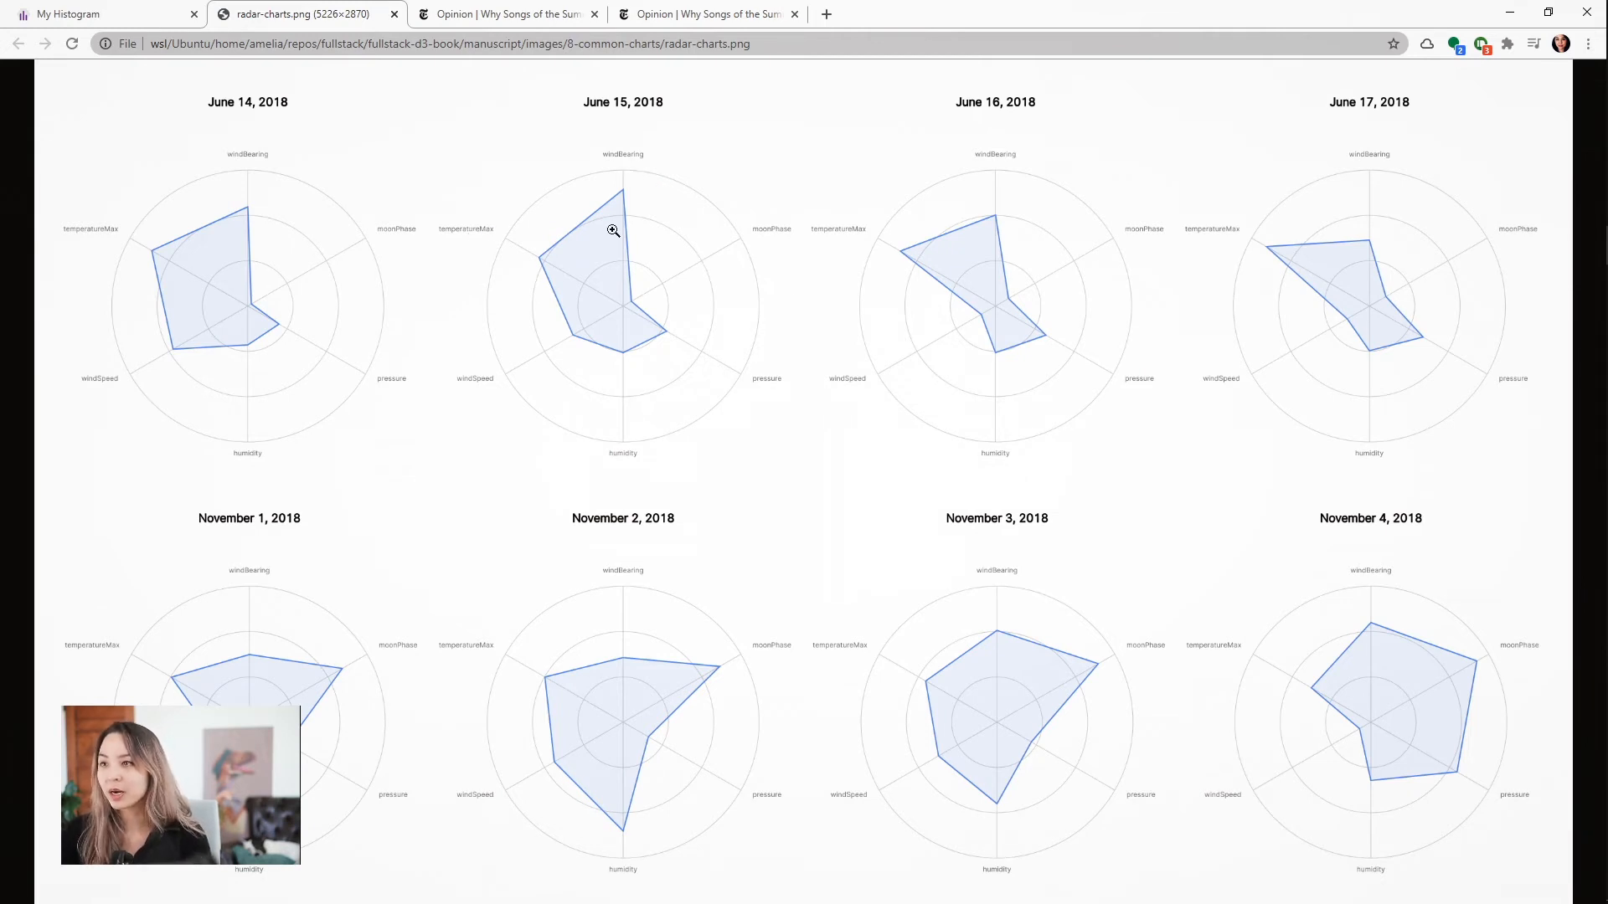
mouse_move(545, 261)
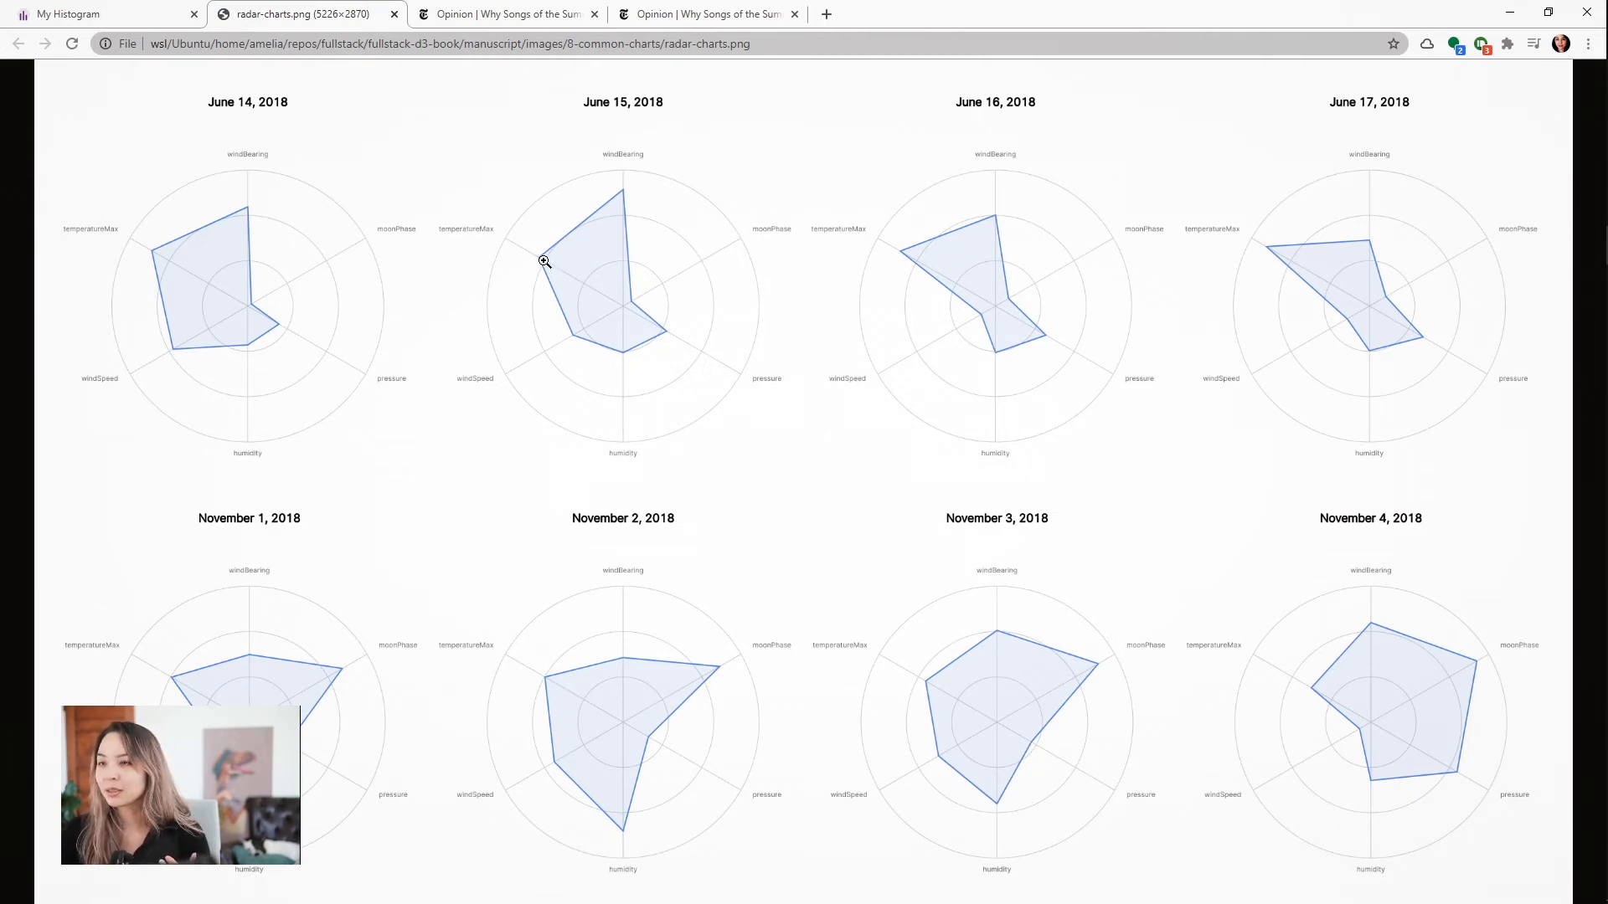
mouse_move(573, 248)
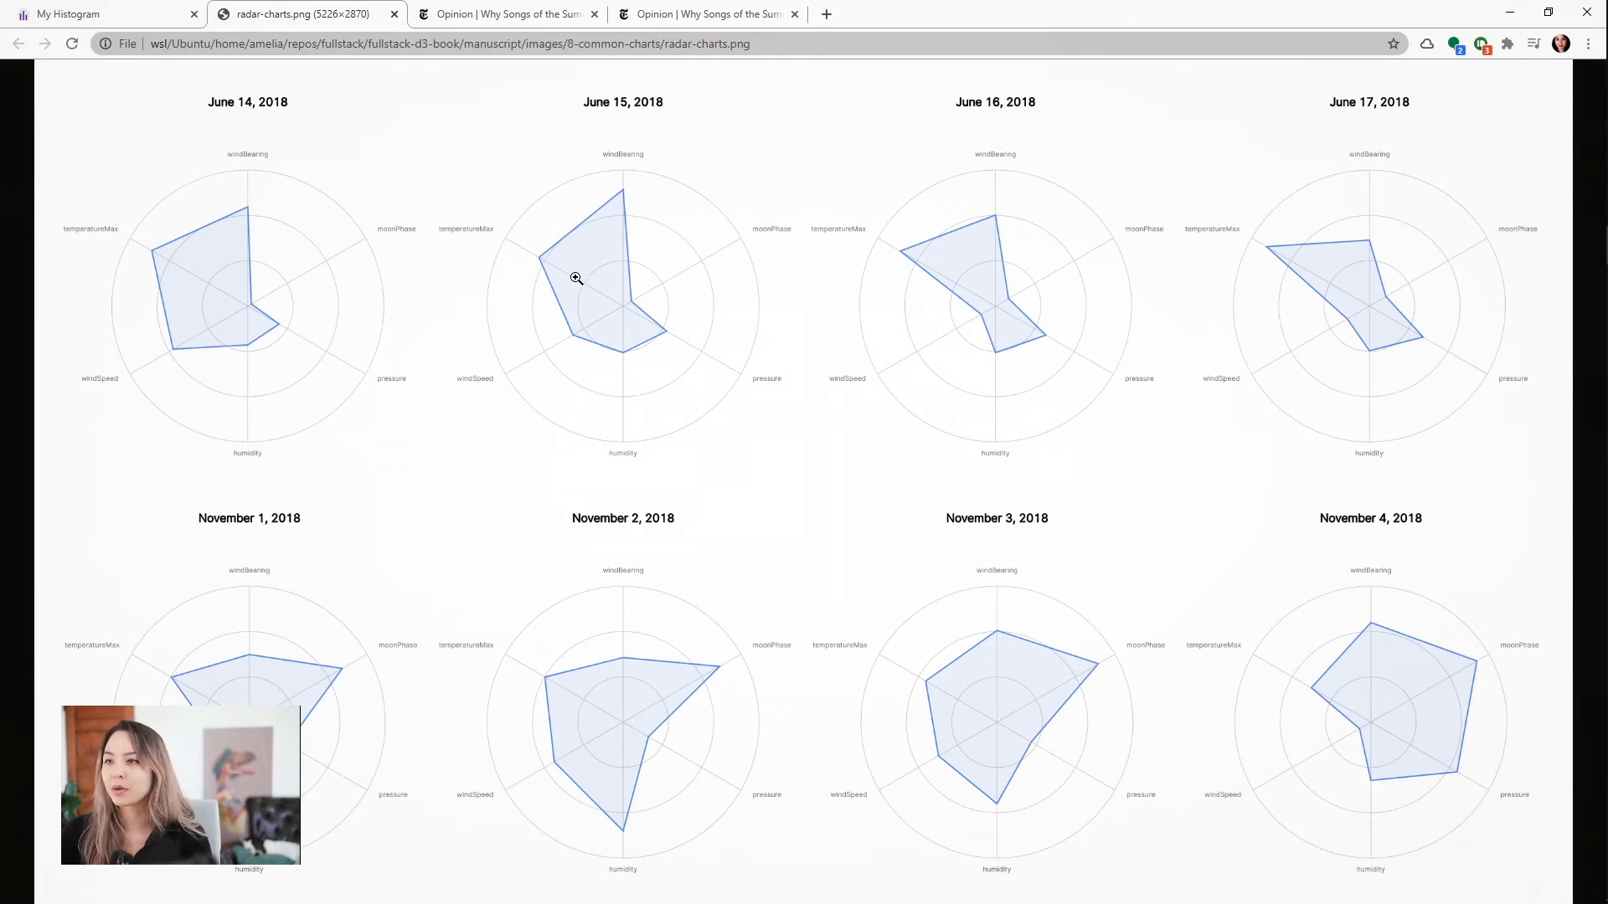
mouse_move(541, 268)
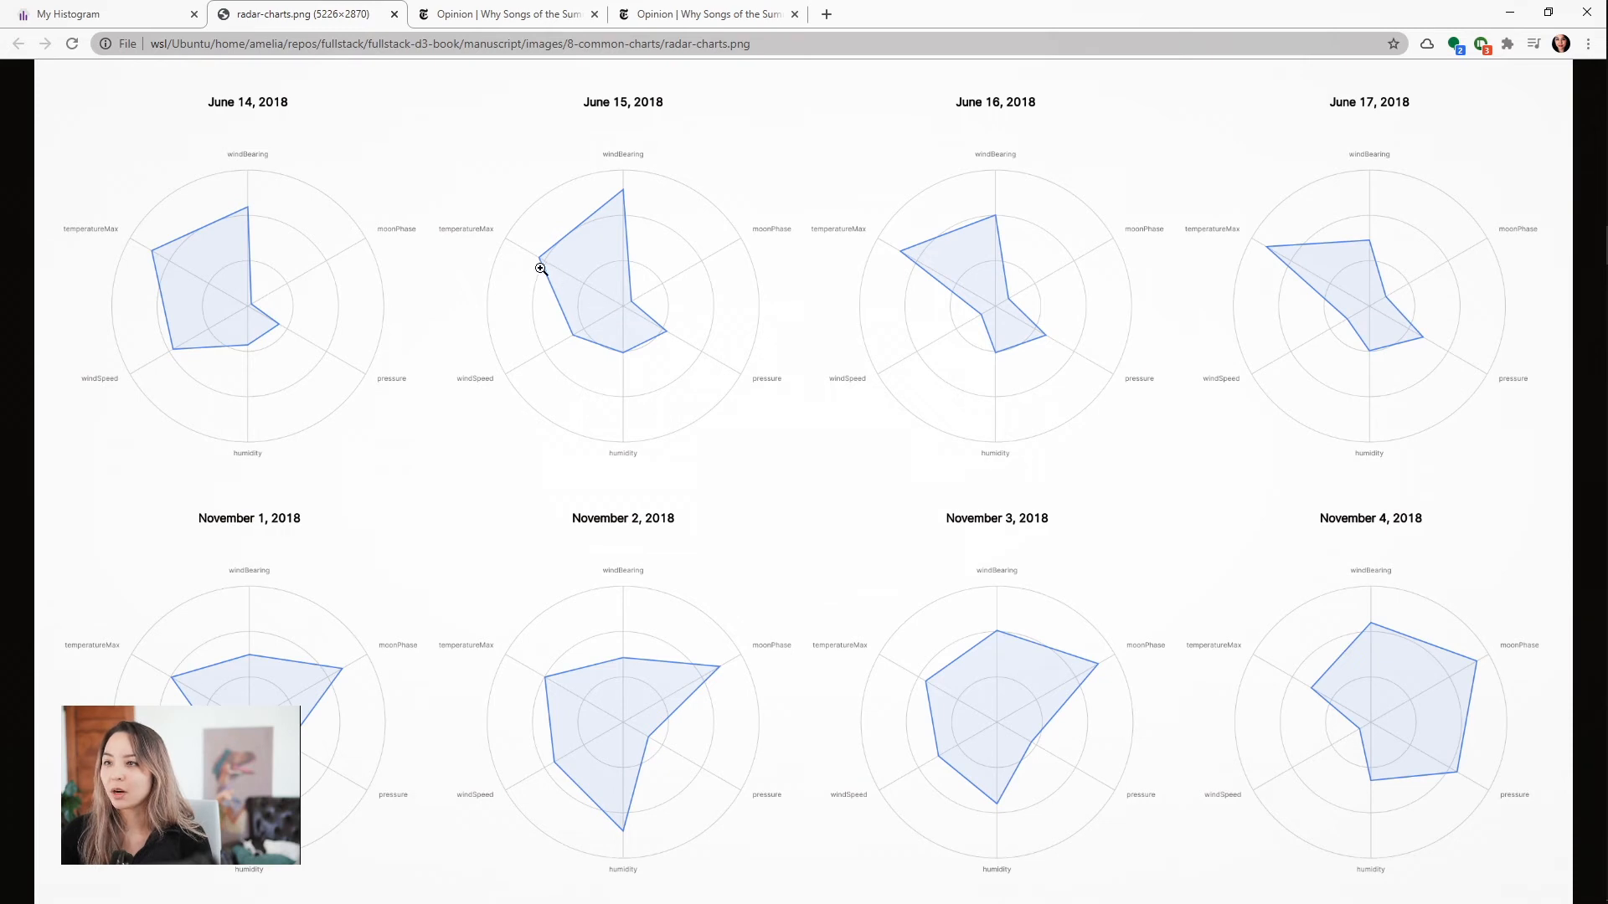
mouse_move(586, 285)
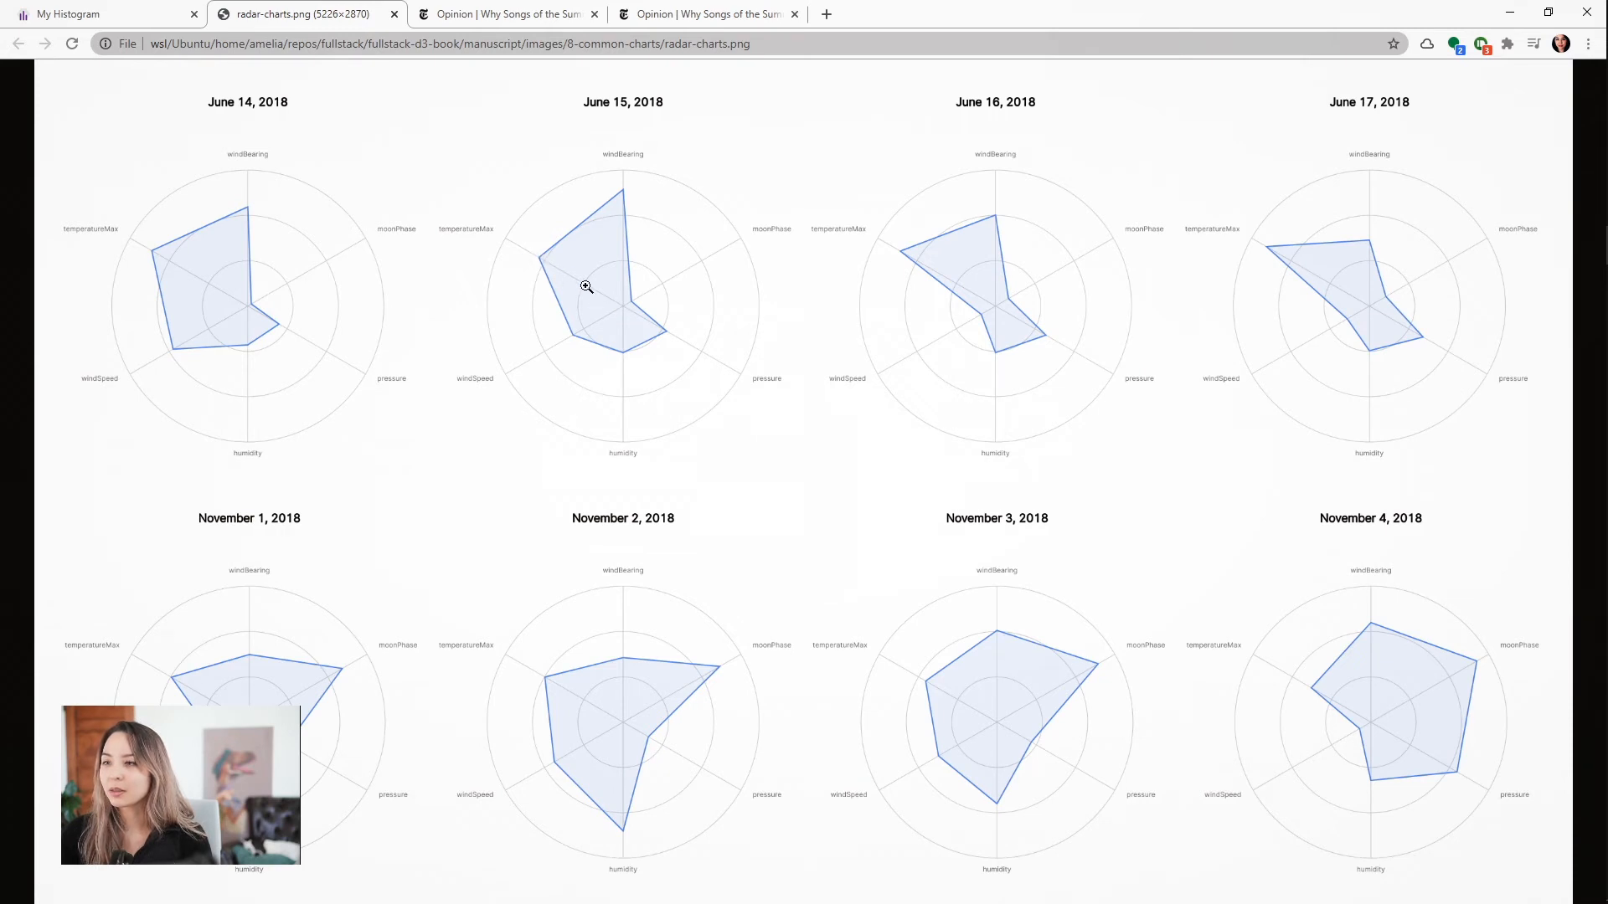
mouse_move(618, 179)
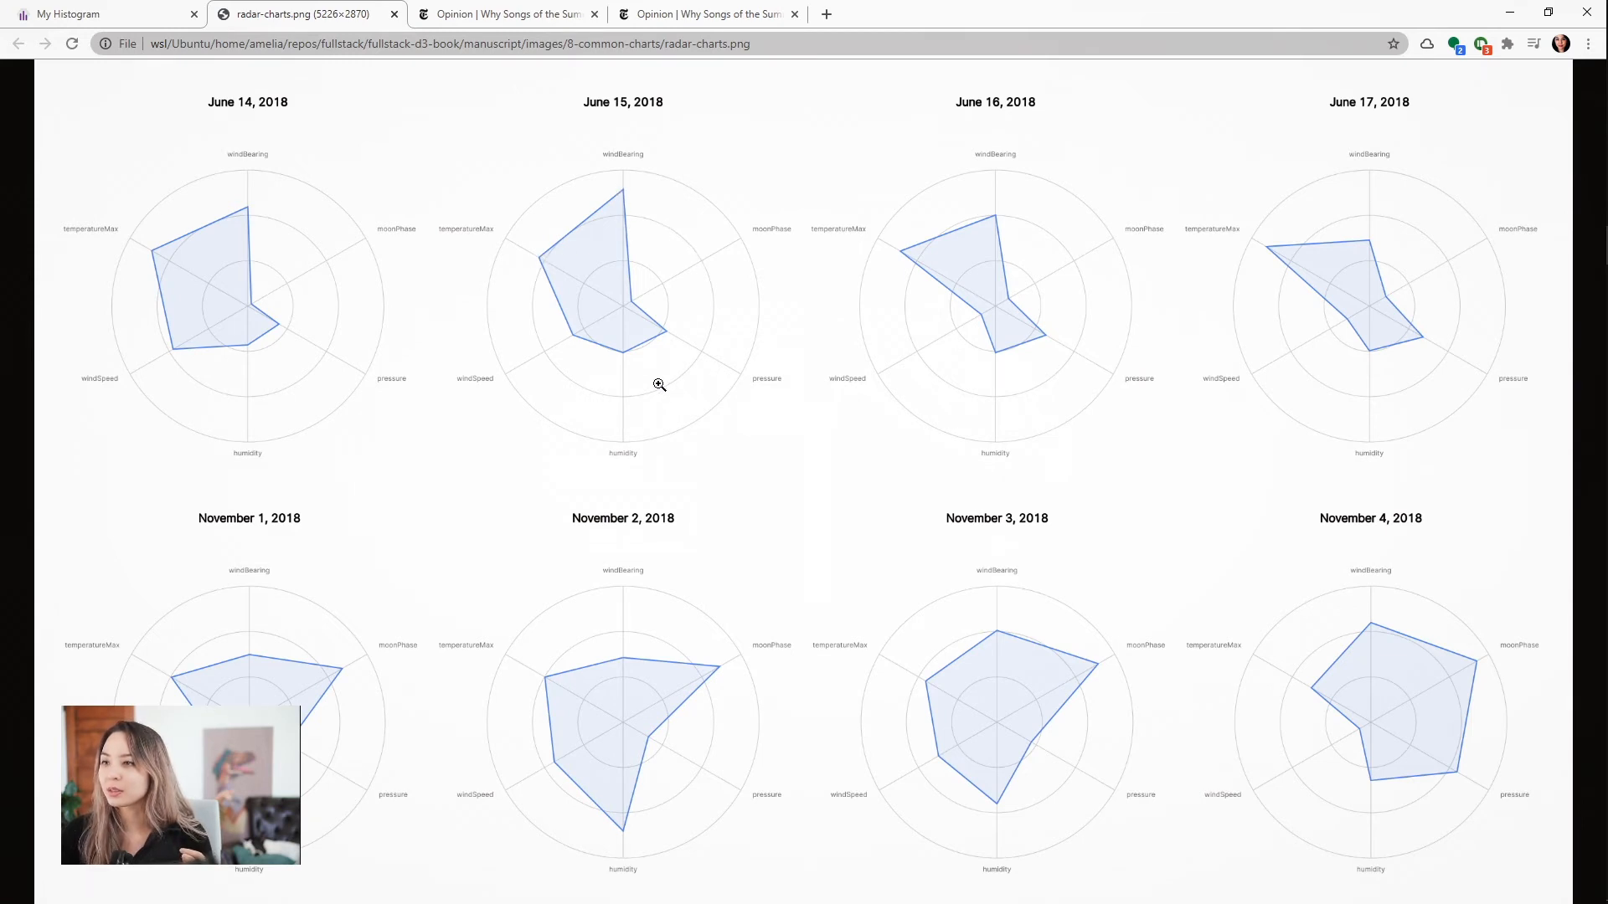
mouse_move(635, 168)
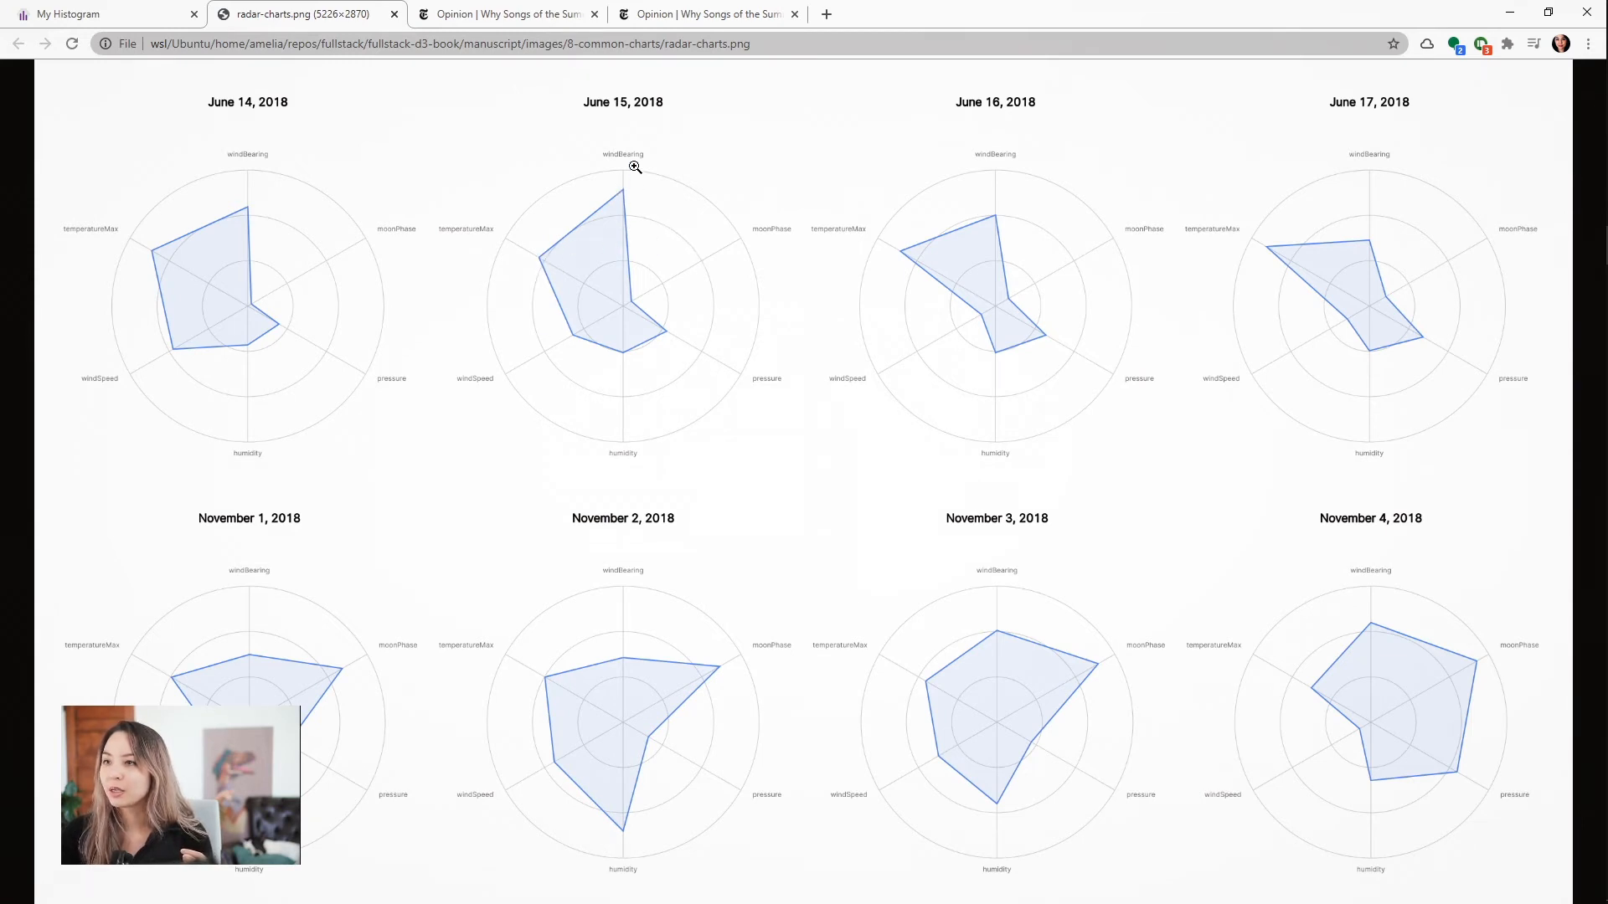
mouse_move(623, 305)
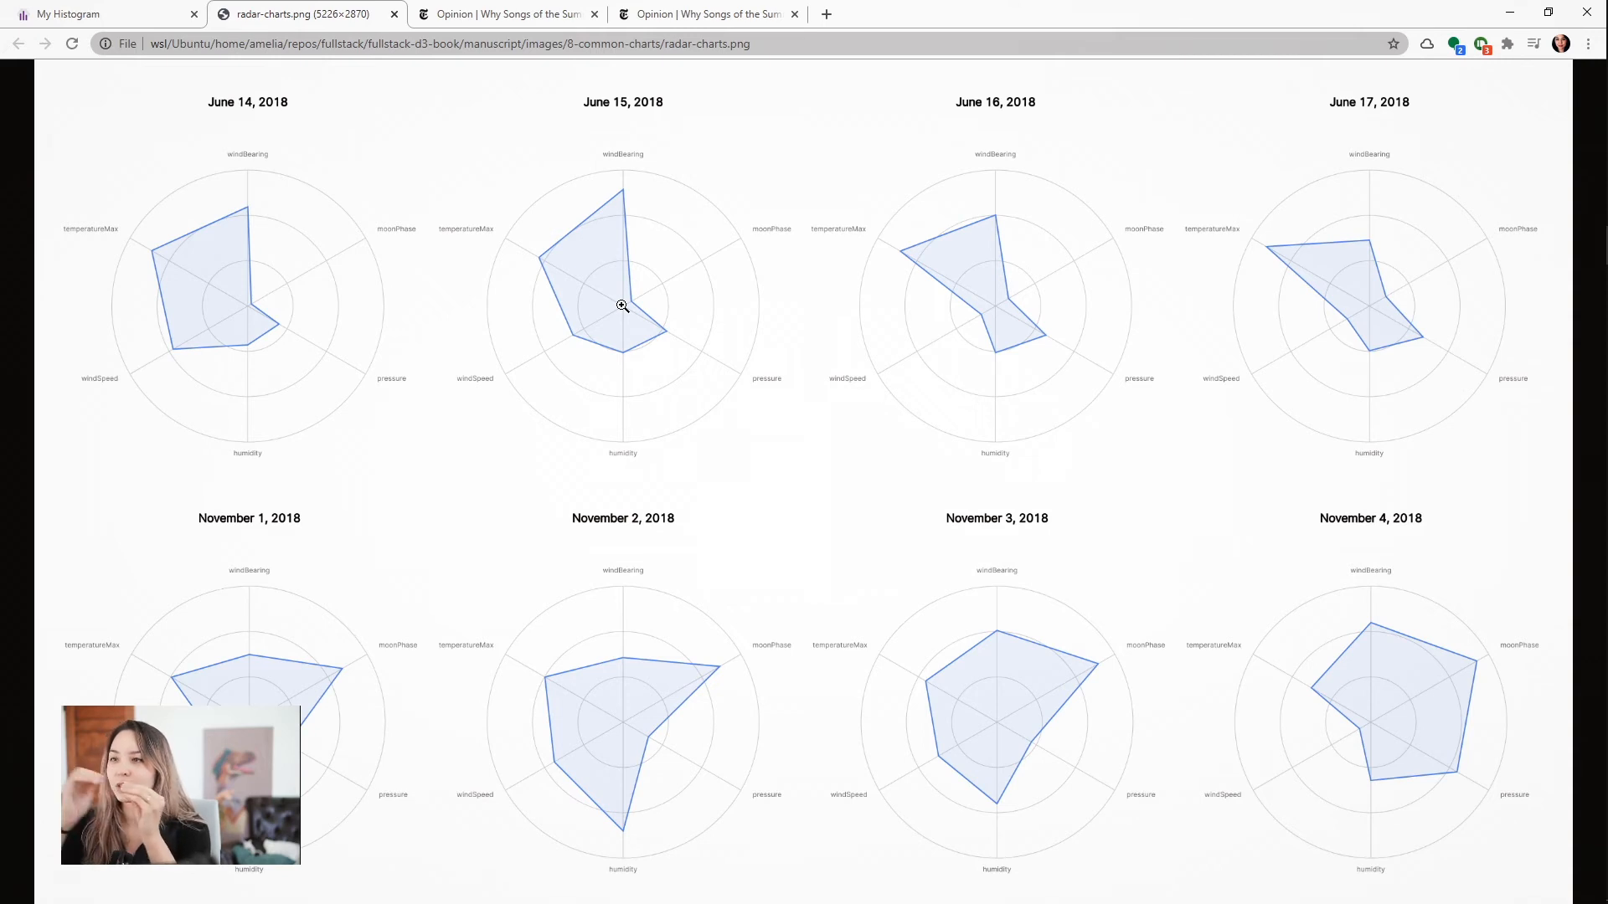
mouse_move(583, 246)
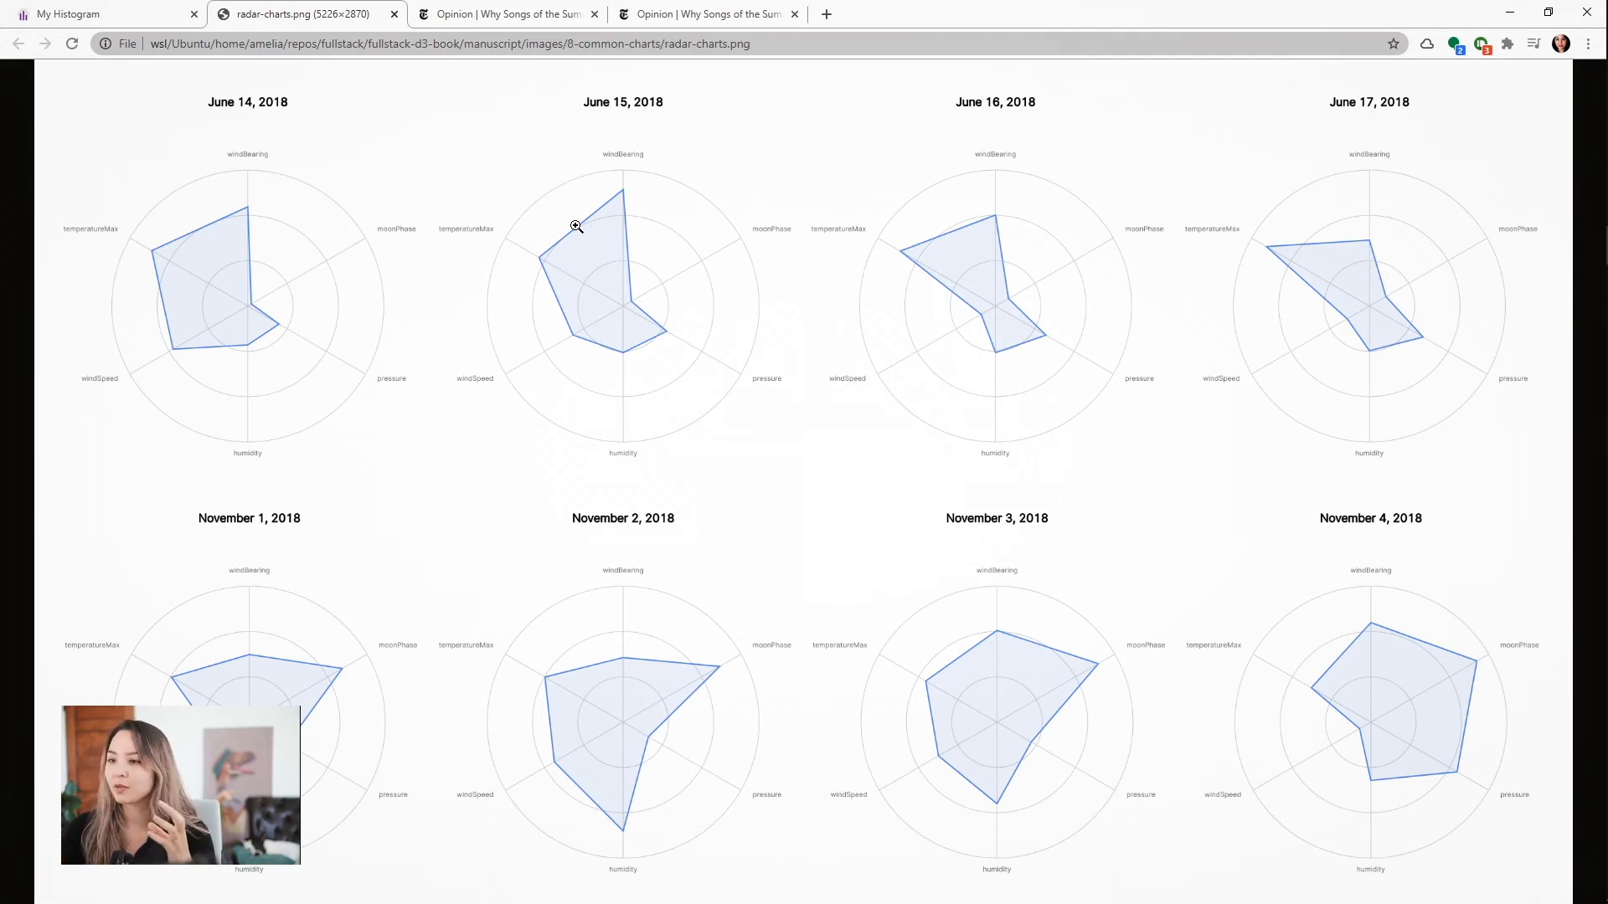
mouse_move(550, 38)
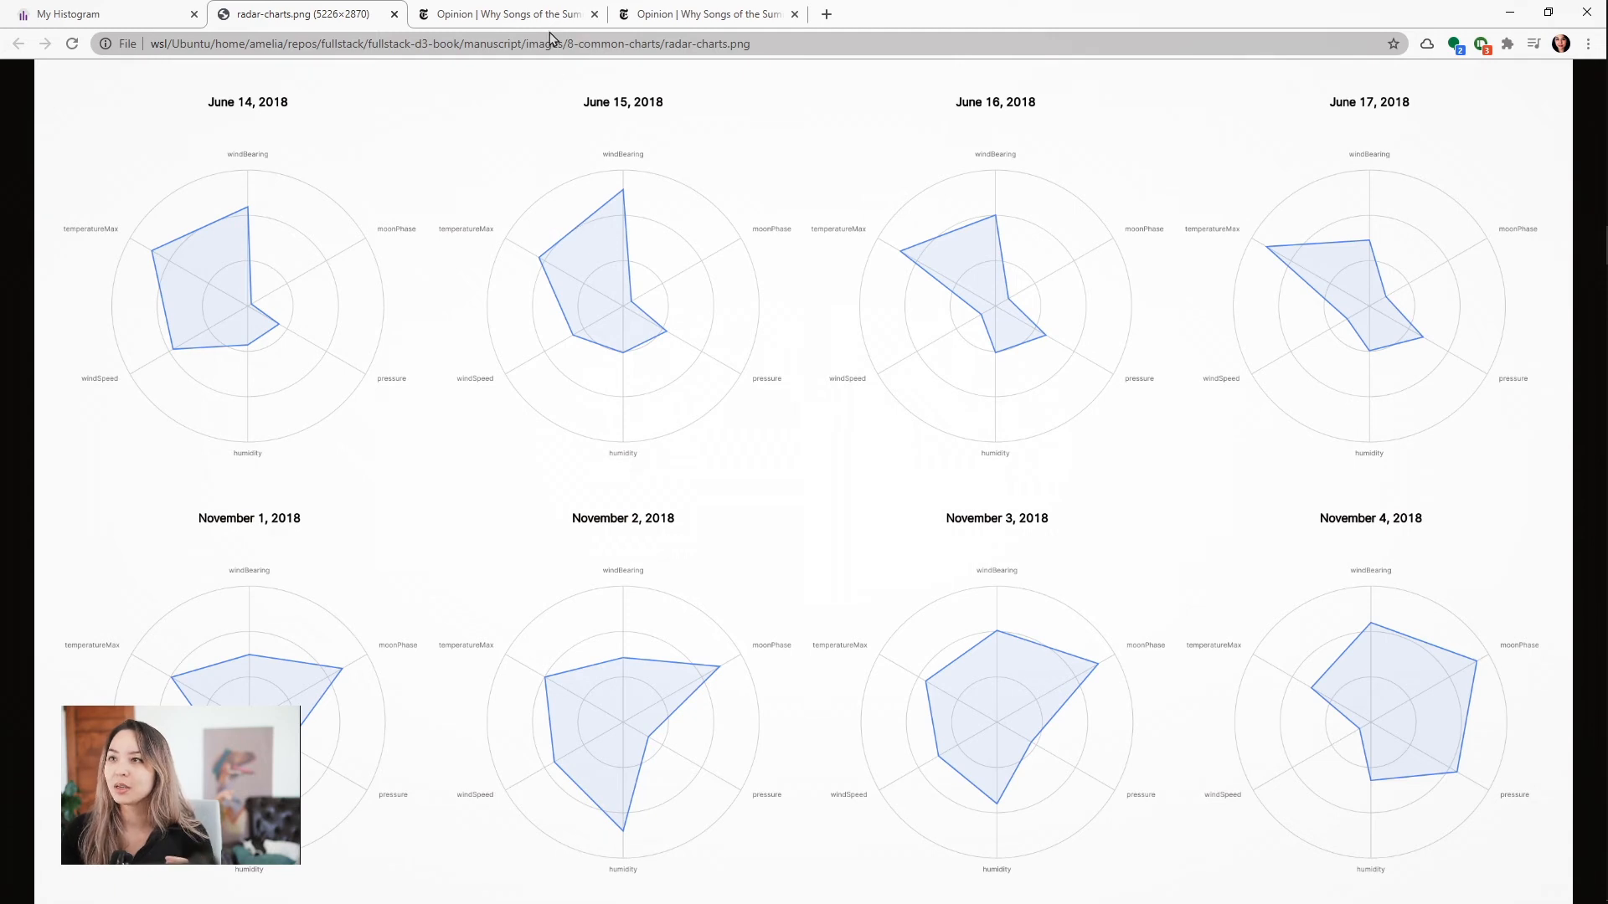
mouse_move(503, 14)
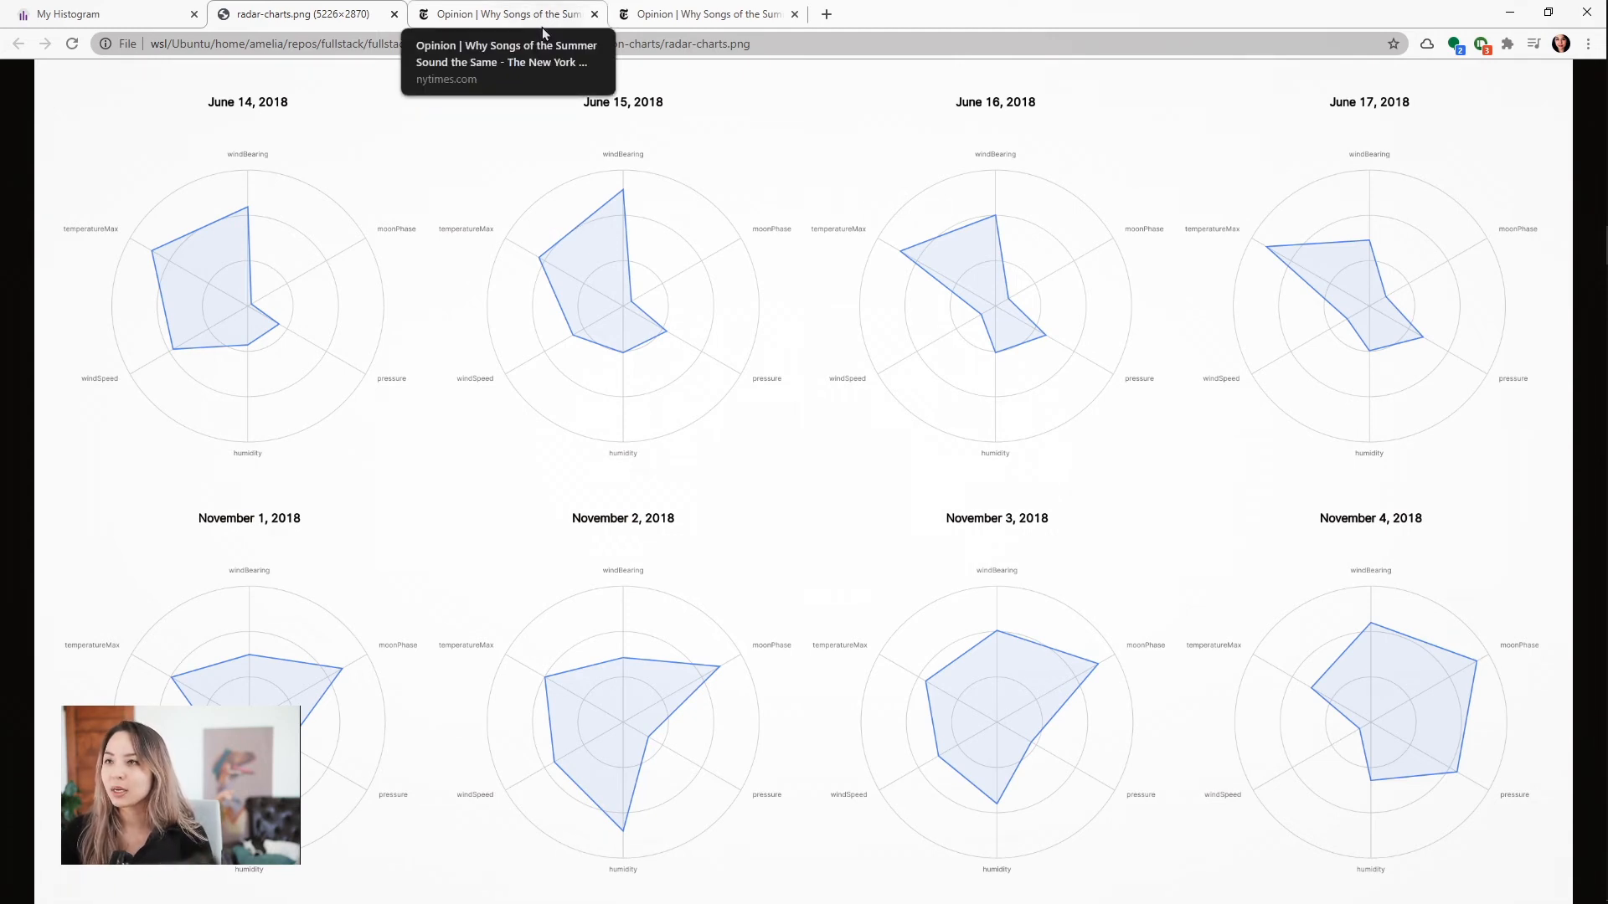
- Switch to the NYT 'Why Songs of the Summer' tab with its song-feature radar chart of loudness and energy
click(503, 13)
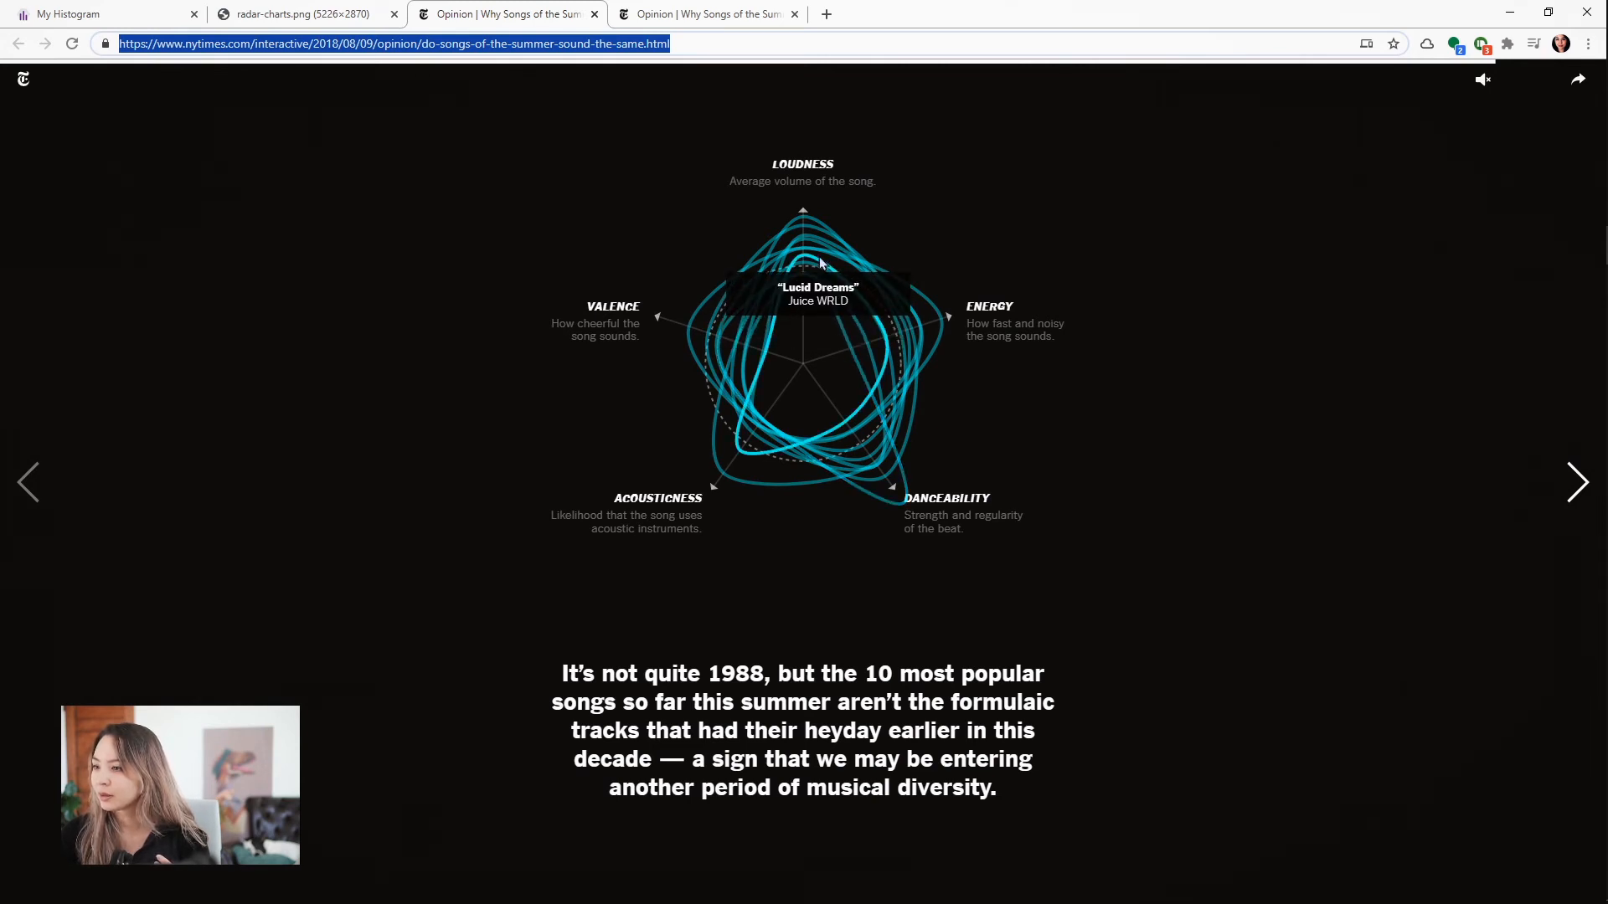
mouse_move(806, 221)
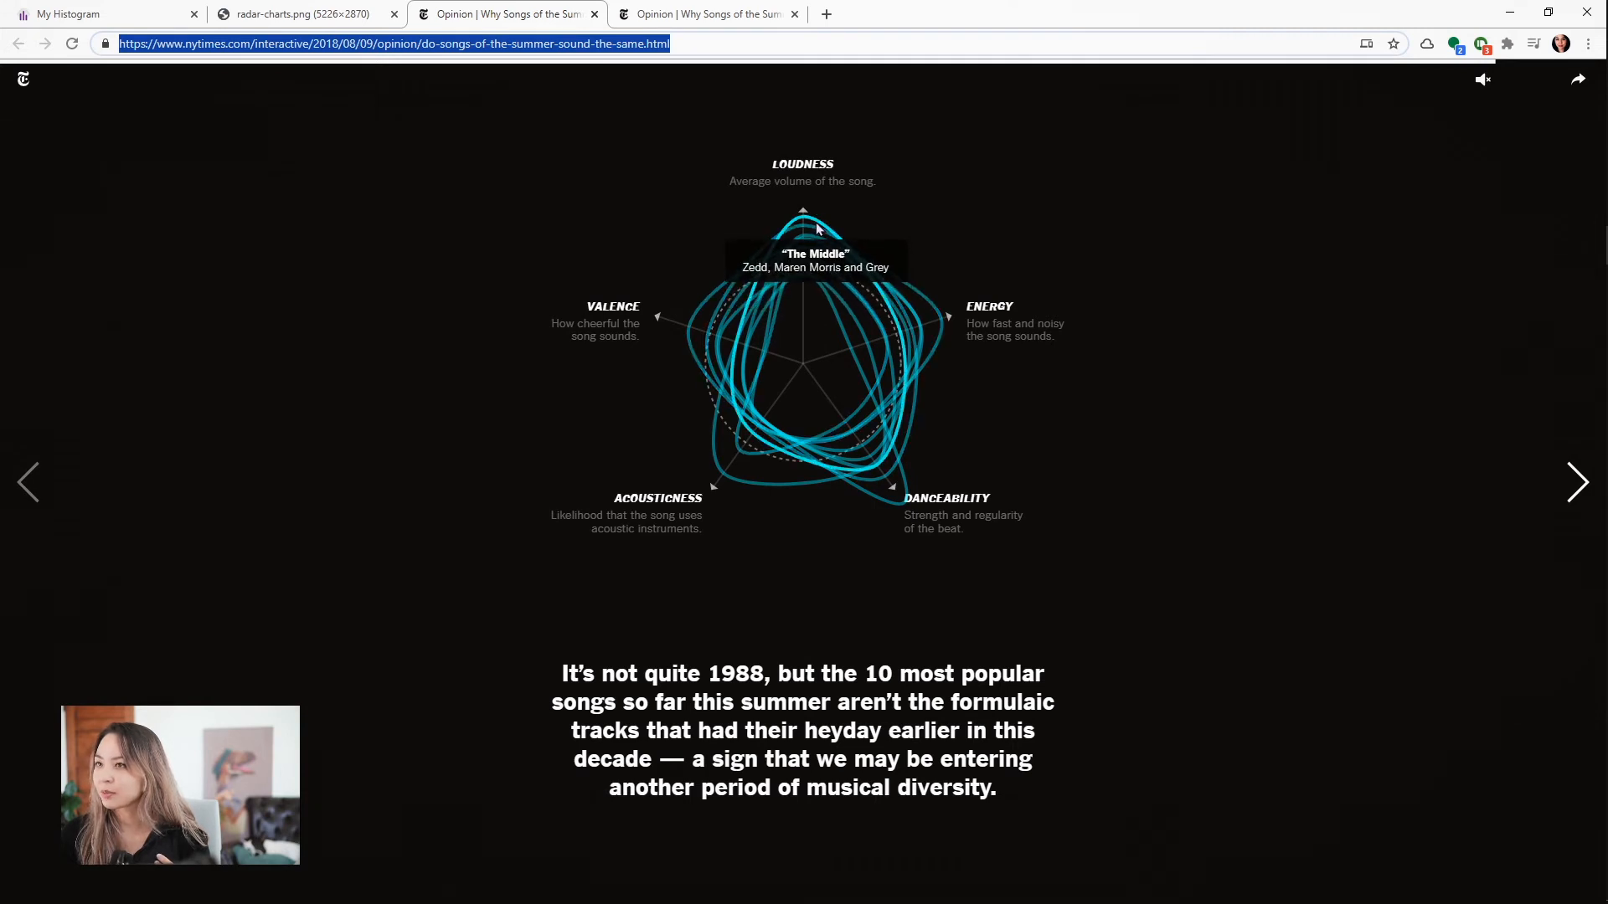
mouse_move(532, 139)
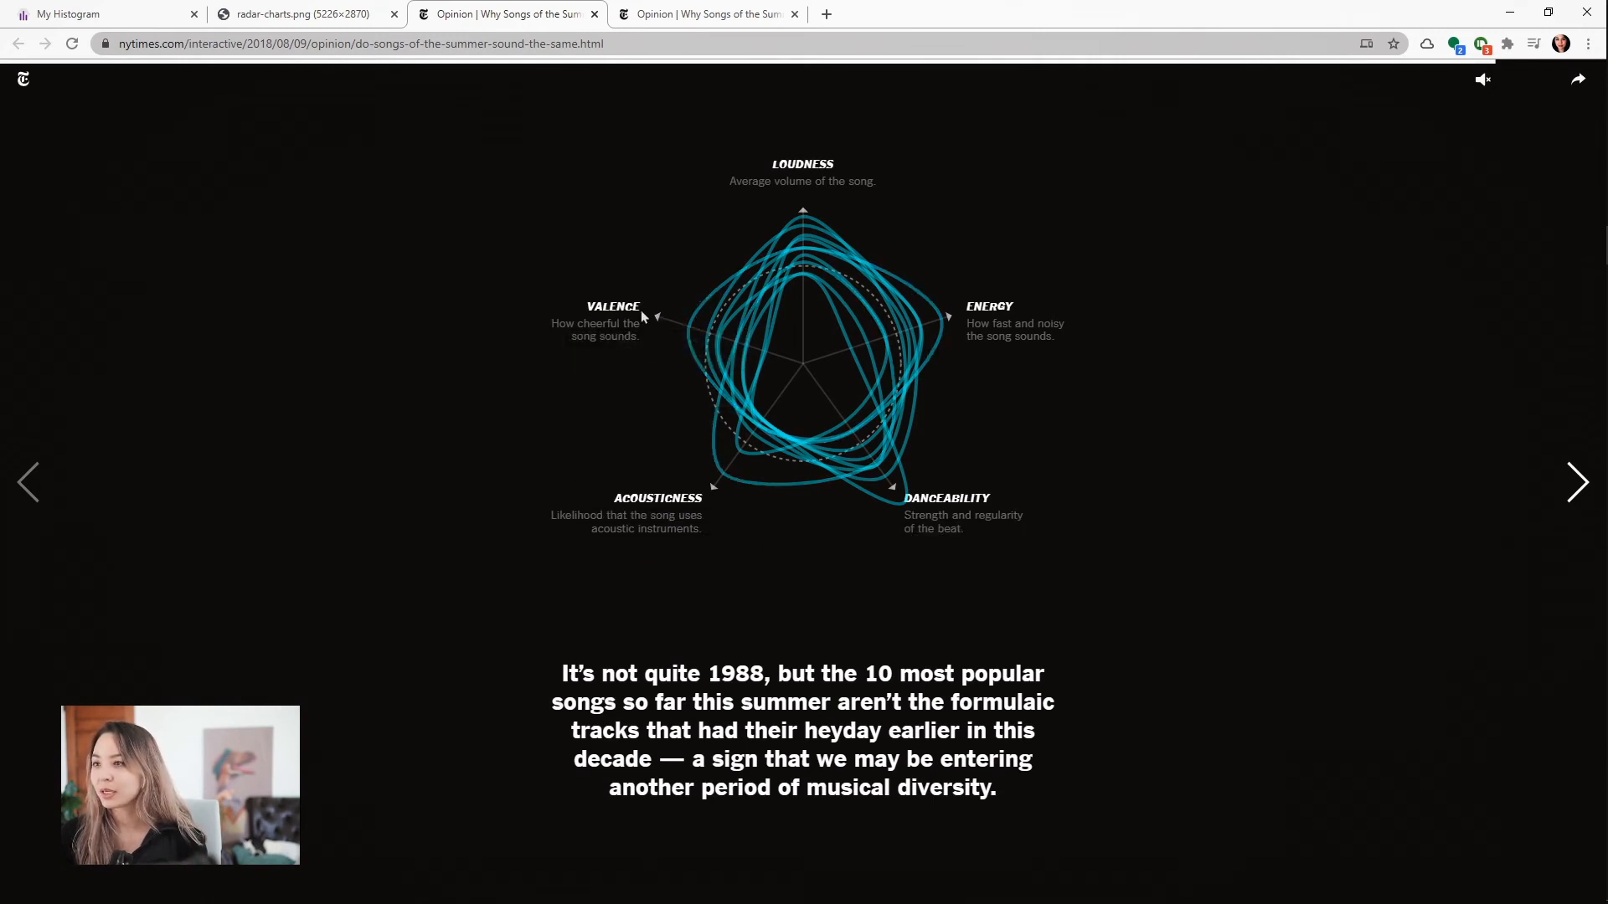
mouse_move(816, 250)
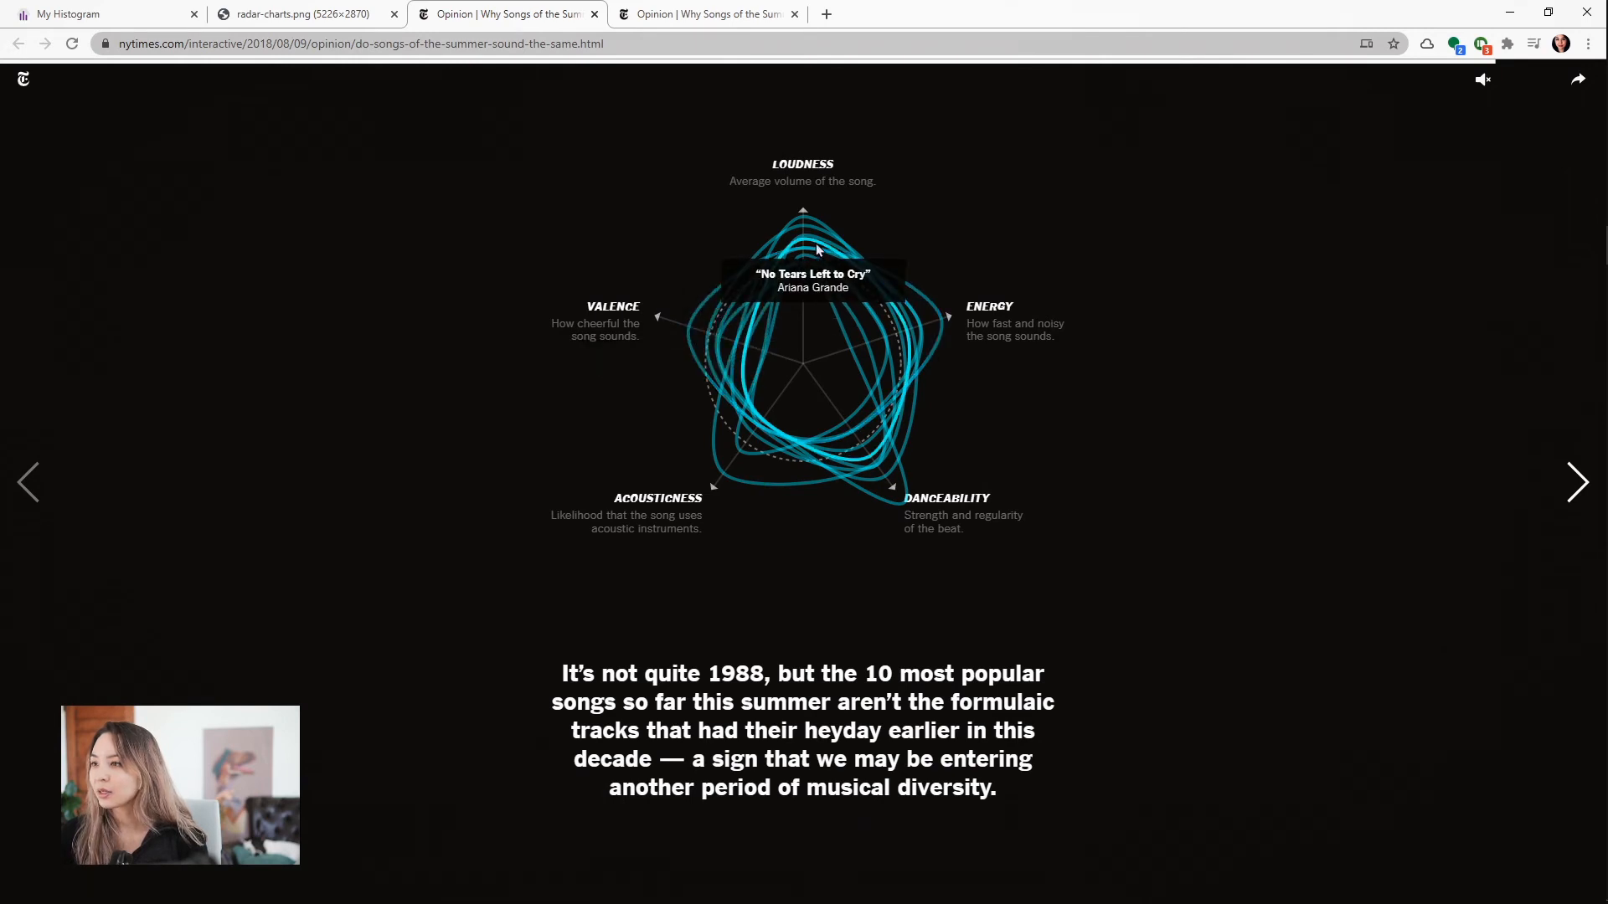
mouse_move(876, 338)
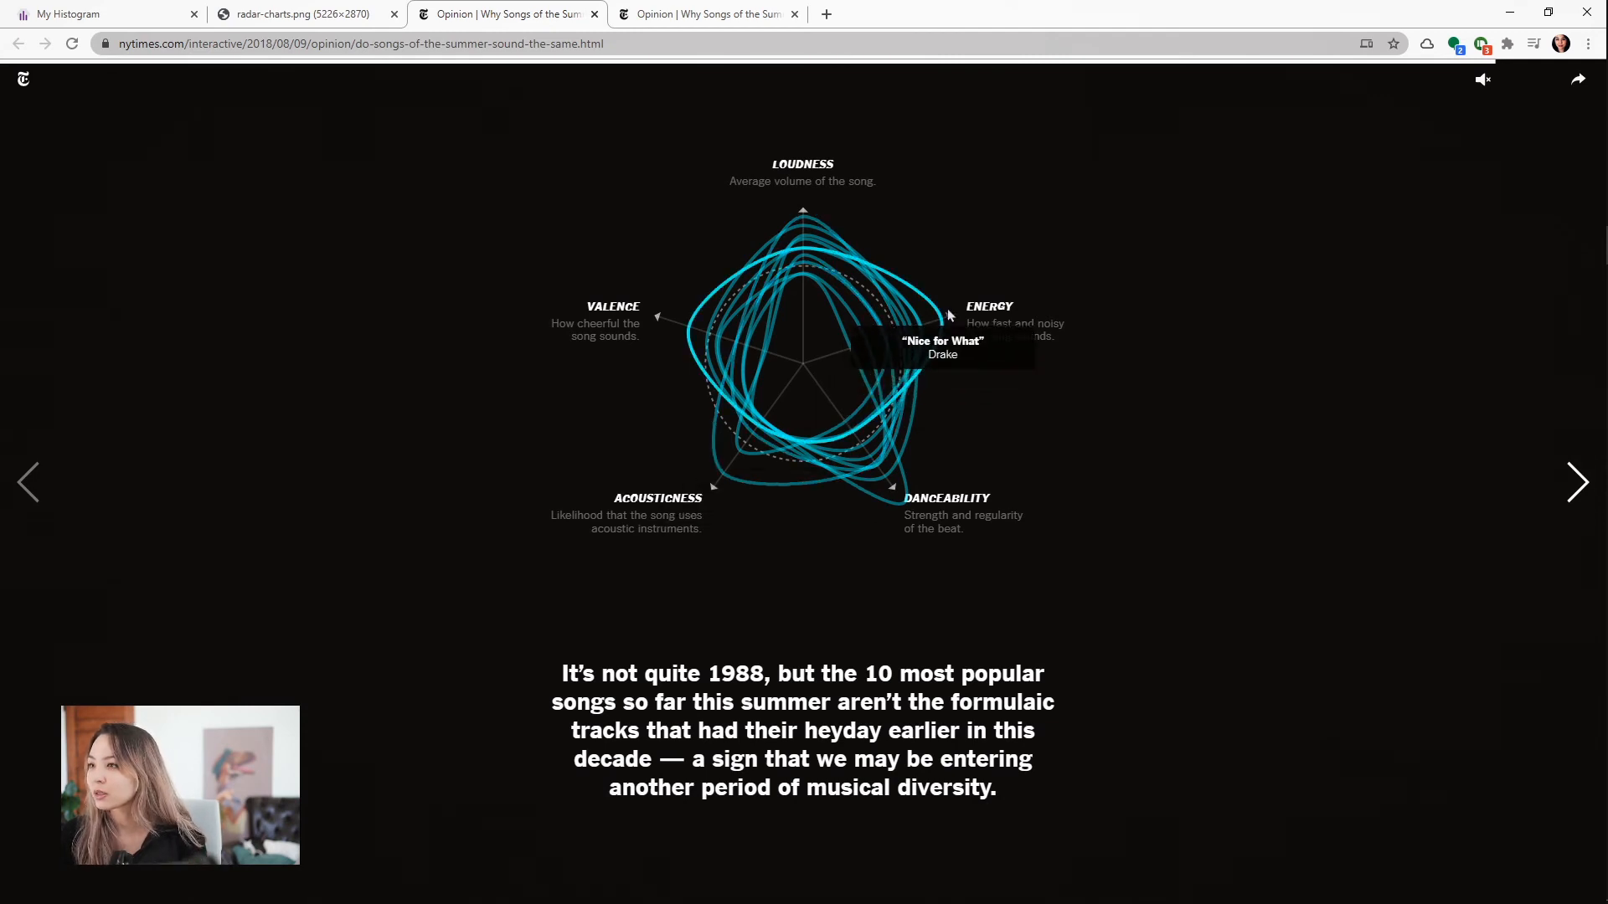
mouse_move(811, 231)
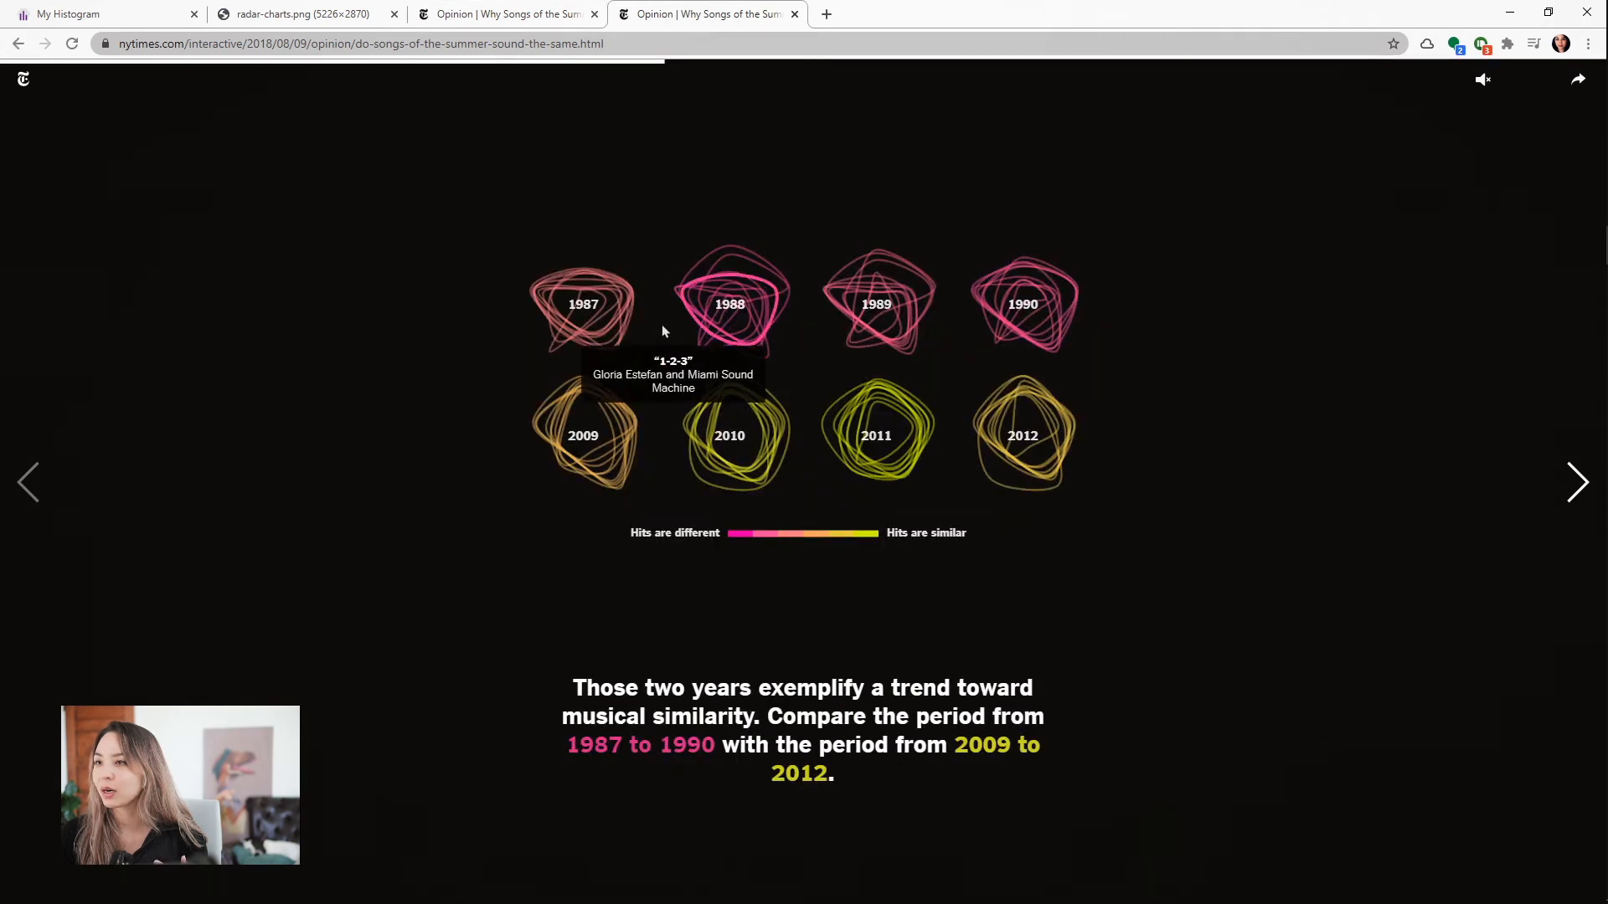
mouse_move(502, 574)
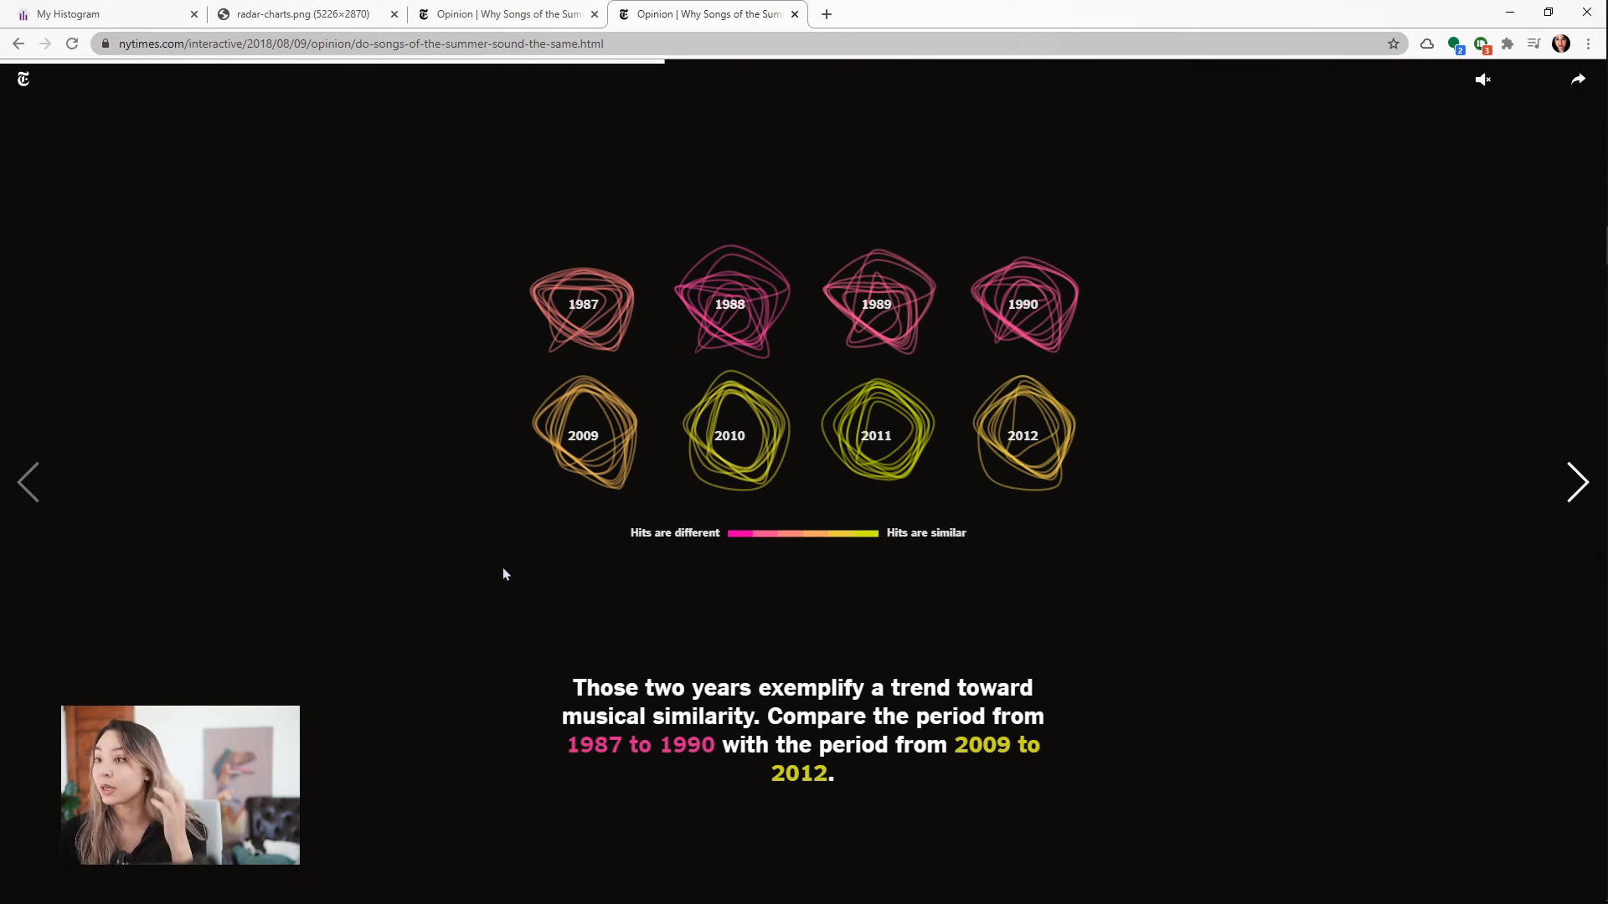
mouse_move(729, 436)
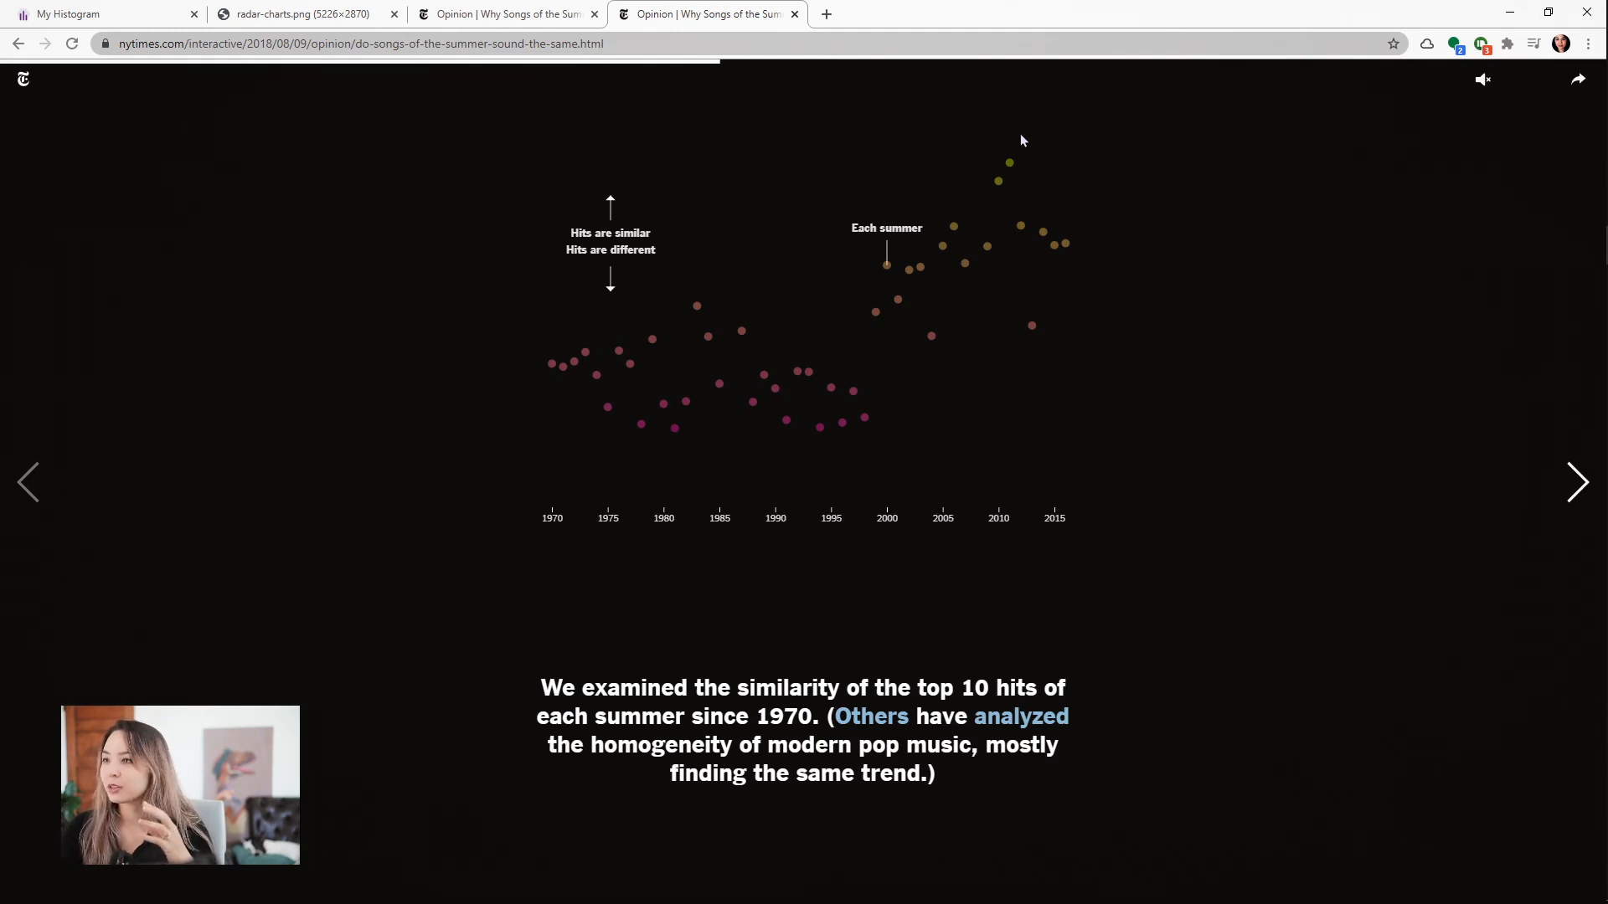
- Scroll down the NYT interactive to the small multiples comparing 1987–1990 hits with 2009–2012 hits
scroll(down, 3)
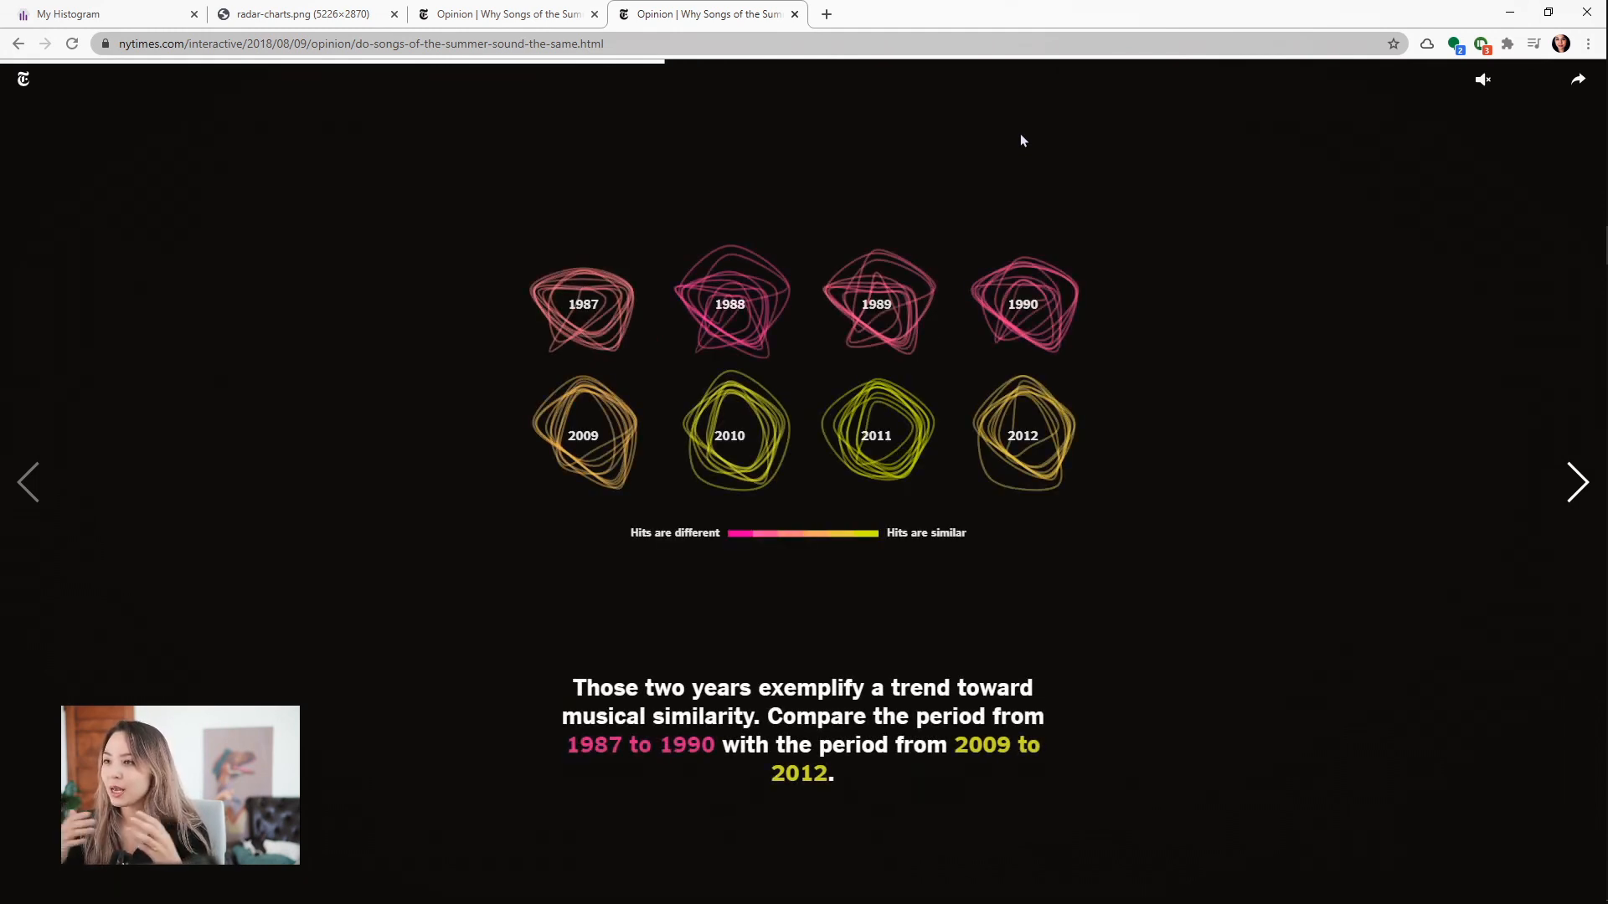